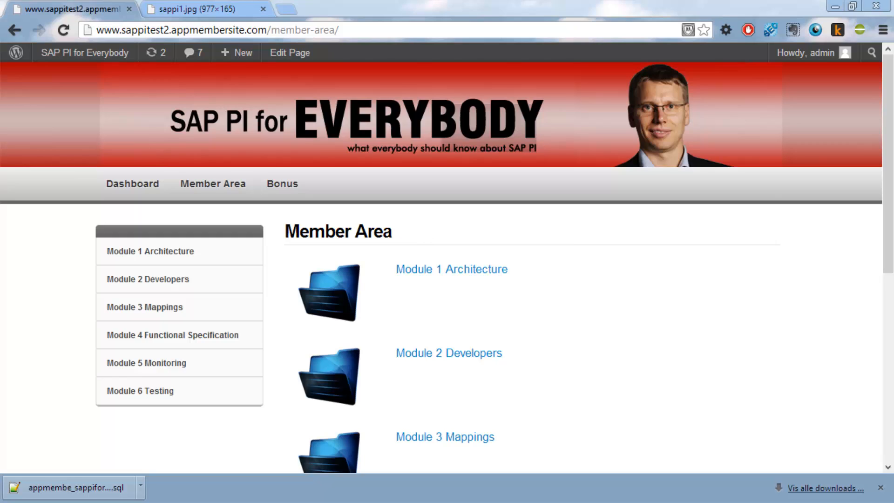
mouse_move(258, 227)
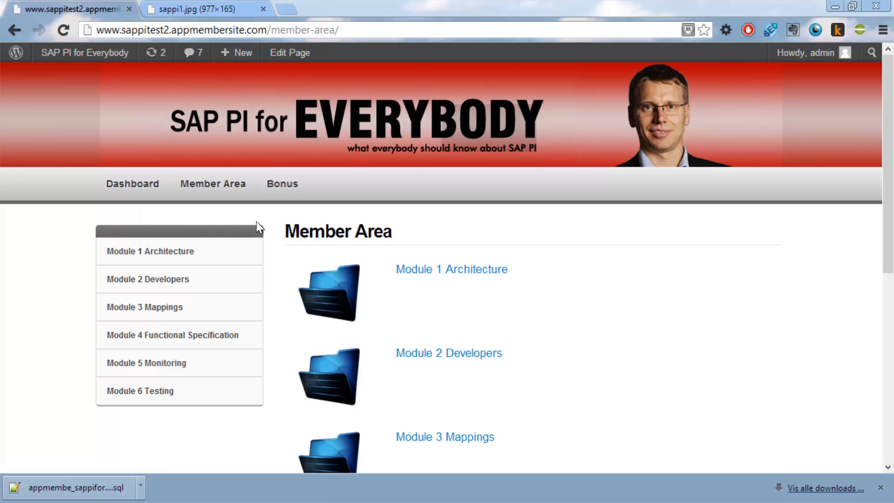
mouse_move(147, 279)
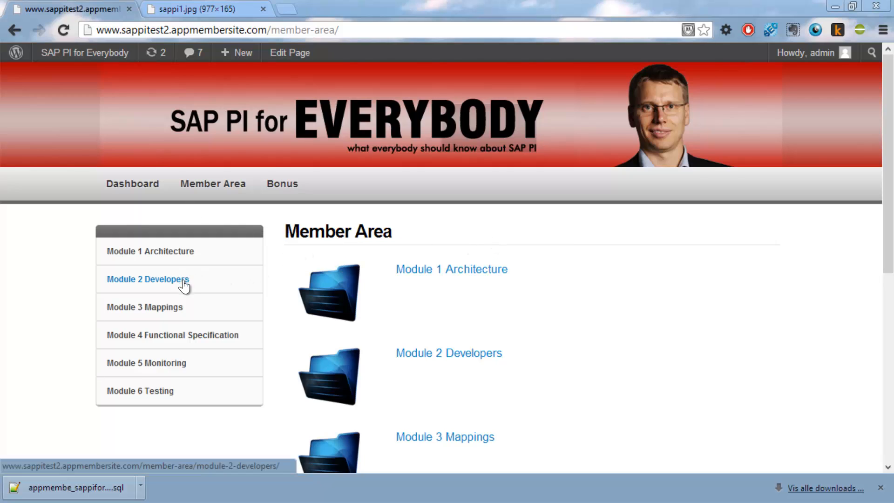
Step: Reach the Module 2 Developers Video lesson from the sidebar and let its embedded player load
click(146, 279)
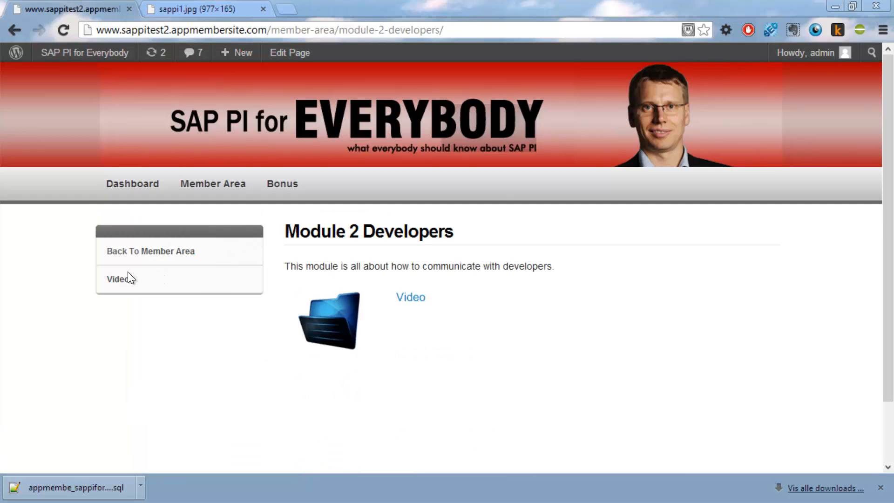
click(118, 280)
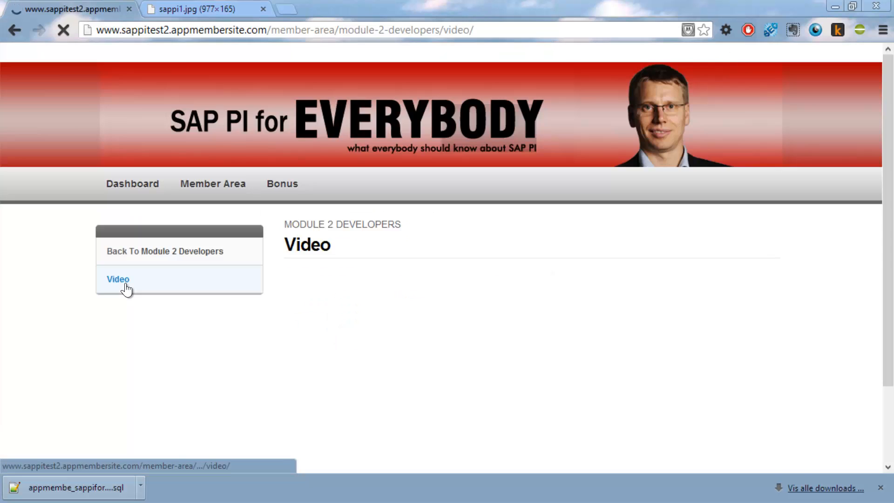
click(118, 278)
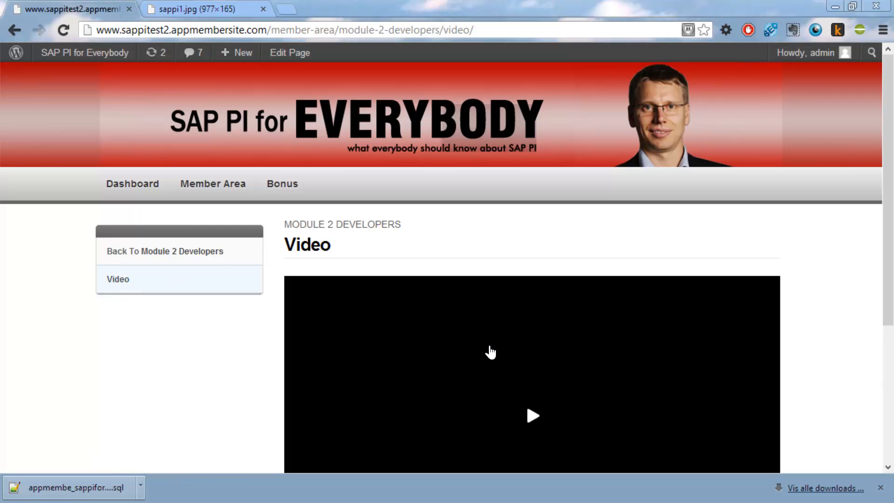
click(533, 417)
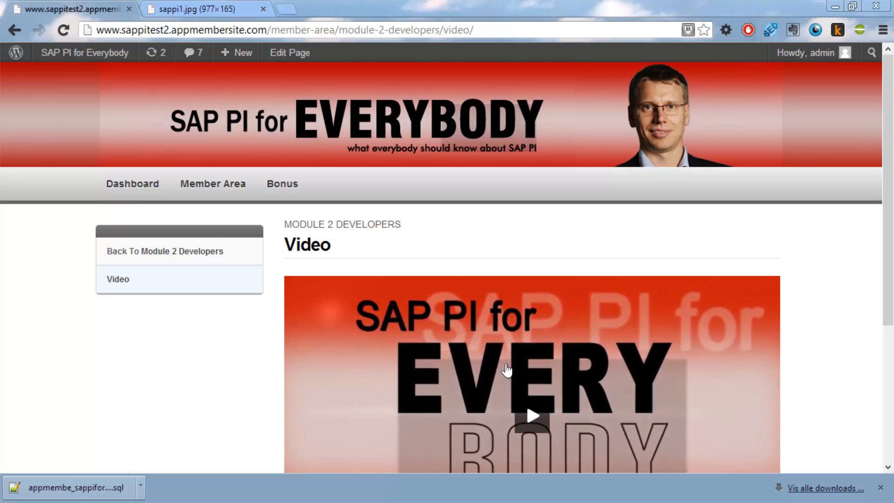
mouse_move(213, 183)
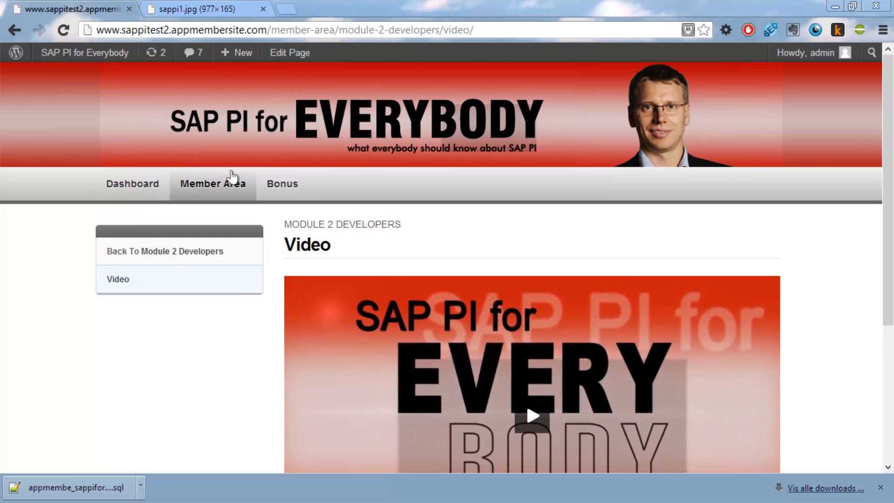
mouse_move(132, 184)
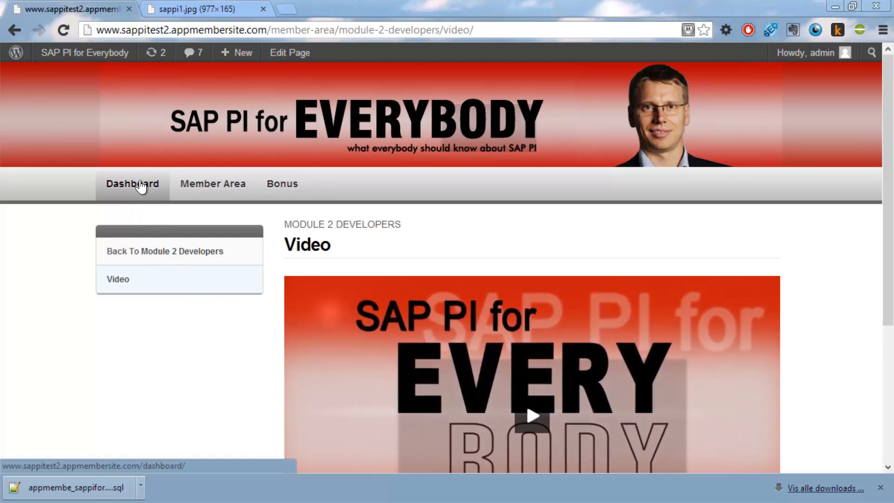
mouse_move(118, 100)
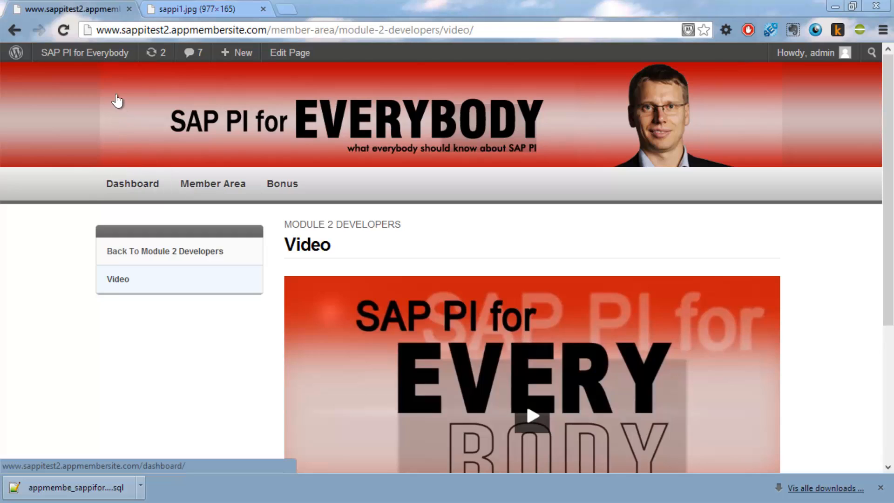
click(83, 52)
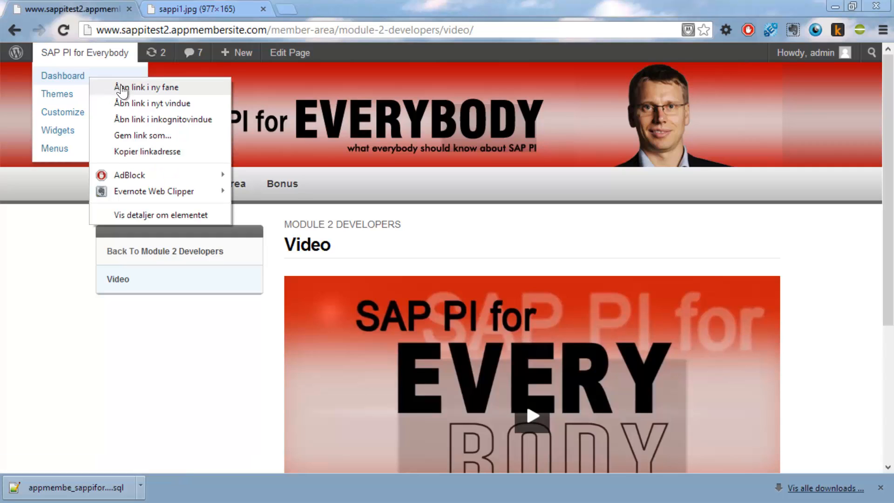
Step: Bring up the admin dashboard in a new tab and go from Installed Plugins to Add New
click(149, 86)
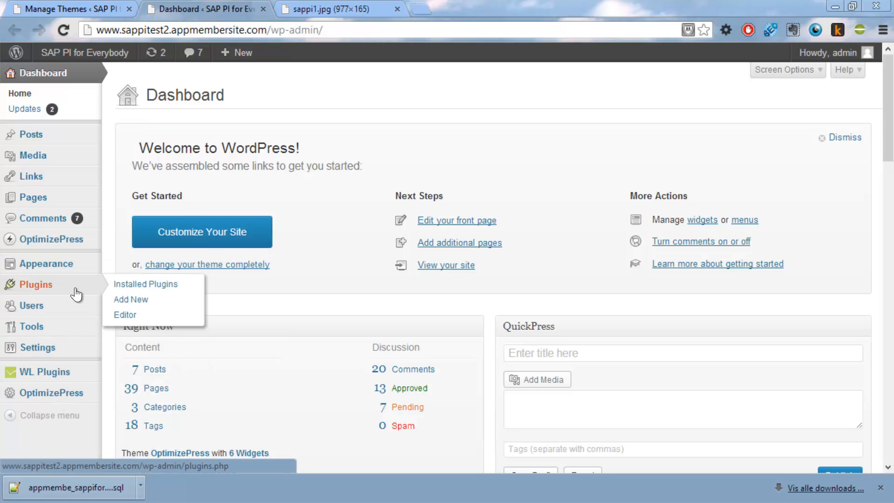
click(146, 284)
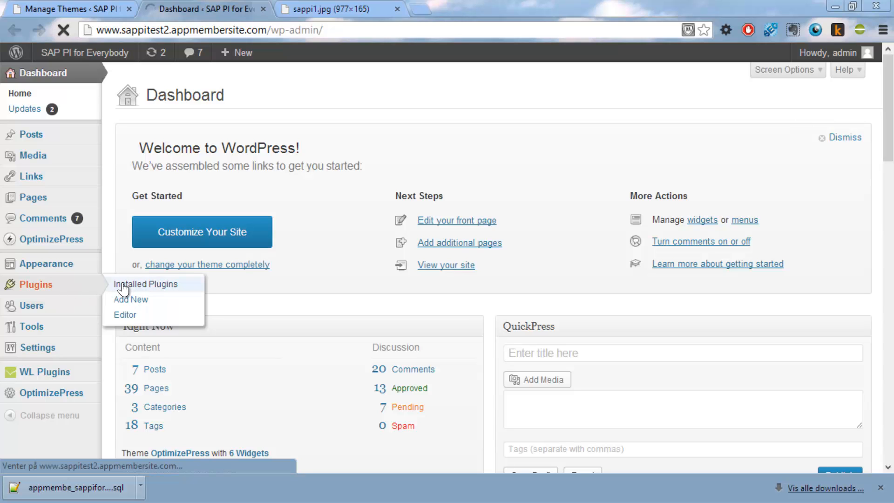
click(146, 284)
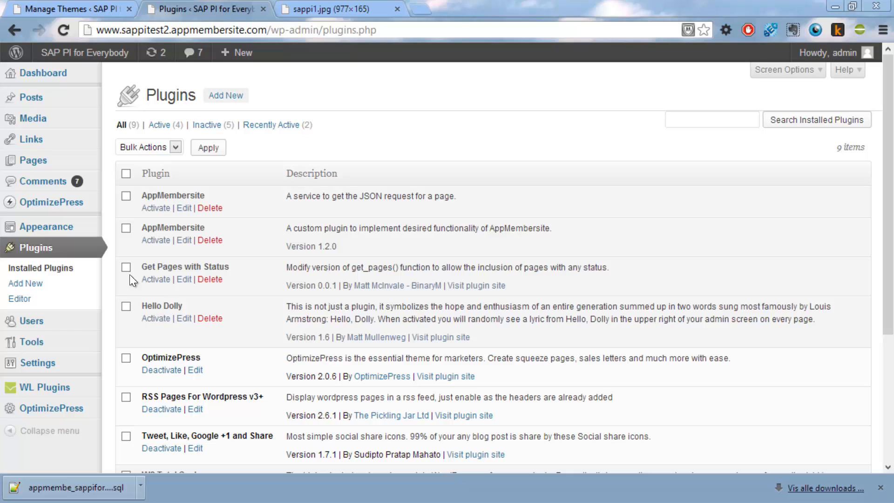
mouse_move(226, 95)
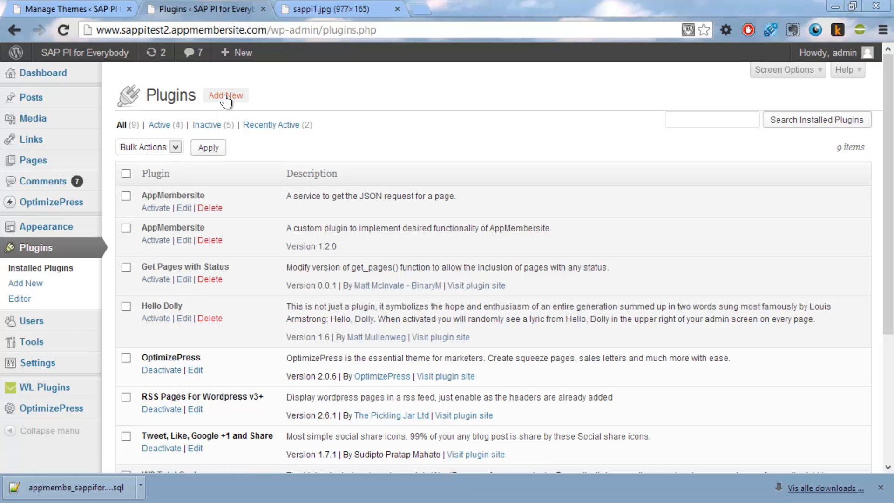
click(225, 95)
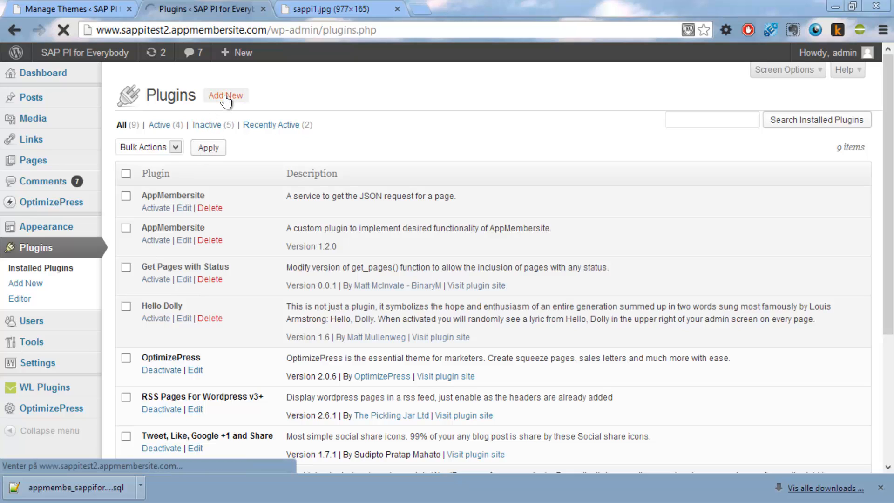
click(225, 95)
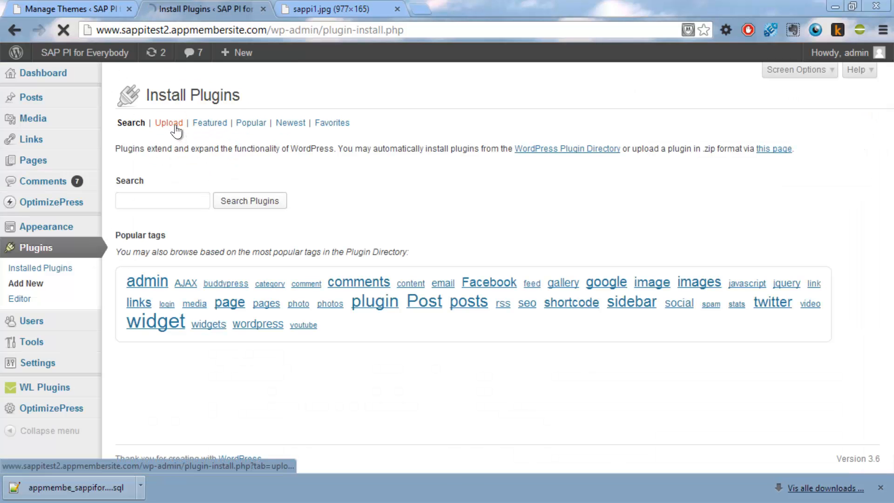
Step: Upload the OptimizeMigratePlugin1.2.zip file from disk as the plugin to install
click(169, 123)
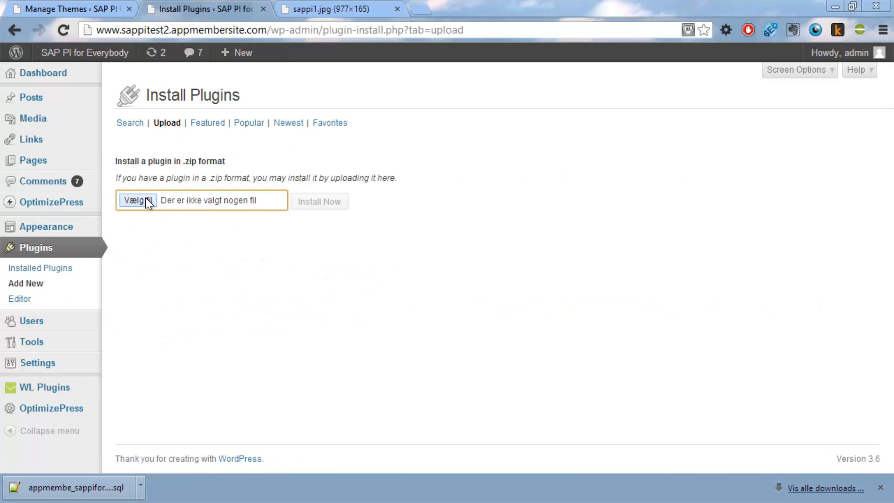
click(137, 201)
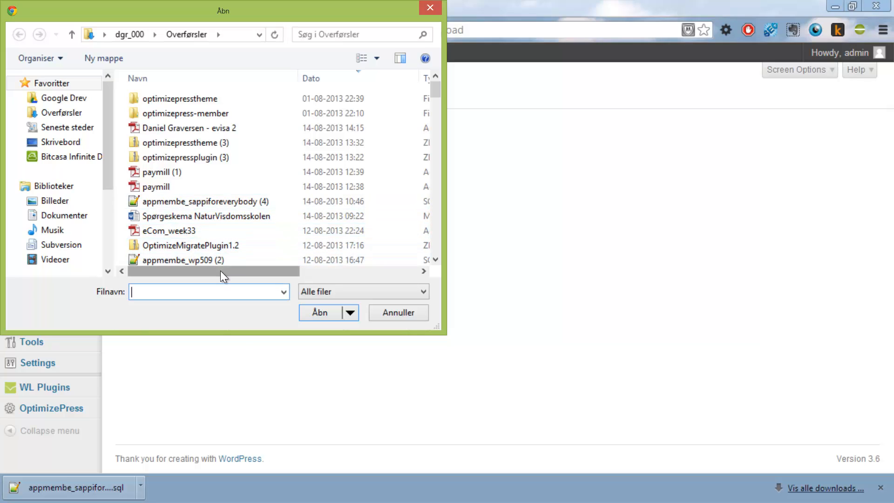
click(191, 245)
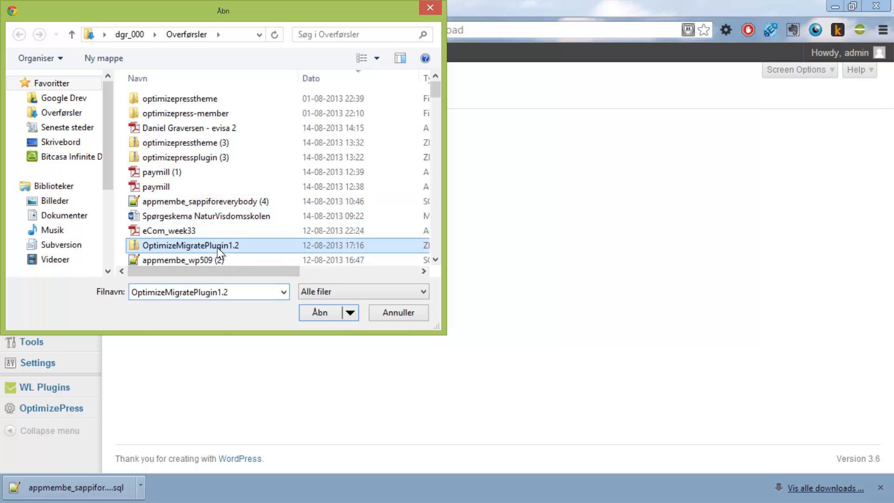
click(319, 313)
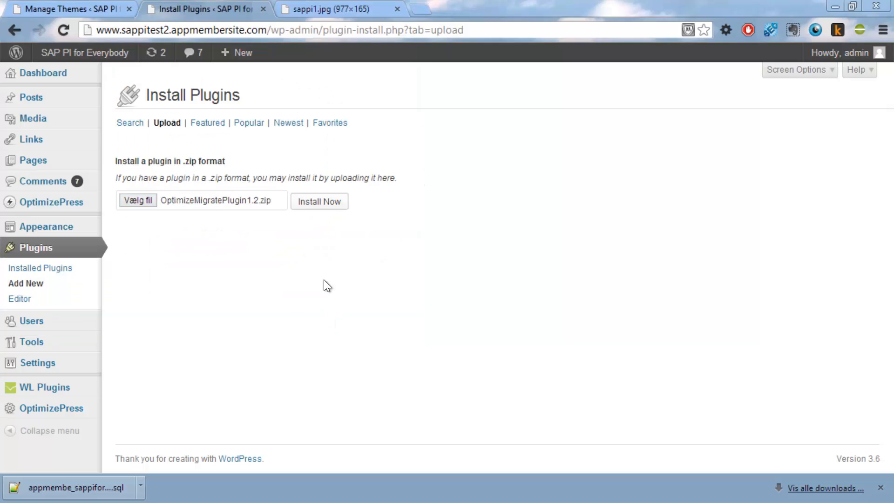
Step: Install the uploaded OptimizeMigrate 1.2 plugin and activate it
click(319, 201)
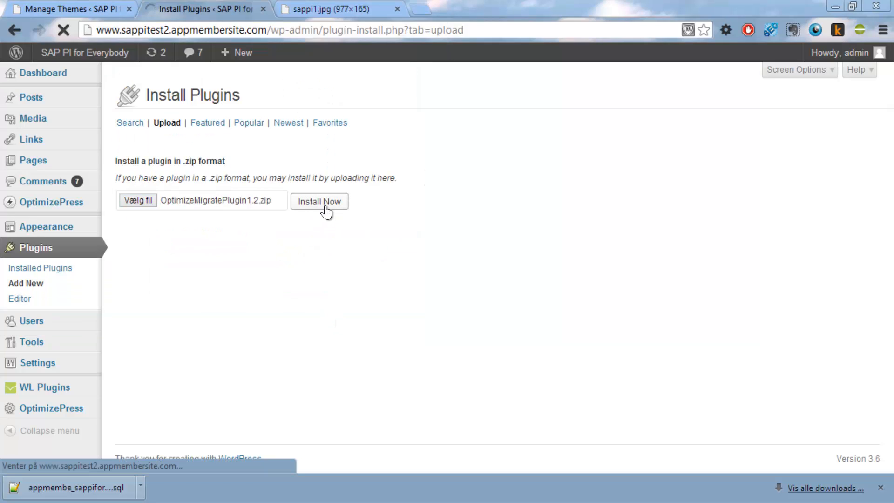
click(318, 202)
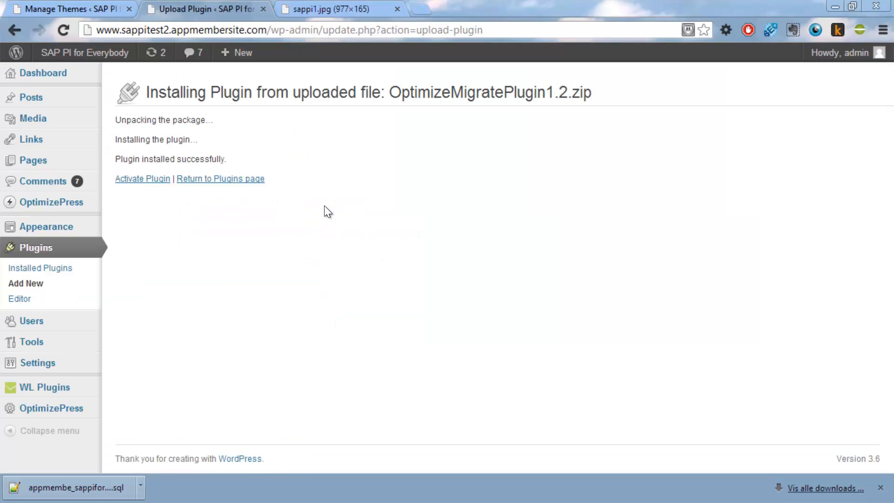
click(142, 179)
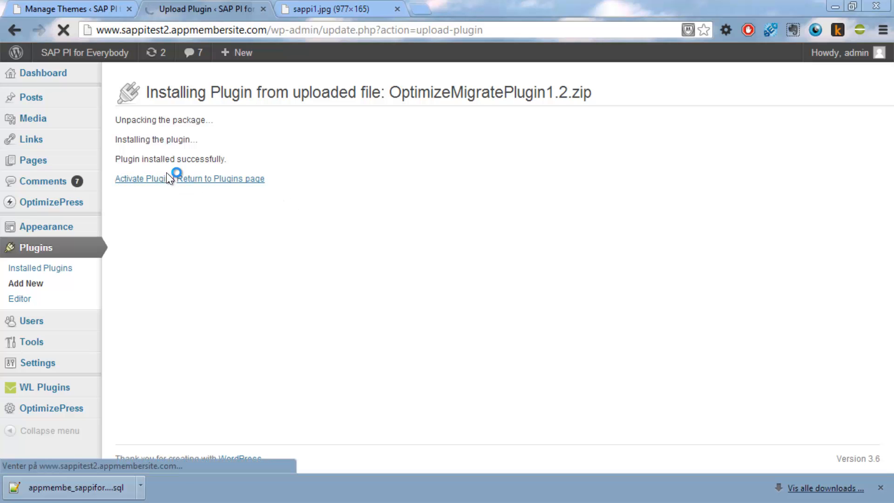
click(139, 178)
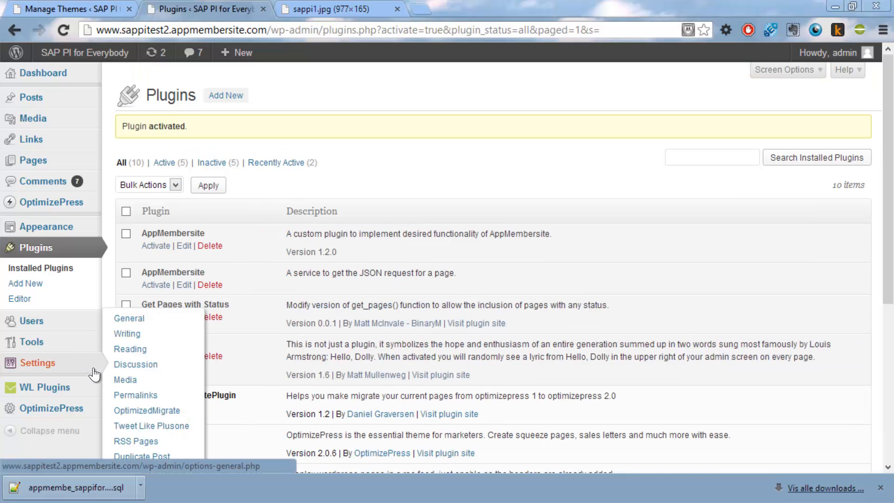
mouse_move(146, 410)
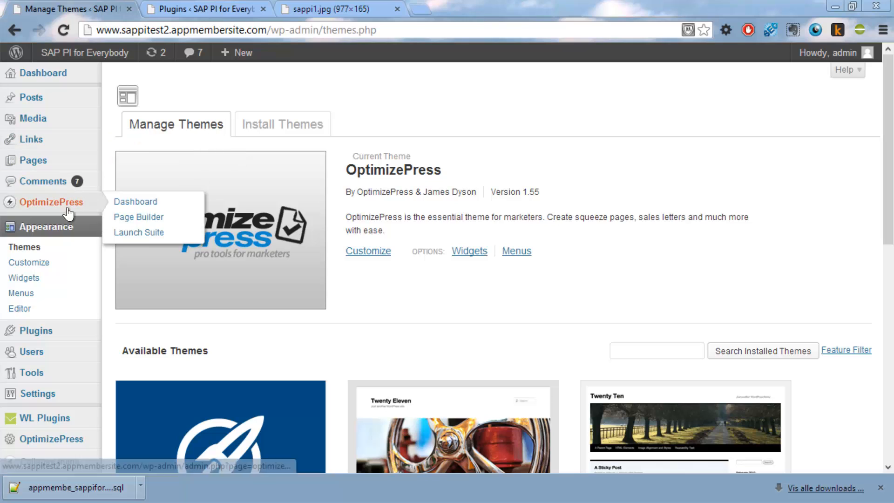
mouse_move(32, 160)
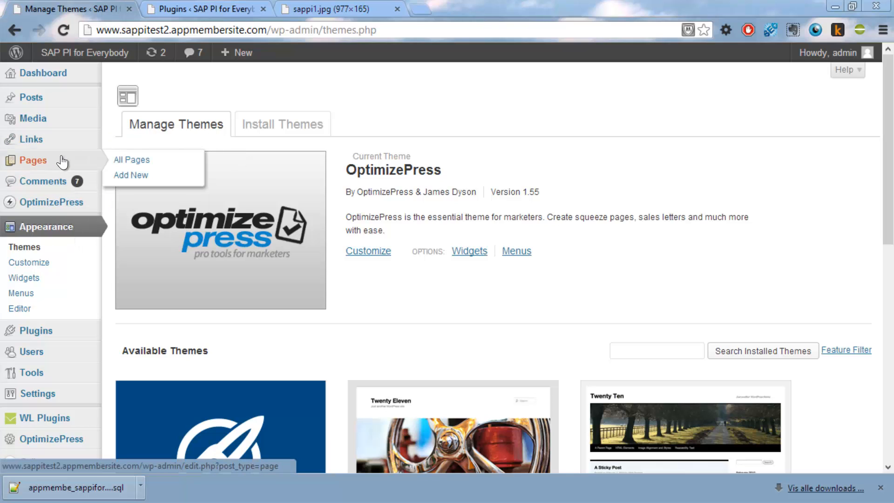
Step: Show the All Pages list with Member Area and its module and video subpages
click(131, 159)
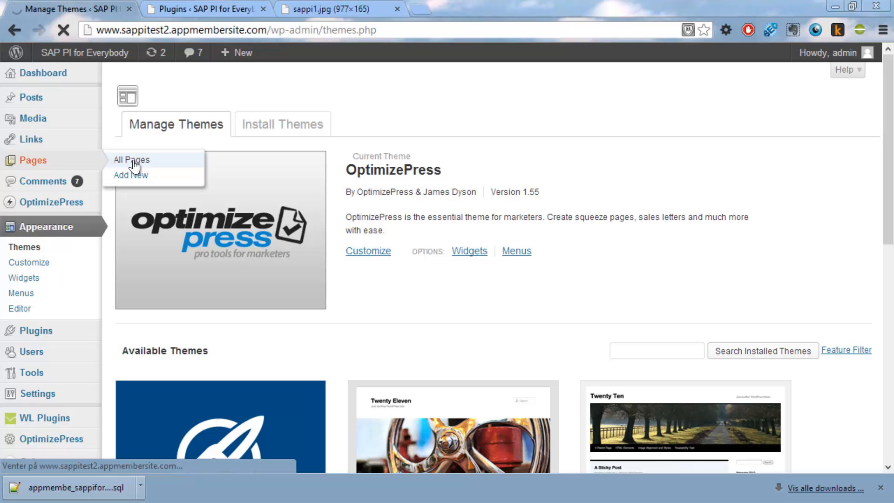
click(131, 160)
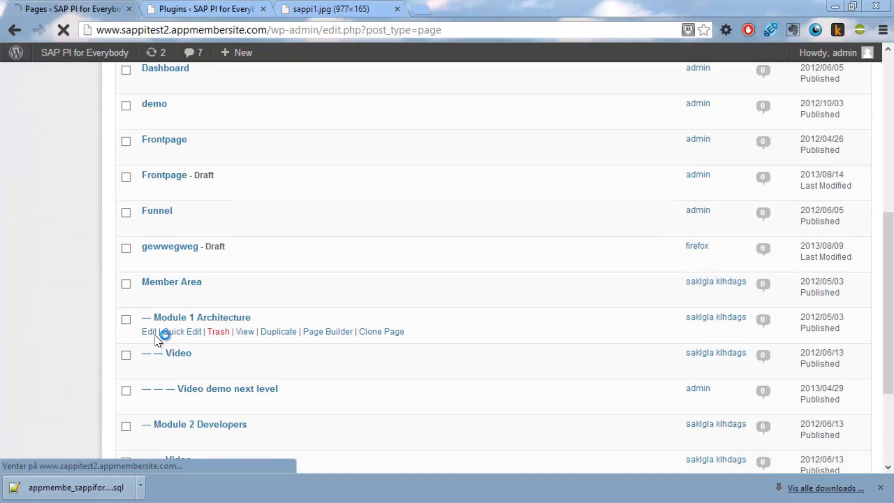
mouse_move(183, 359)
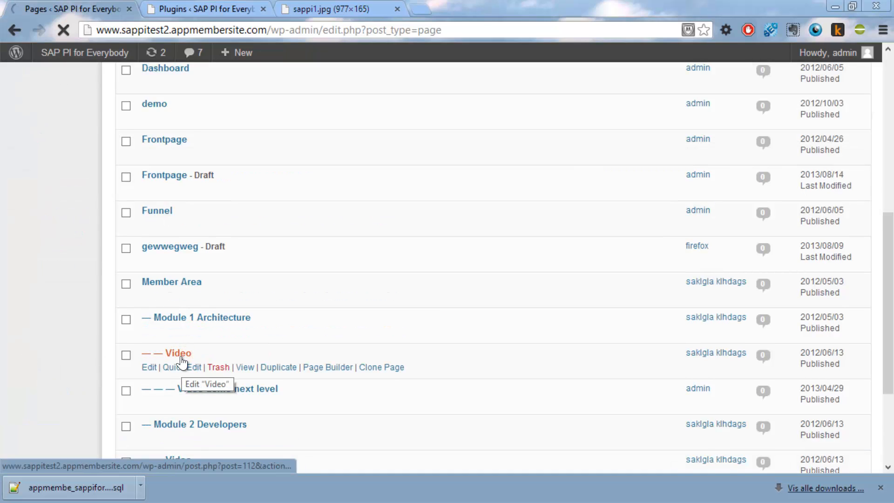
Step: View the published Module 1 Architecture Video page live, then return to the Plugins tab
click(149, 367)
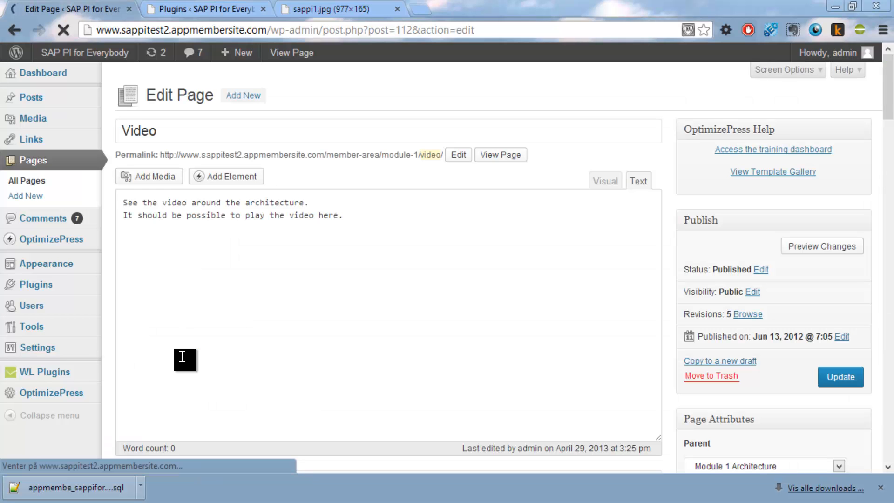
mouse_move(268, 237)
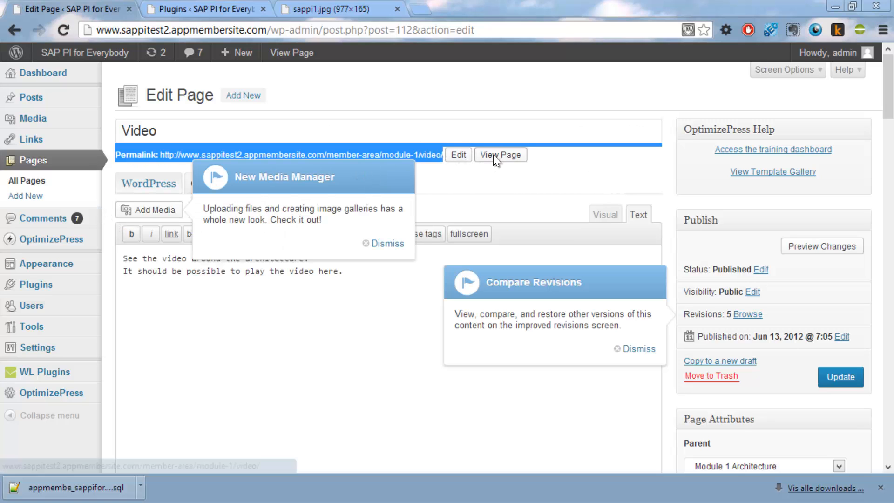
click(499, 154)
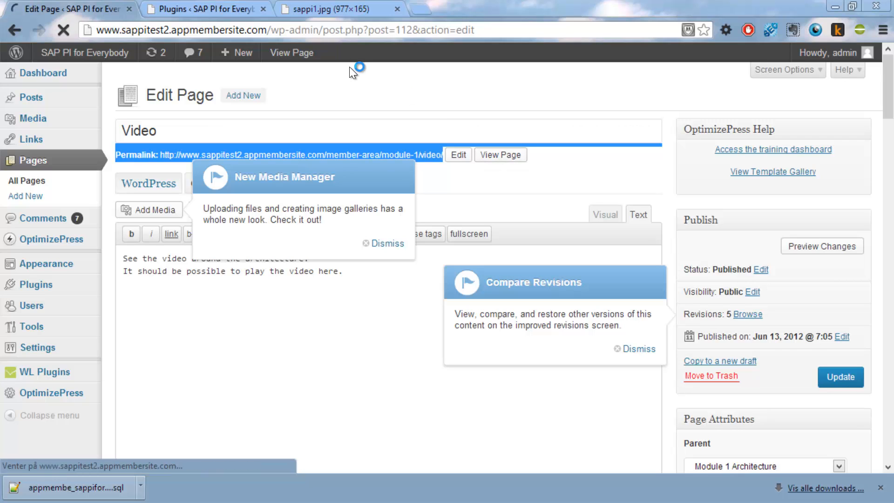
click(500, 154)
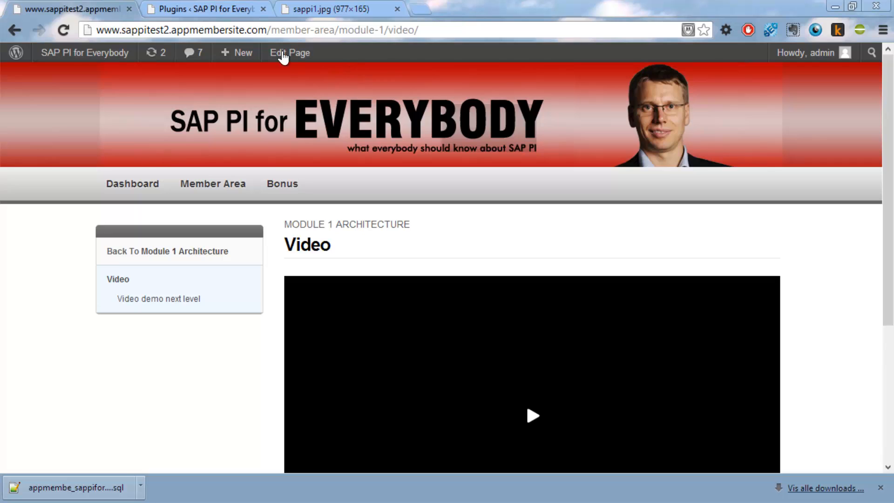
click(205, 8)
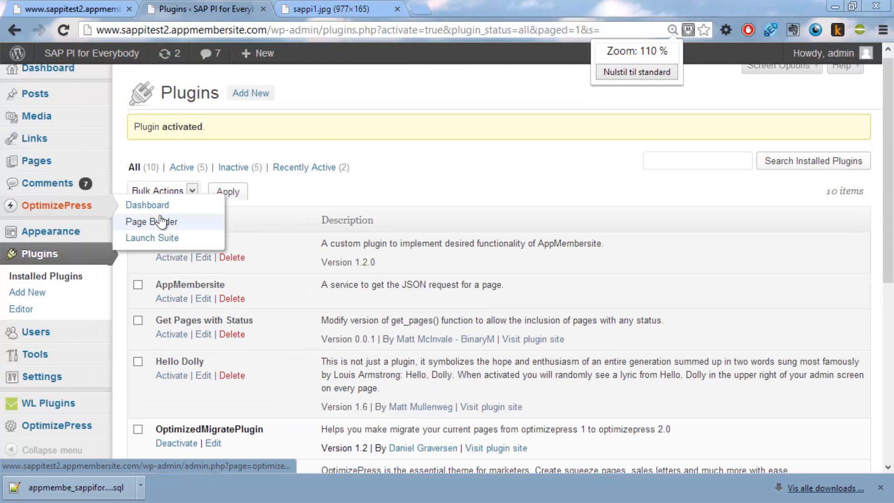
Step: Start a new Page Builder page named 'Member Contenttempate'
click(151, 222)
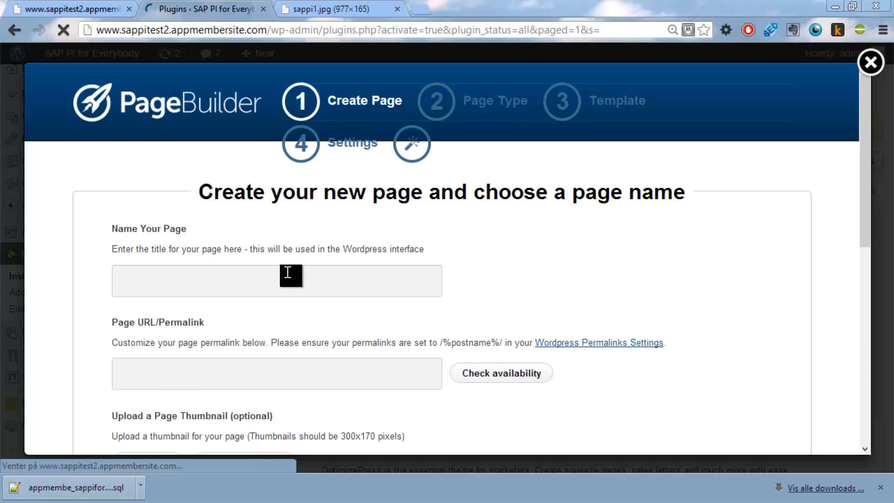
text(Member)
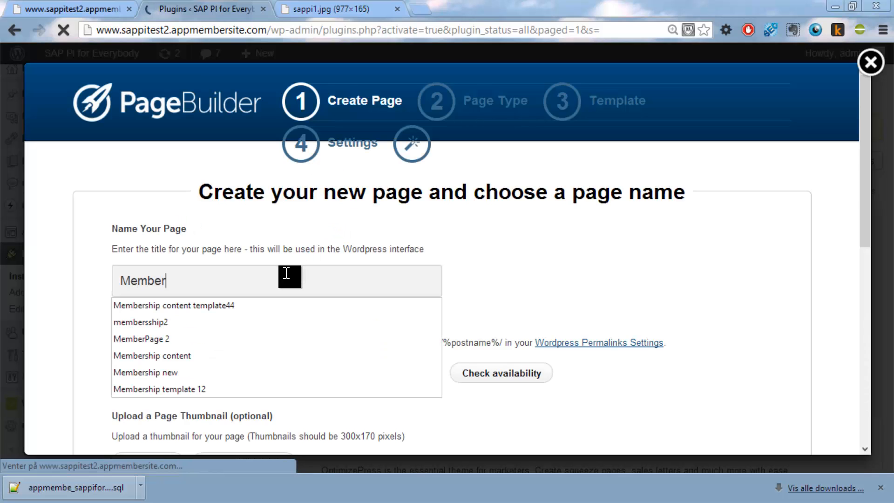
text(Contentte)
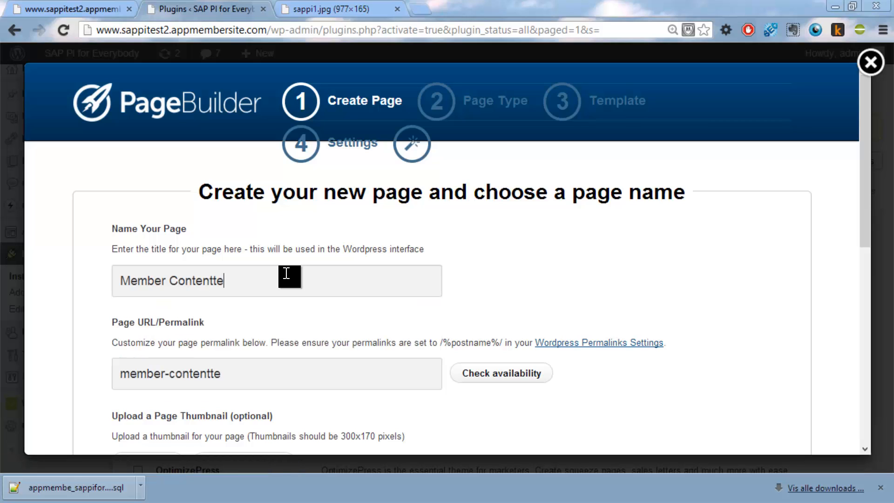
text(mpaate)
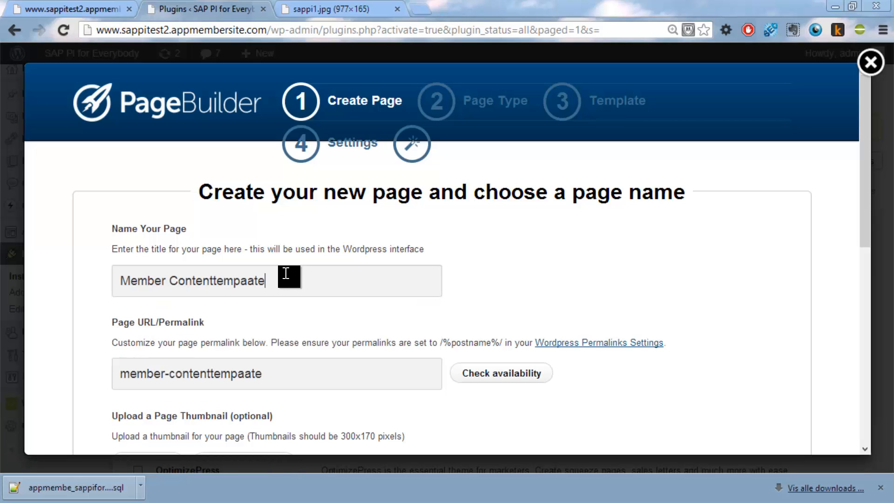
key(Backspace)
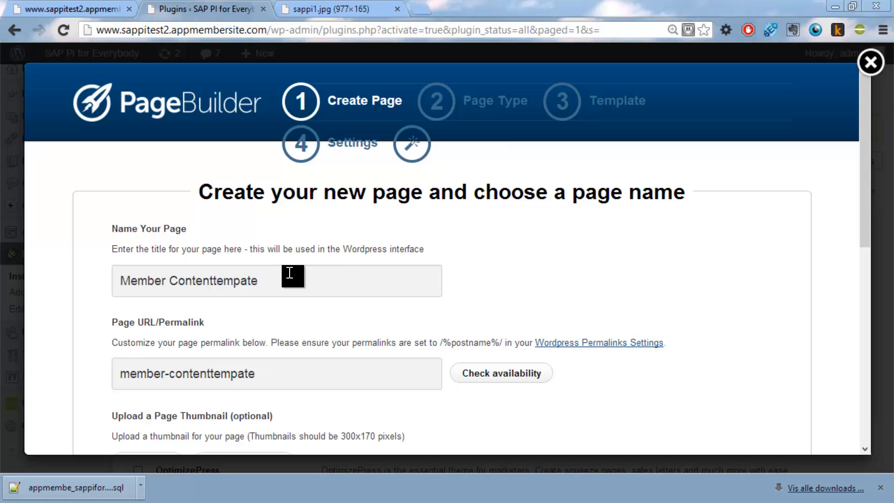
Step: Choose the Membership Content Classroom Style content template and proceed to Step 2
scroll(down, 3)
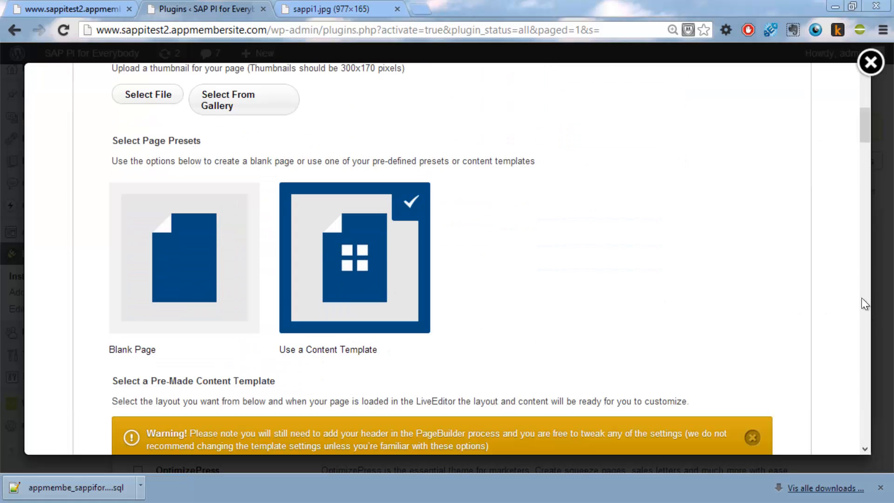
scroll(down, 3)
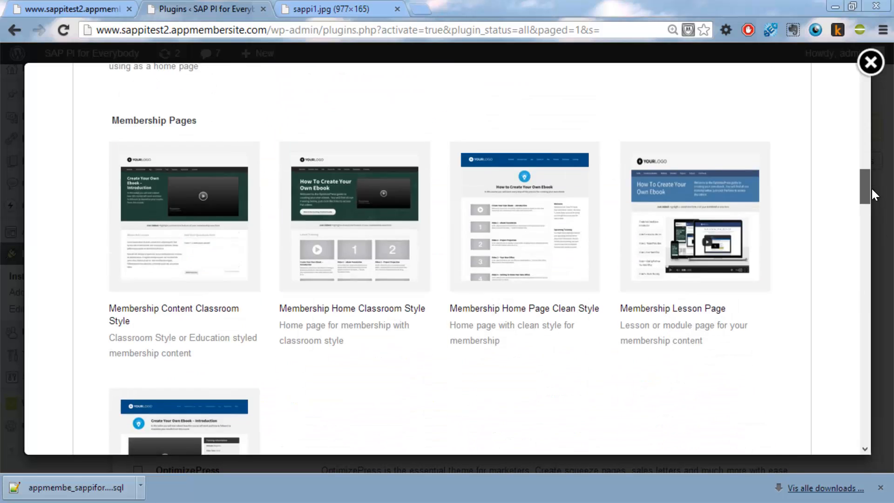
scroll(up, 3)
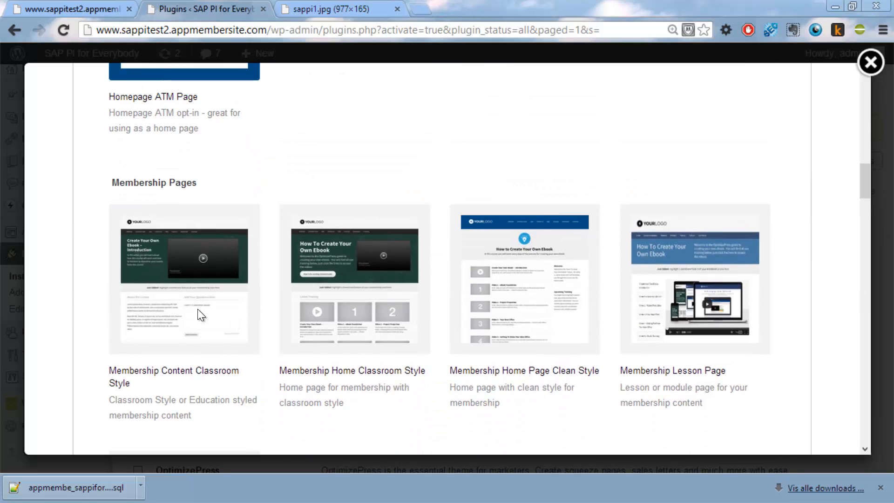
click(183, 278)
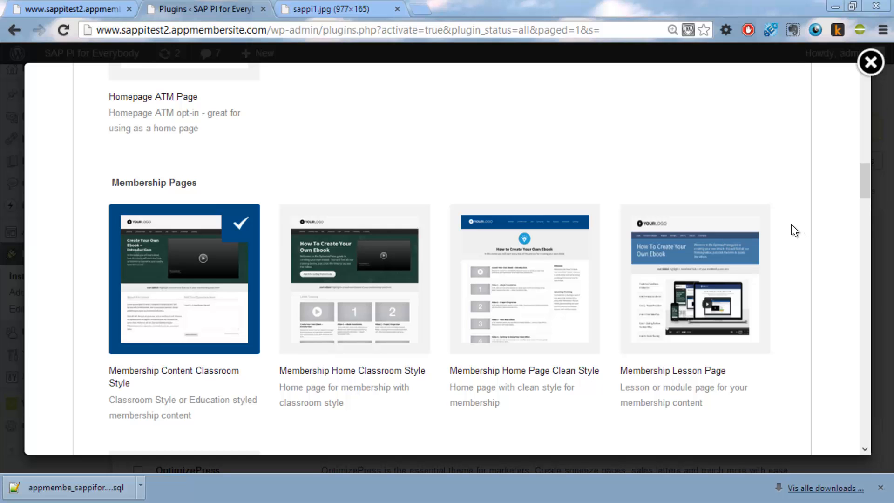
scroll(down, 3)
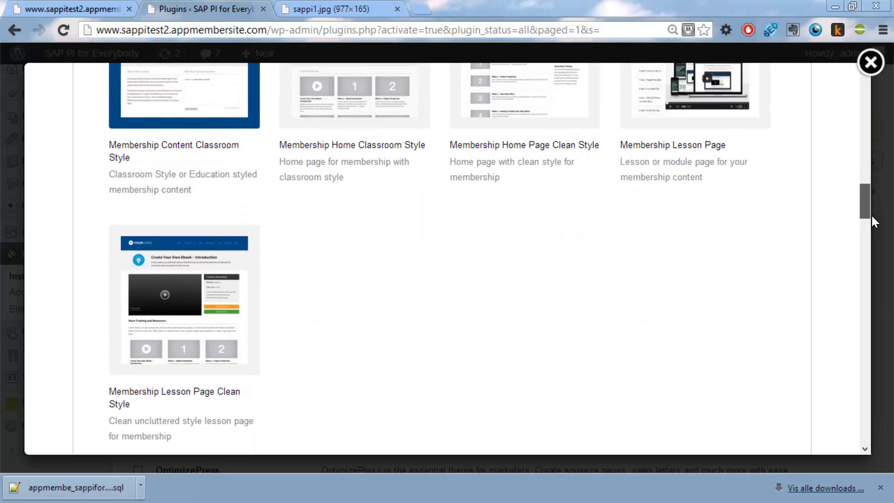
scroll(down, 3)
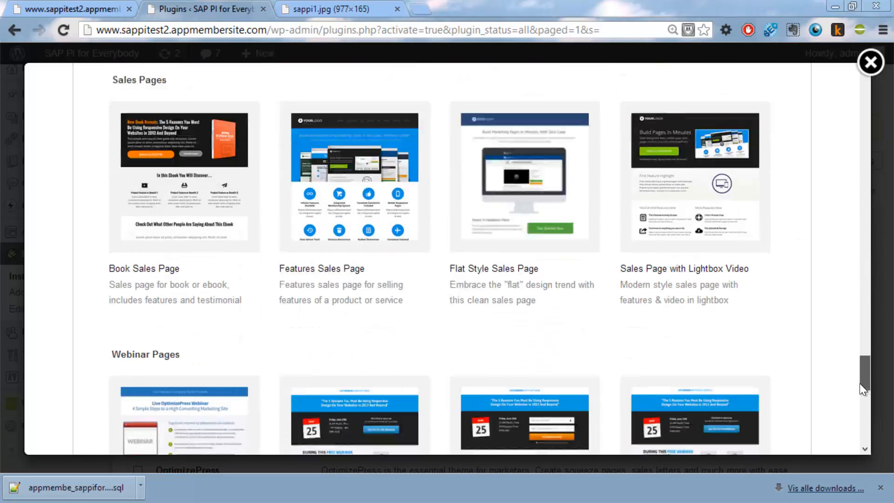
scroll(down, 3)
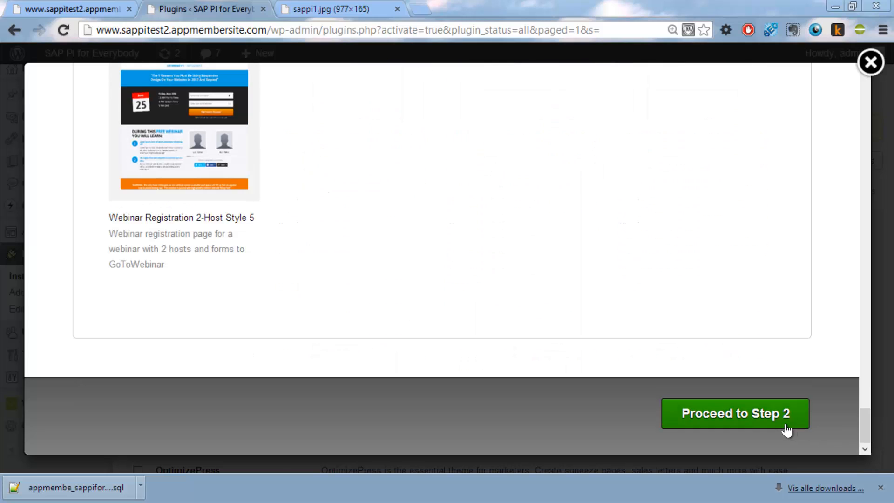
click(735, 413)
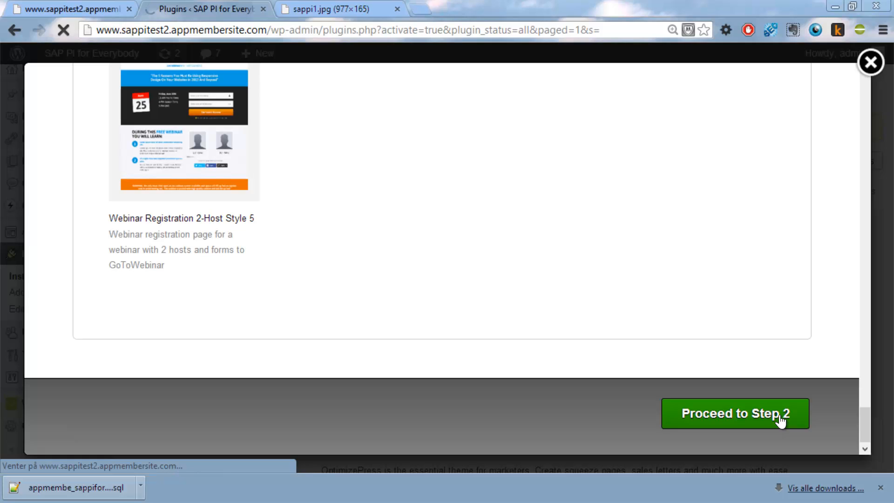
Step: Enter the LiveEditor and replace the lesson headline with the [TITLE] placeholder
click(735, 414)
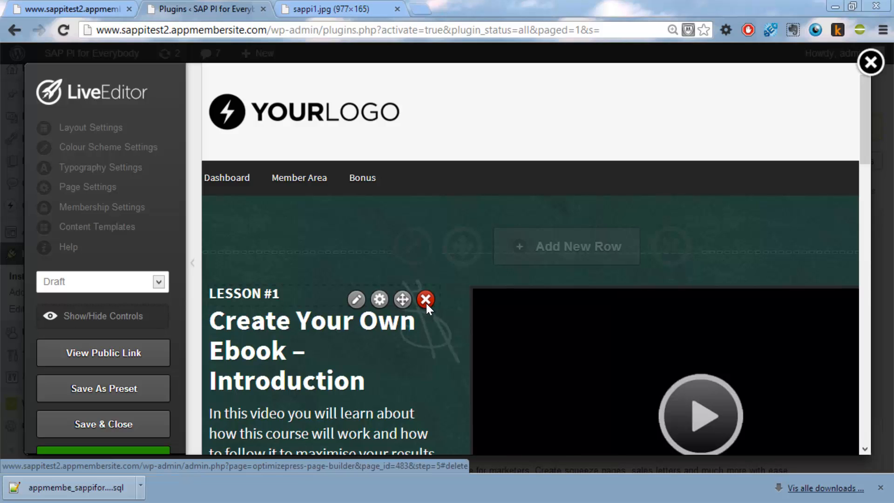
click(425, 299)
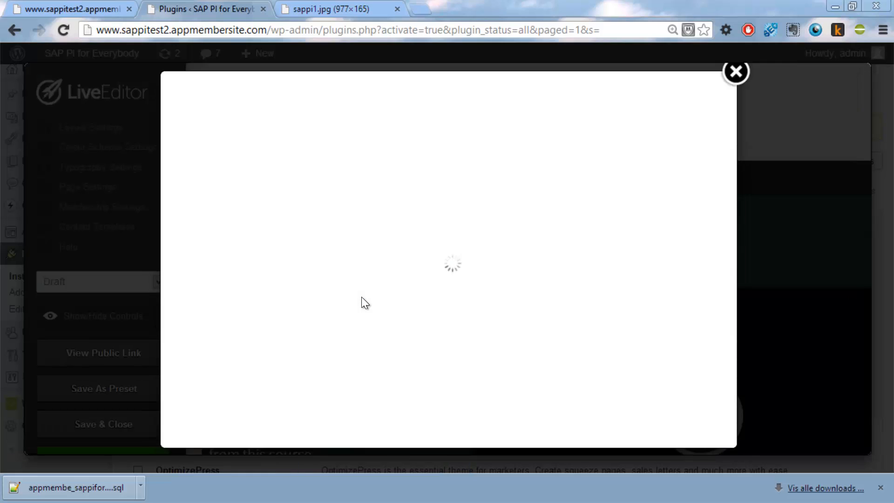
mouse_move(444, 276)
text([TITLE)
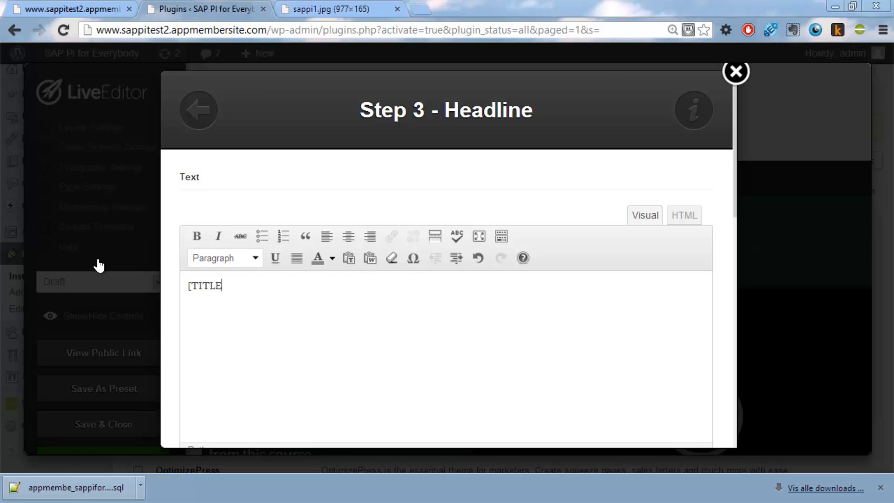
text(])
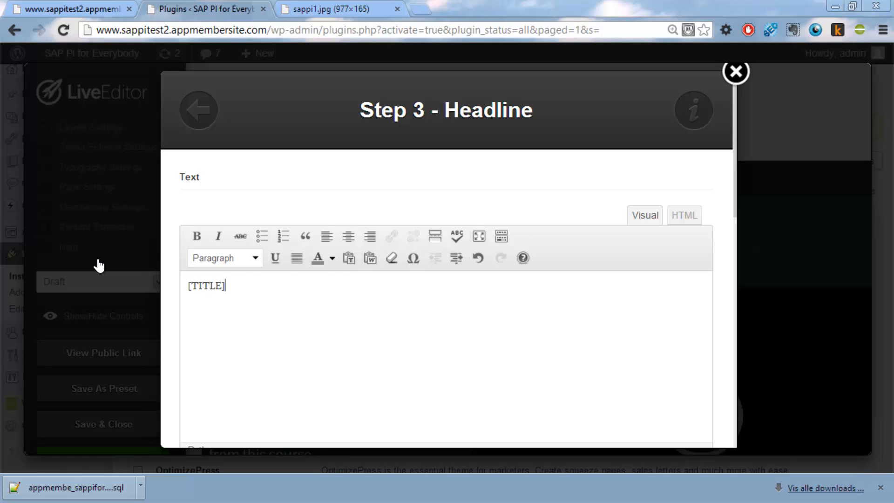
mouse_move(733, 333)
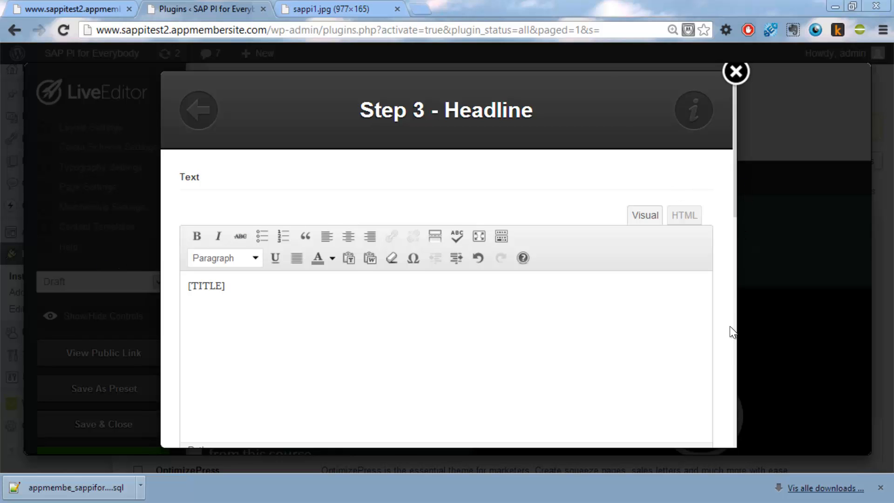
scroll(down, 3)
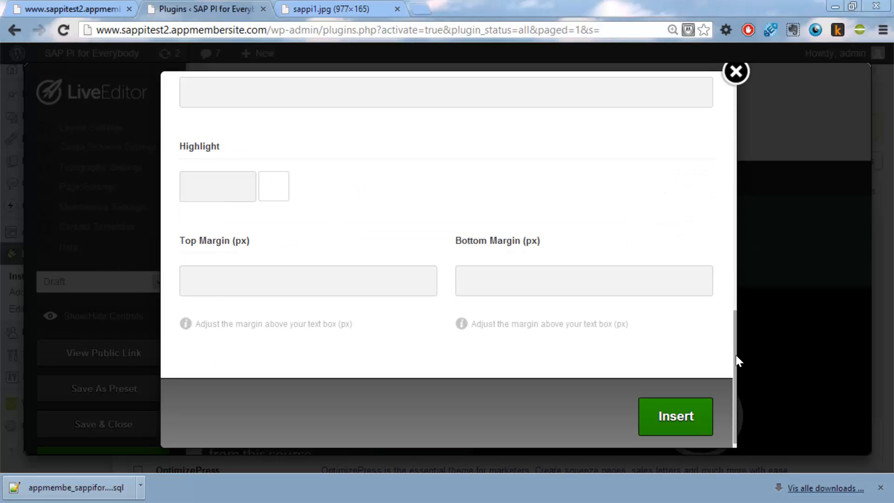
click(736, 72)
text([)
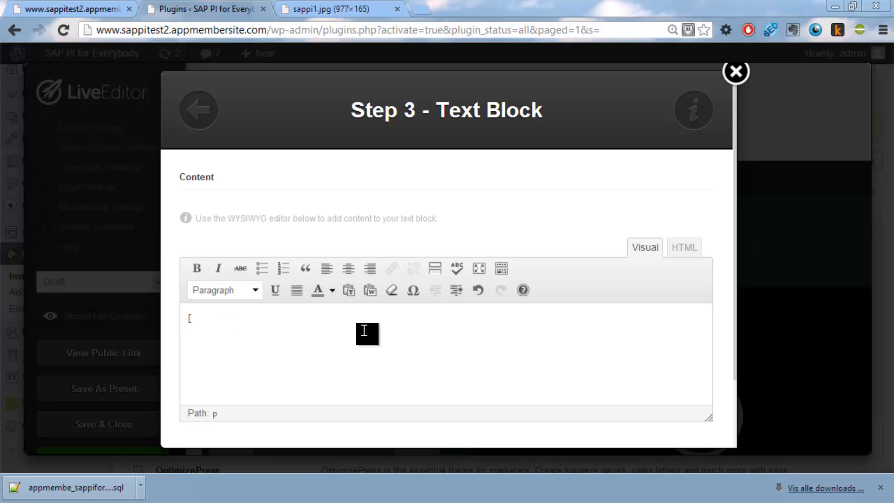
Step: Replace the intro text block with the [CONTENT] placeholder
text(CONTE)
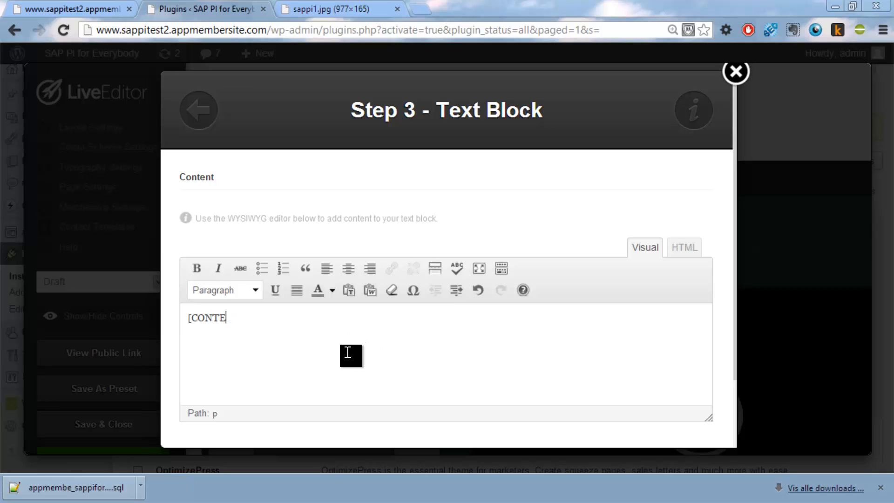
key(Backspace)
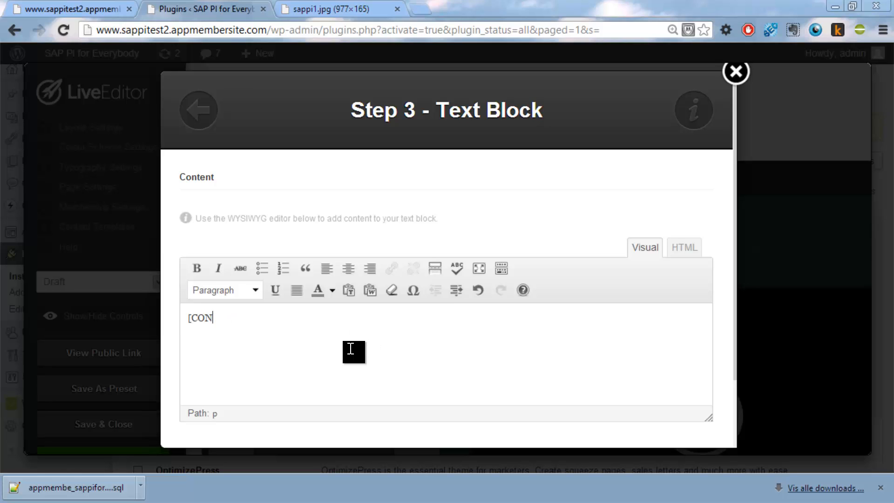
text(TENT])
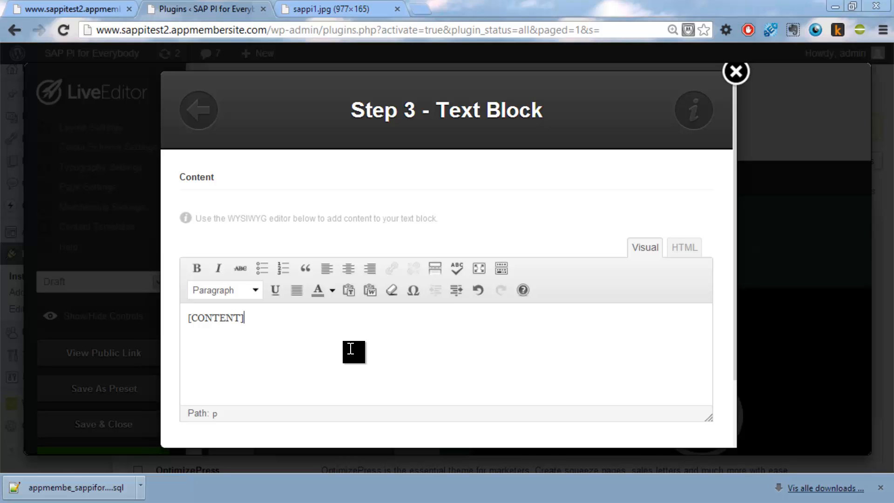
mouse_move(739, 402)
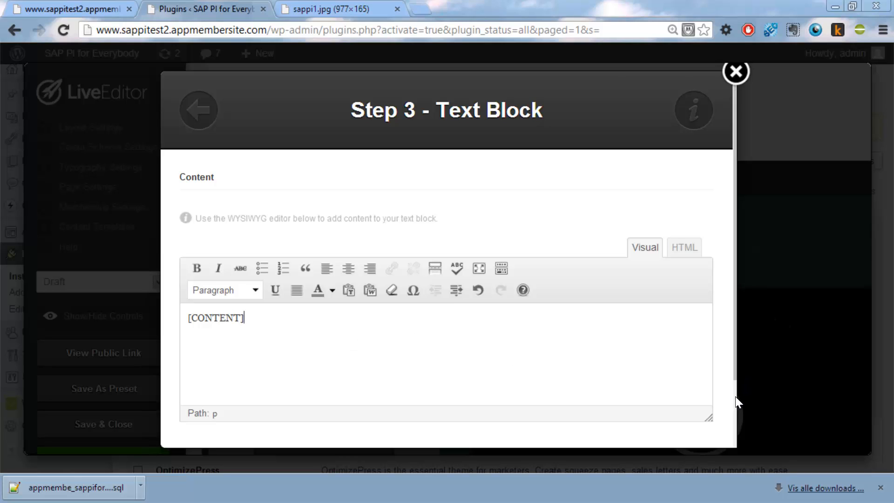
click(736, 72)
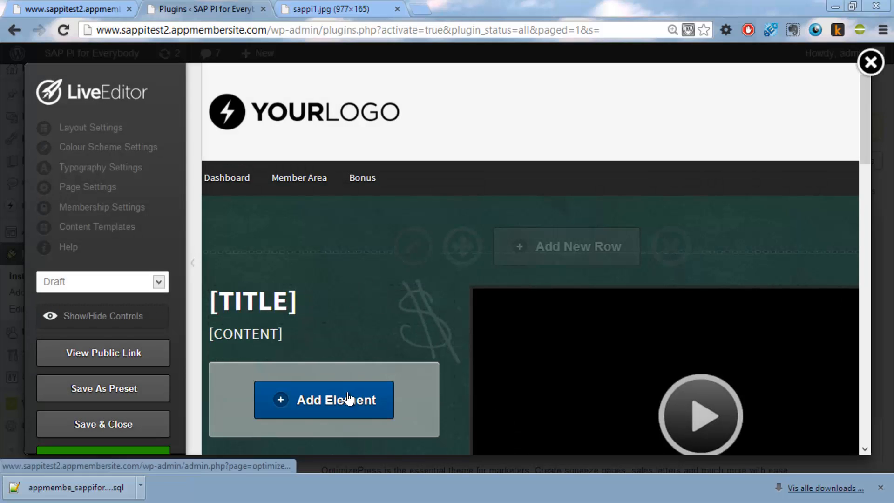
Step: Add a Membership Breadcrumb Trails element in the arrow-separated style above the title
click(324, 399)
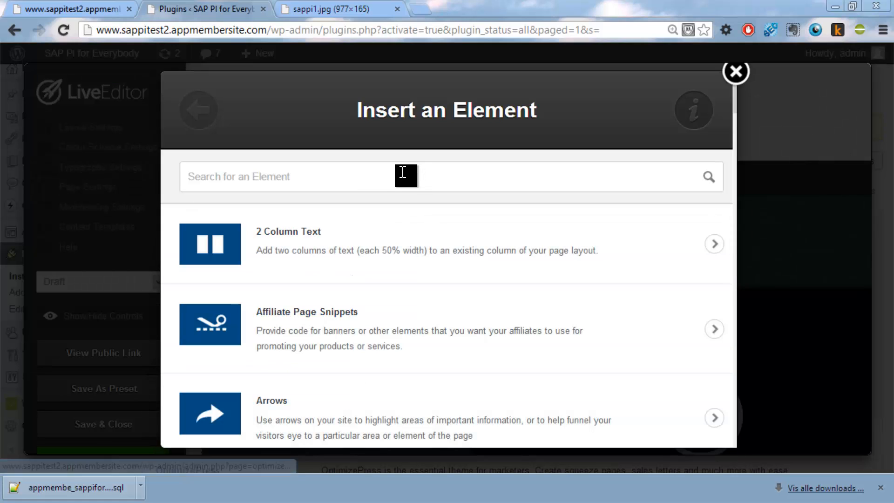
text(bre)
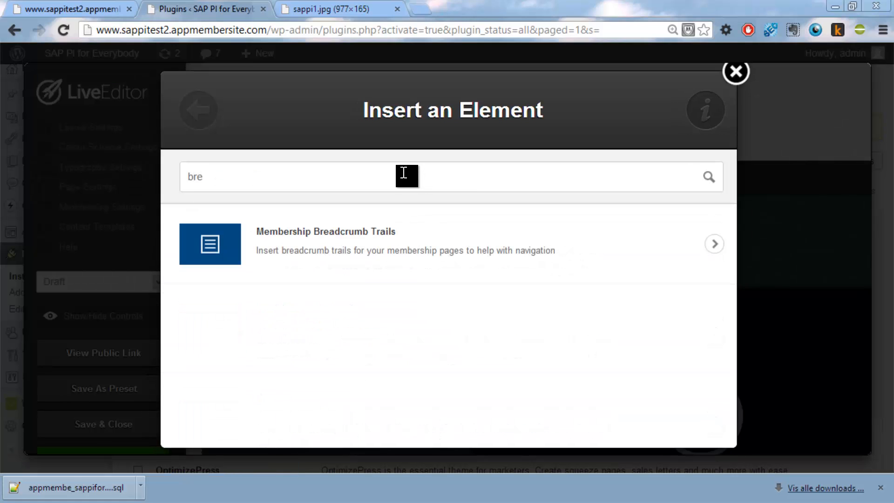
mouse_move(370, 238)
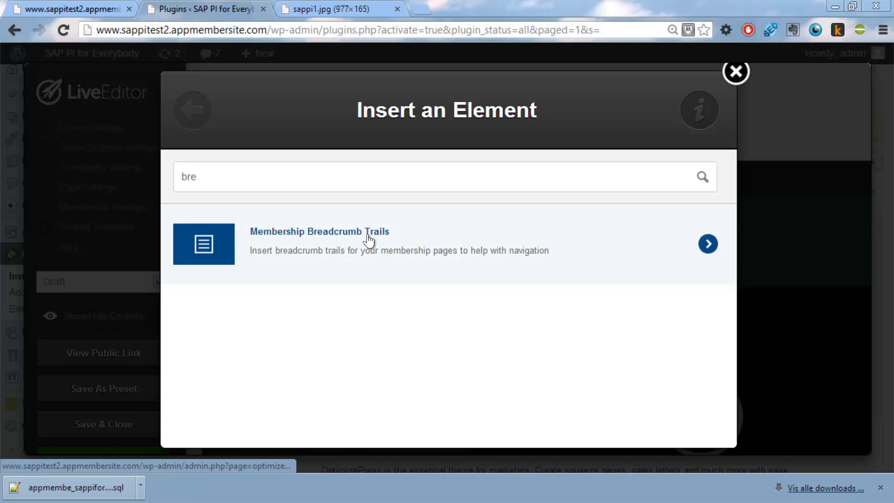
click(708, 243)
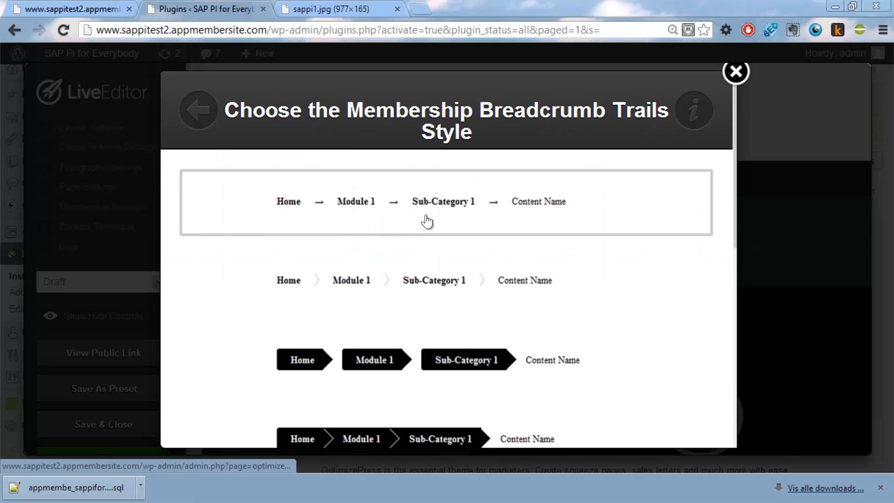
mouse_move(428, 220)
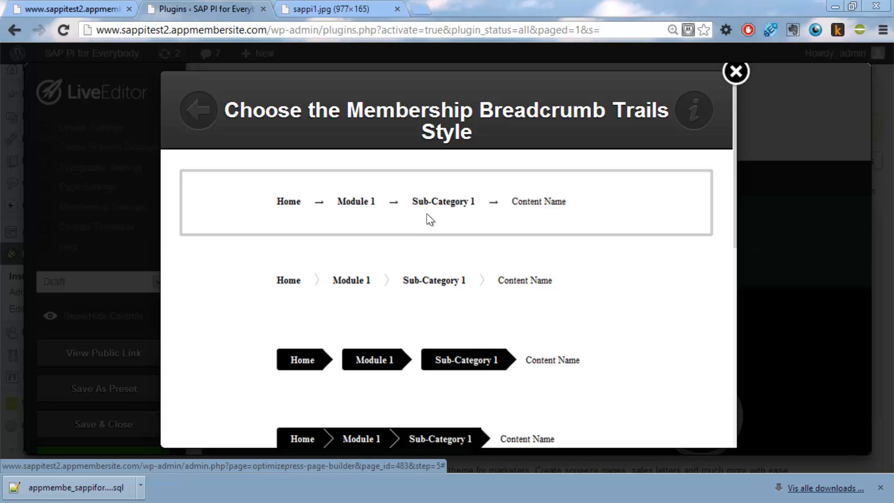
click(736, 71)
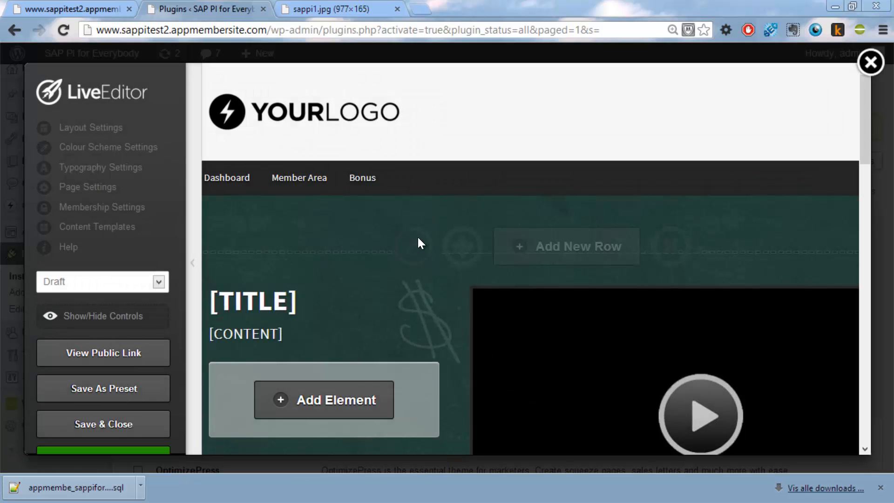
mouse_move(293, 381)
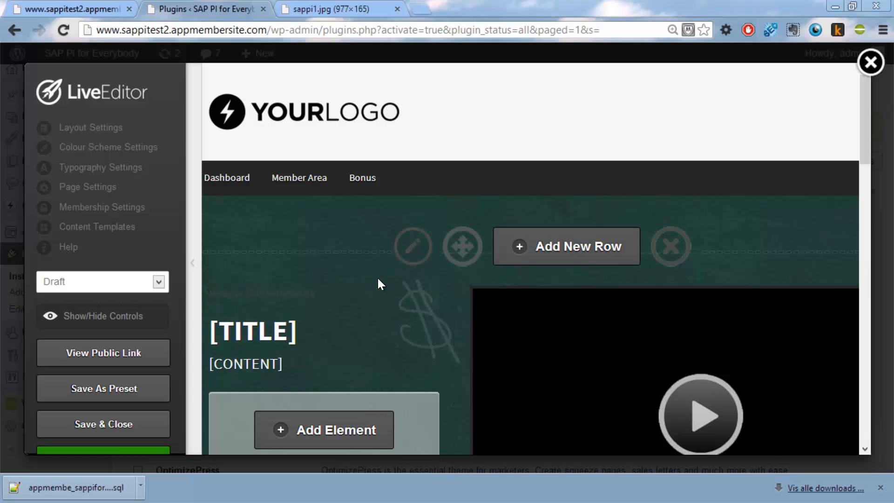
mouse_move(753, 198)
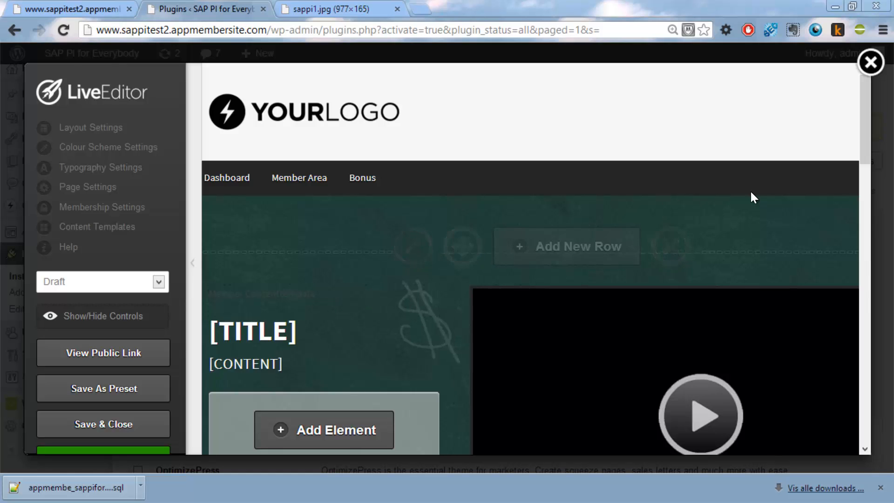
Step: Swap the About this Lesson lorem ipsum text for the [CONTENT] shortcode
scroll(down, 3)
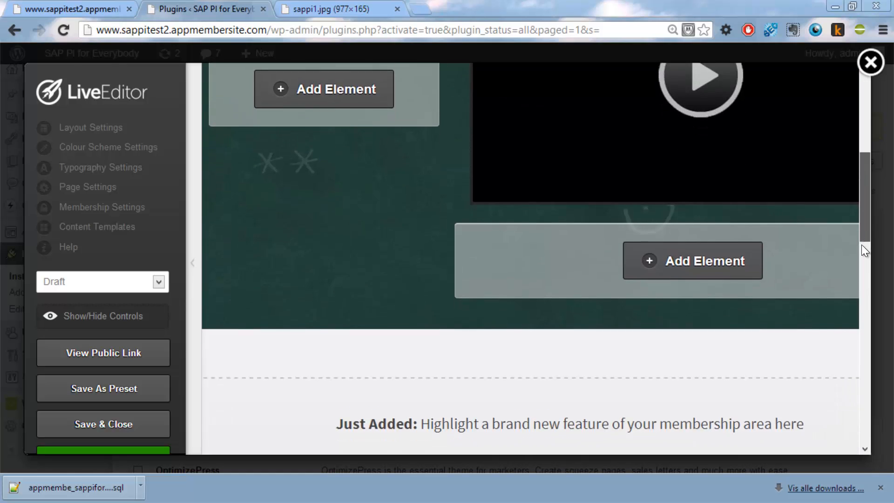
scroll(down, 3)
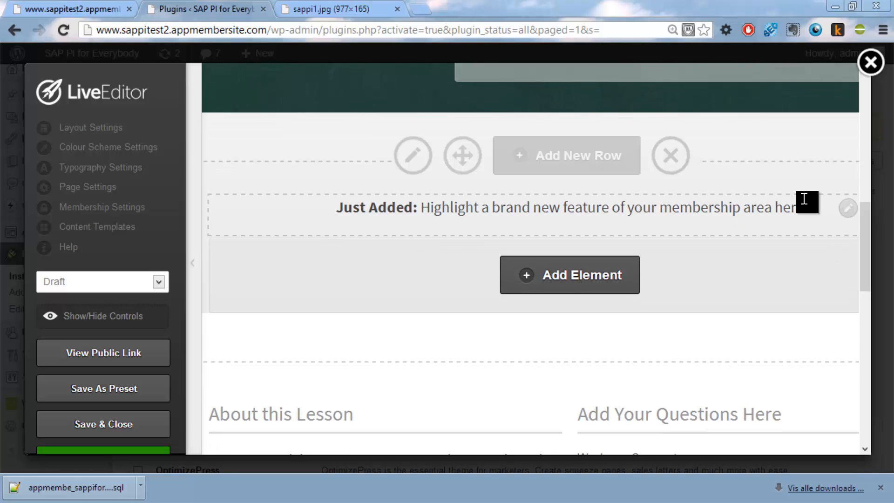
click(669, 155)
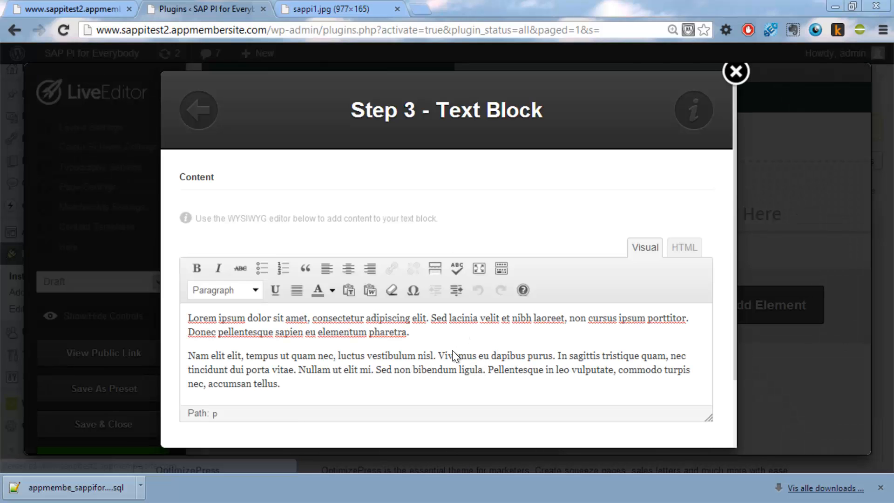
text([c)
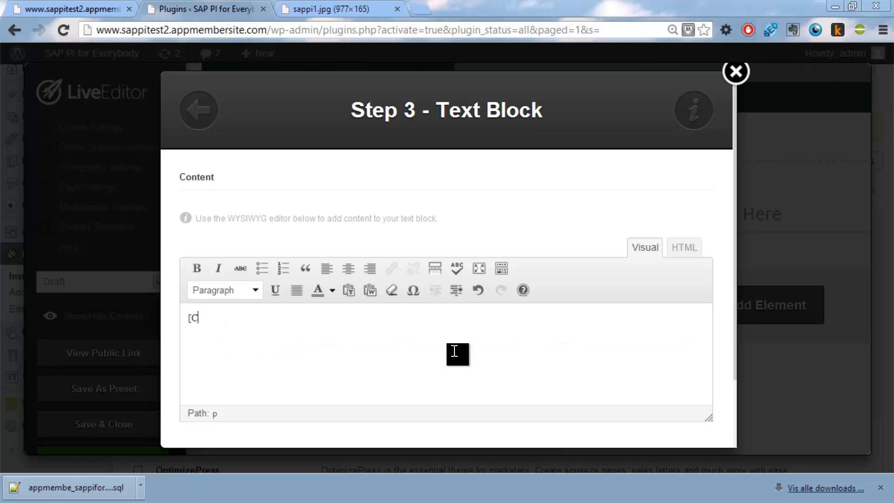
text(ONTENT])
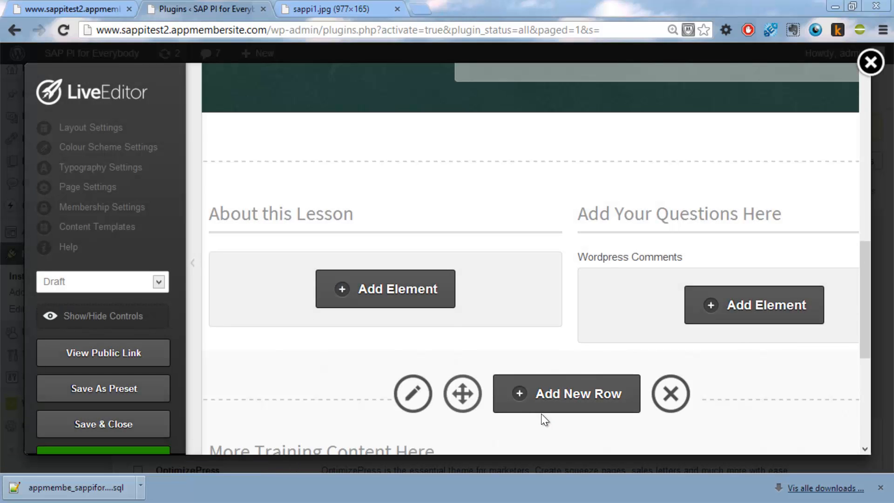
scroll(up, 3)
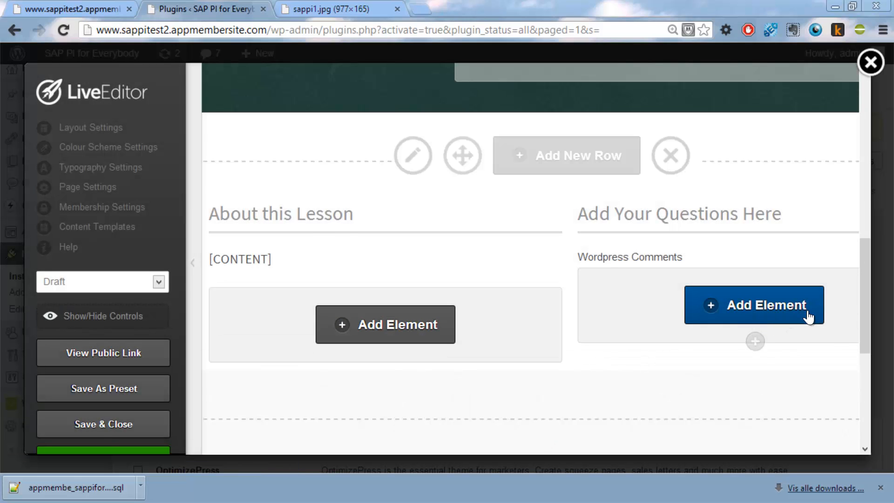
scroll(down, 3)
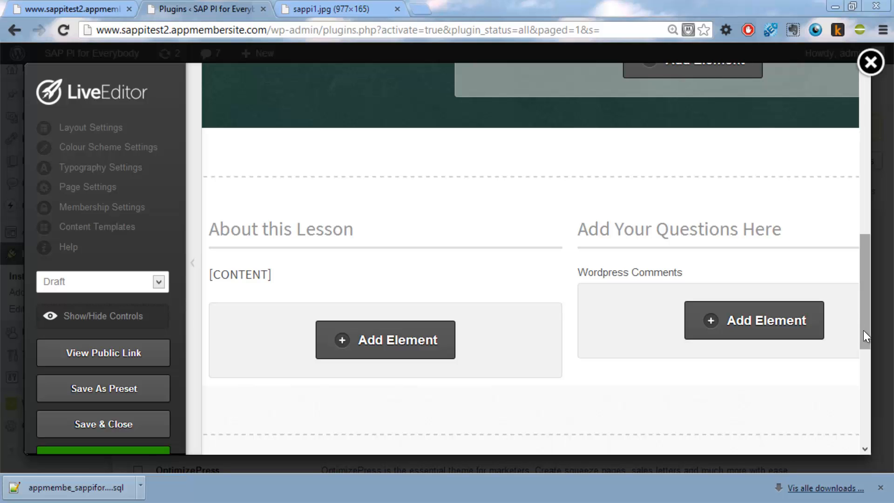
scroll(up, 3)
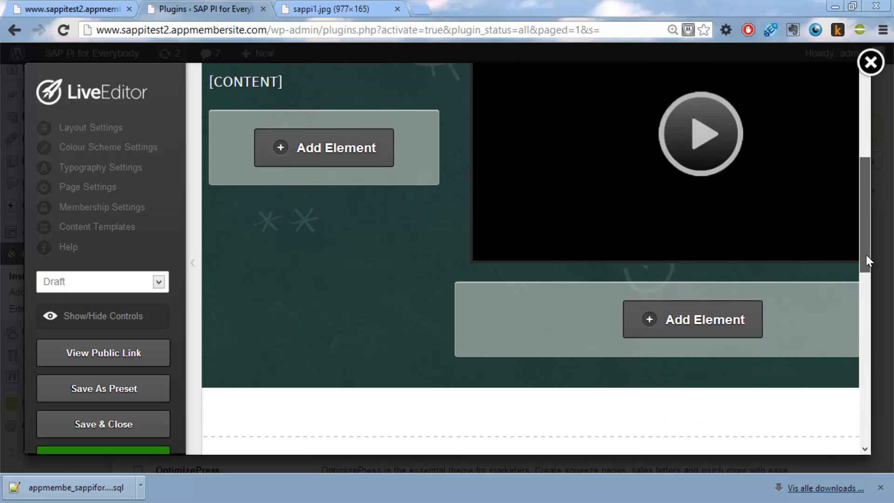
scroll(up, 3)
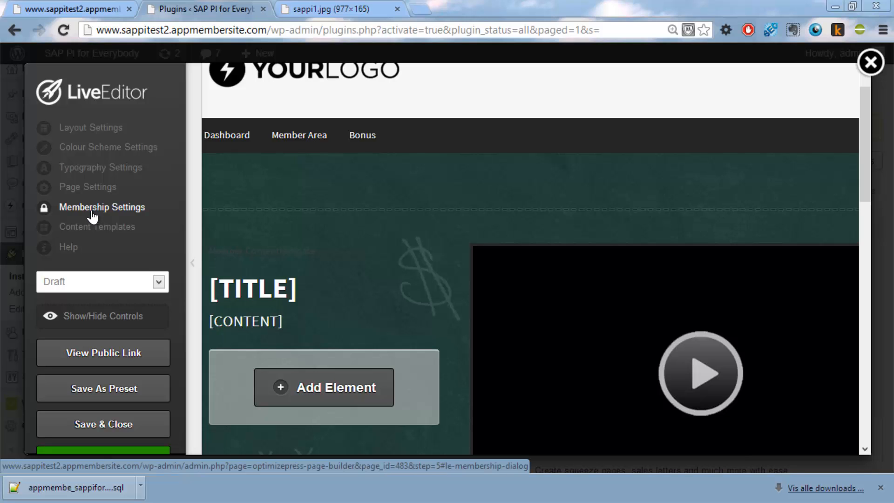
click(102, 207)
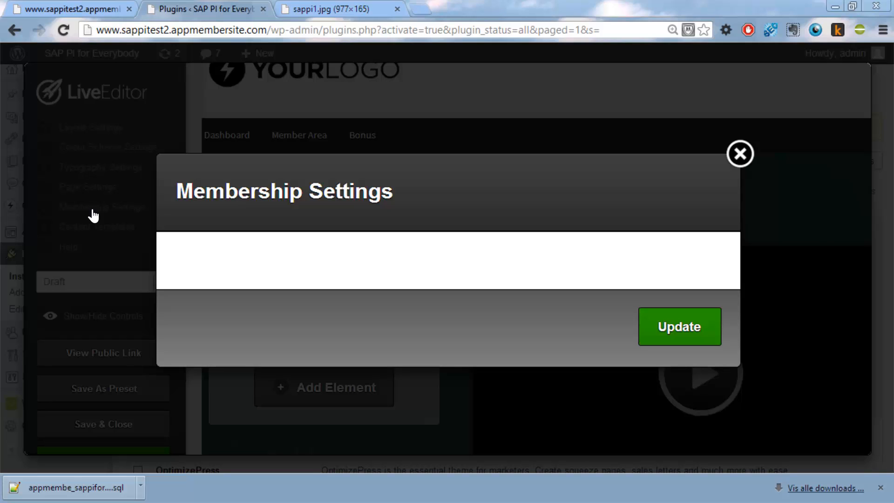
mouse_move(494, 322)
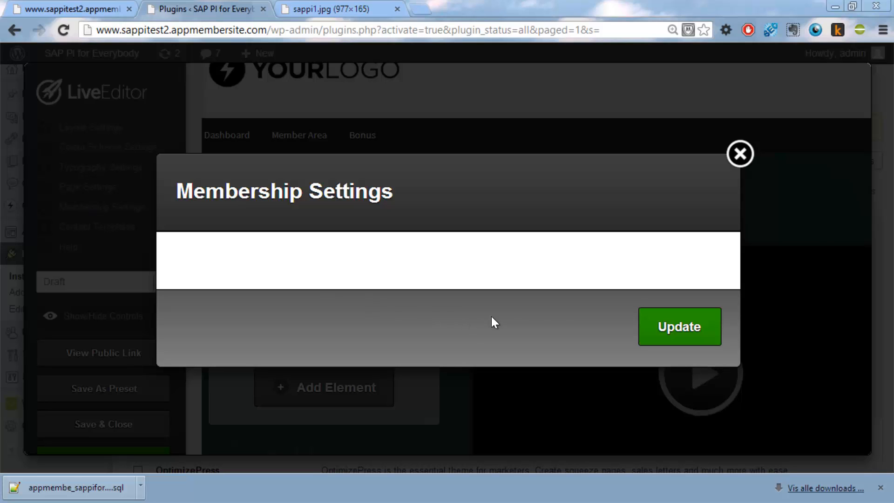
mouse_move(679, 339)
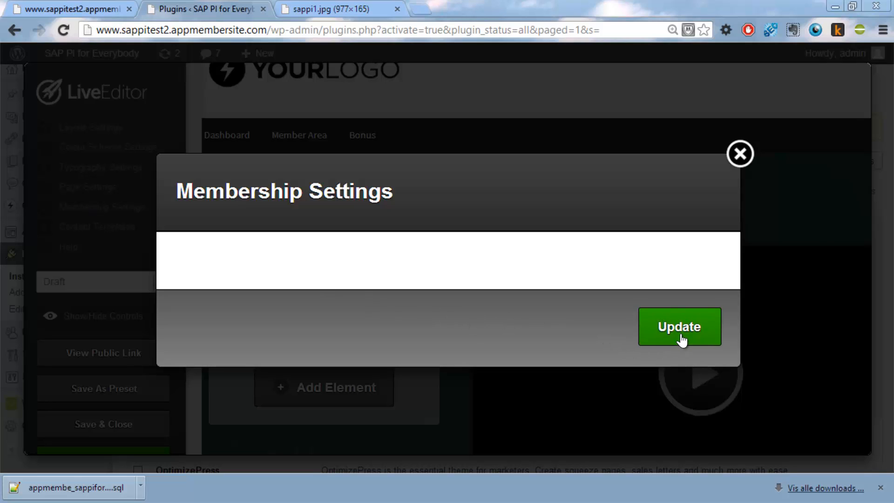
mouse_move(833, 91)
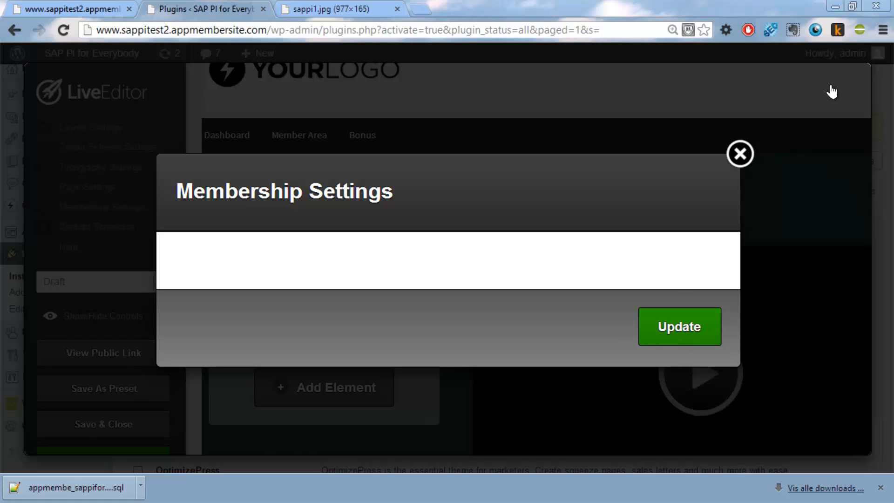
click(740, 153)
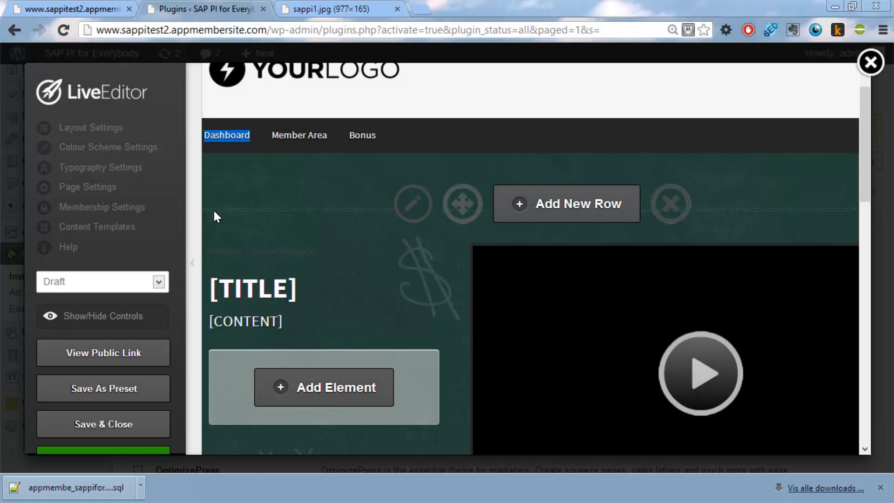
mouse_move(90, 128)
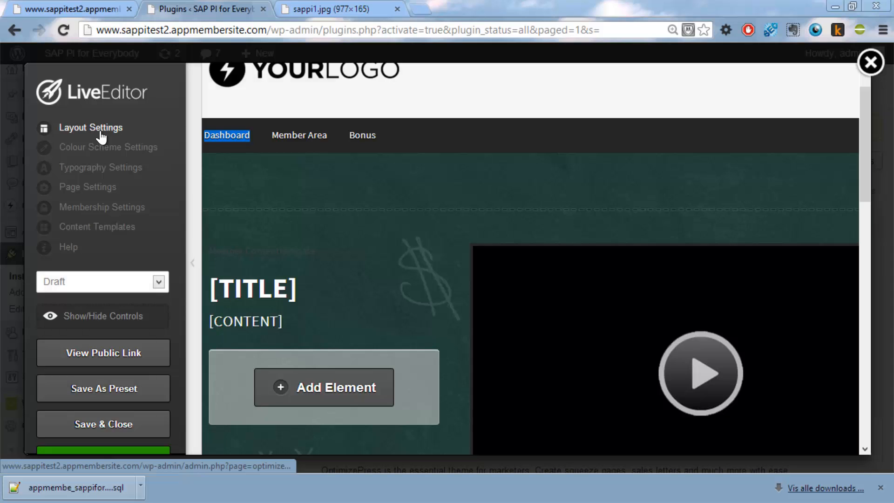
Step: In Layout Settings > Header & Navigation, start uploading a header logo
click(91, 127)
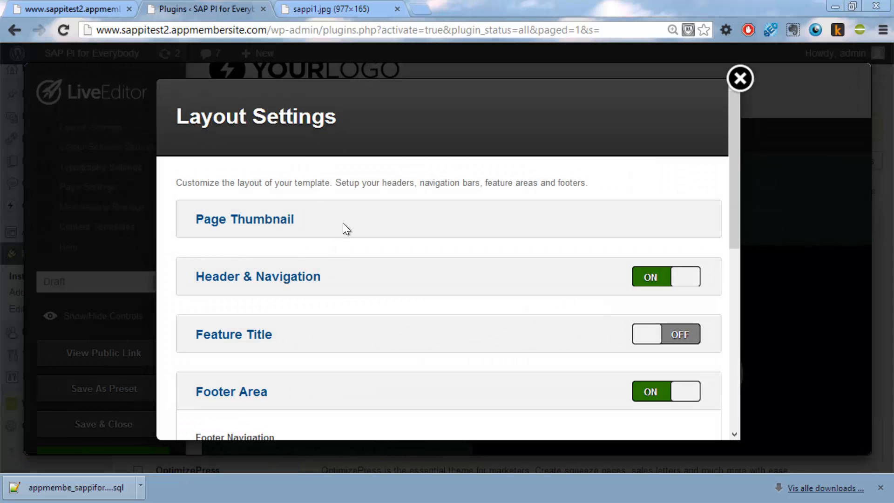
mouse_move(336, 281)
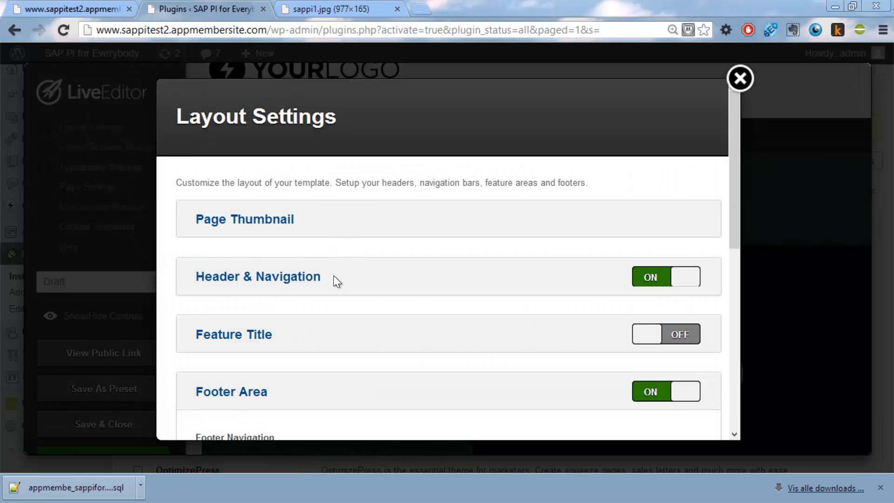
mouse_move(285, 284)
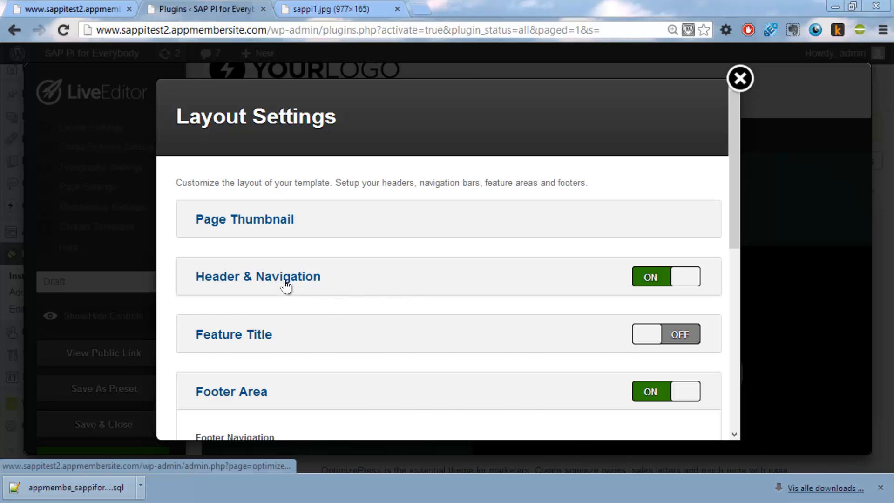
click(258, 277)
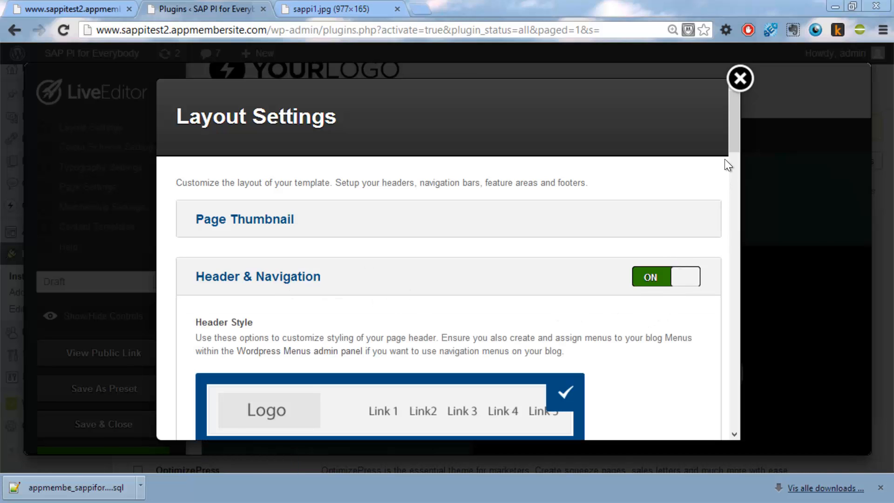
scroll(down, 3)
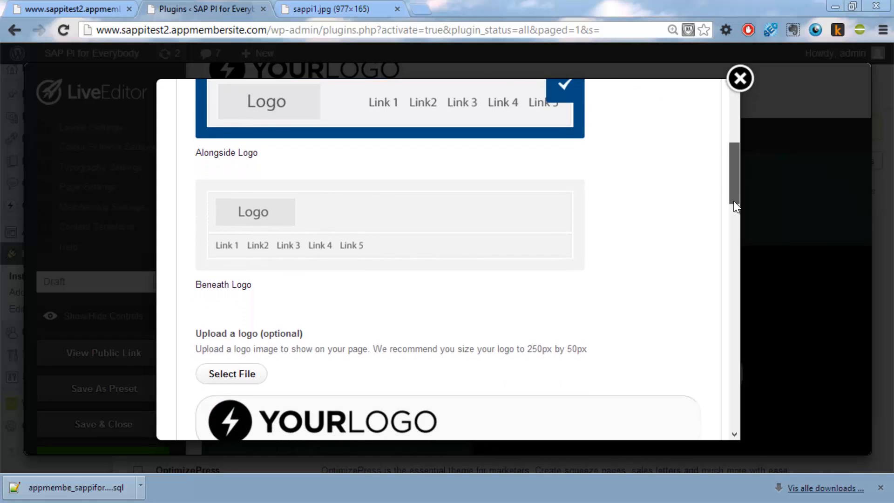
scroll(down, 3)
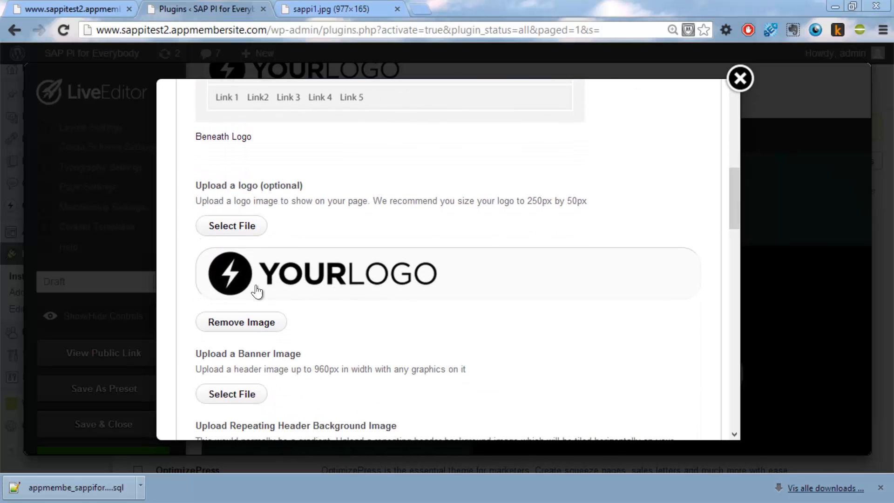
click(231, 225)
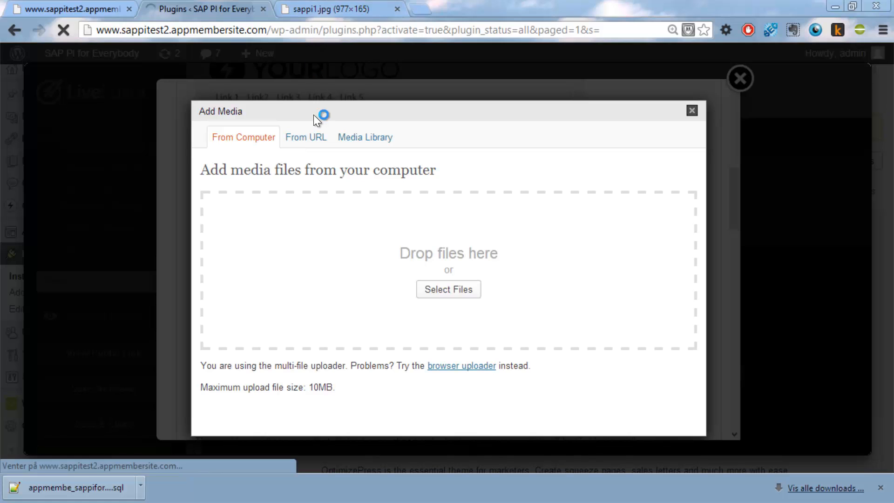
Step: Insert the sappi1.jpg banner from its sappiforeverybody.com URL as the logo
click(333, 9)
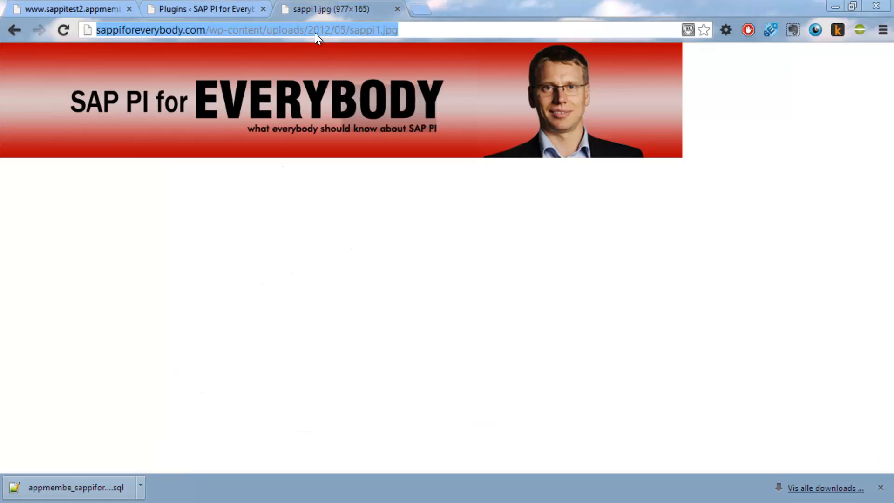
click(68, 9)
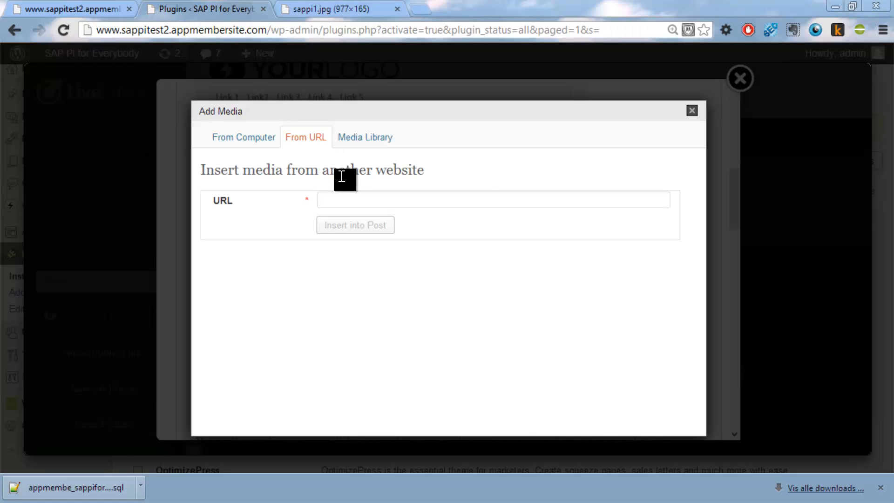
text(http://sappiforeverybody.com/wp-content/uploads/2012/05/sappi1.jpg)
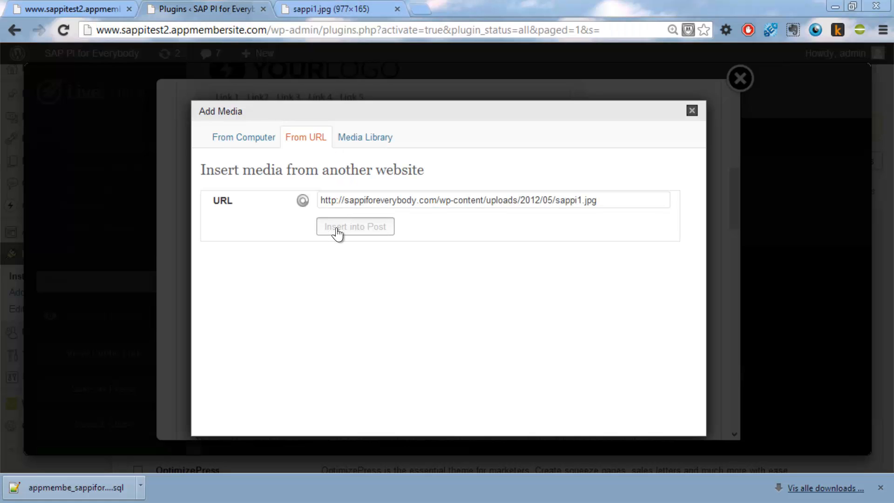
click(354, 226)
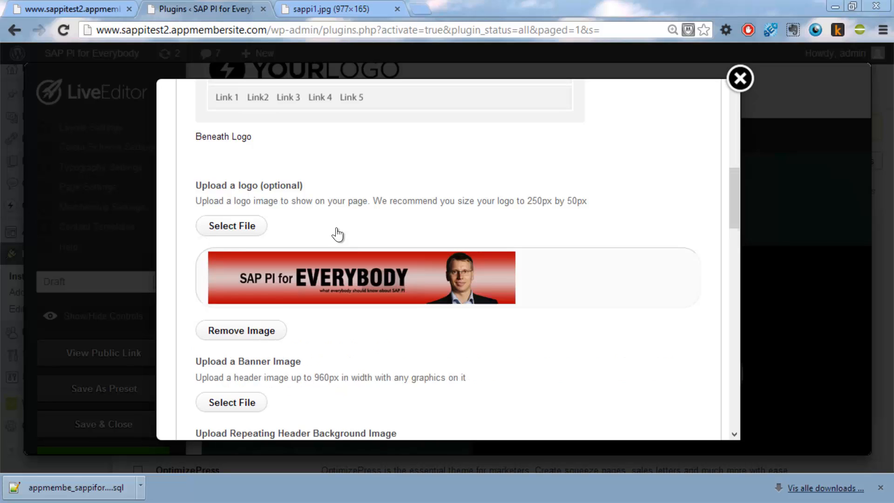
mouse_move(614, 279)
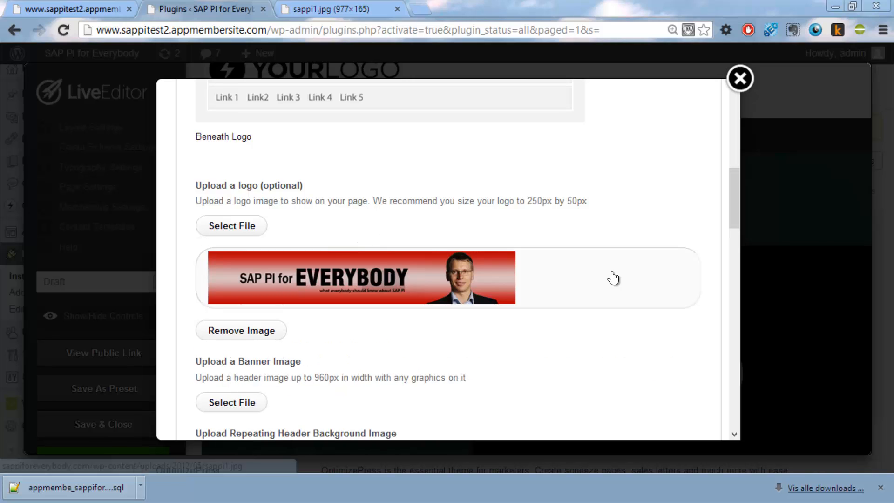
Step: Update the layout with the Beneath Logo header style so the banner sits above the menu
scroll(up, 3)
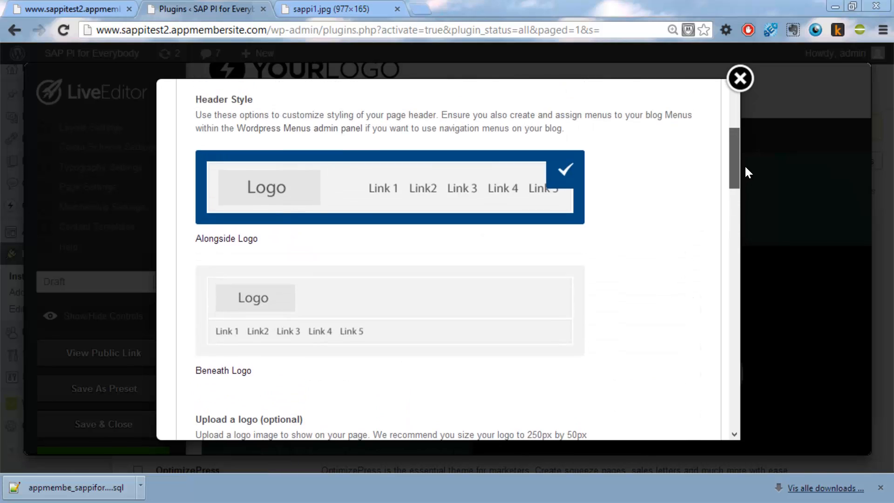
scroll(down, 3)
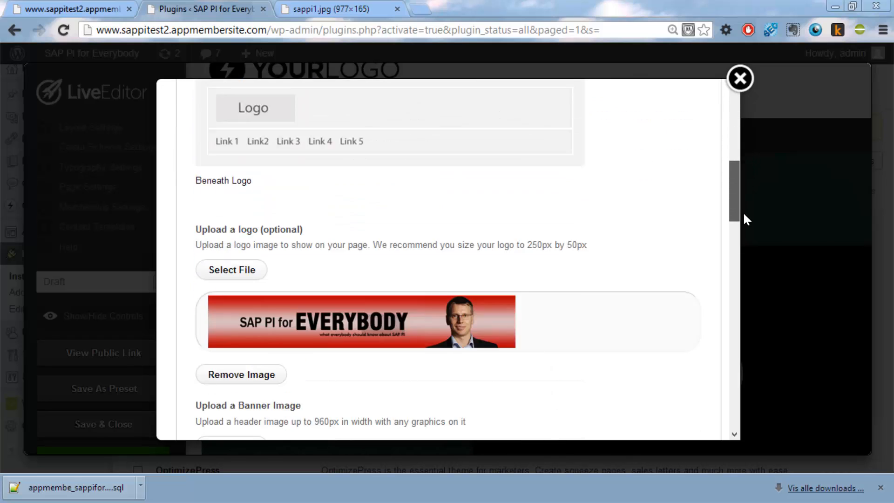
scroll(up, 3)
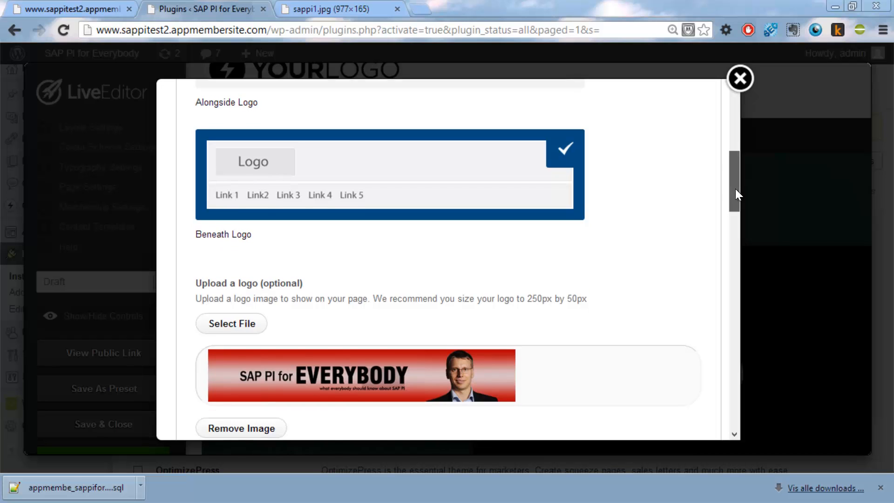
scroll(down, 3)
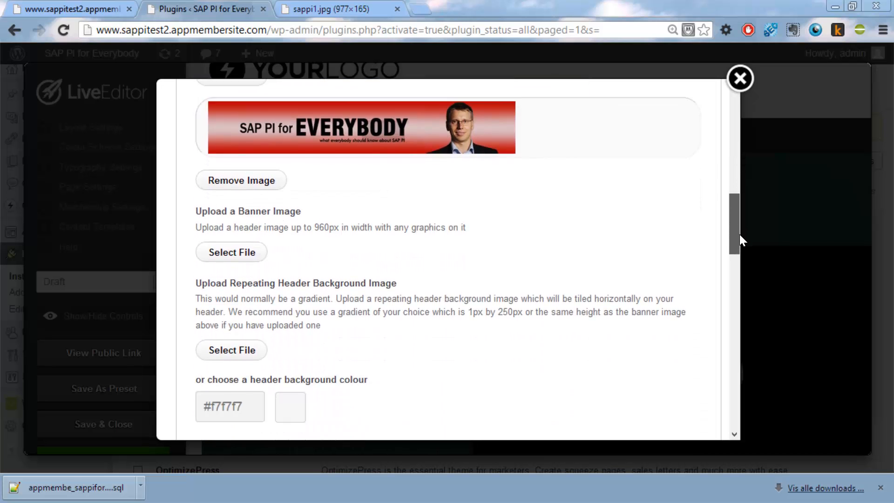
scroll(down, 3)
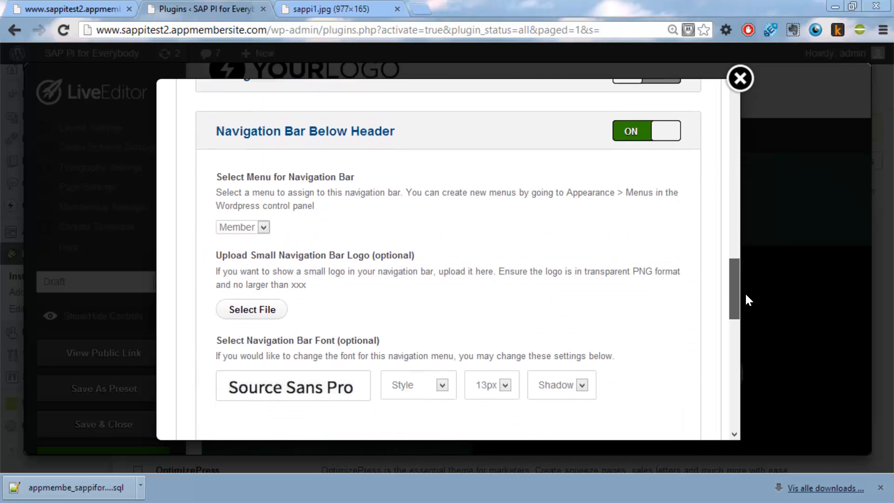
scroll(down, 3)
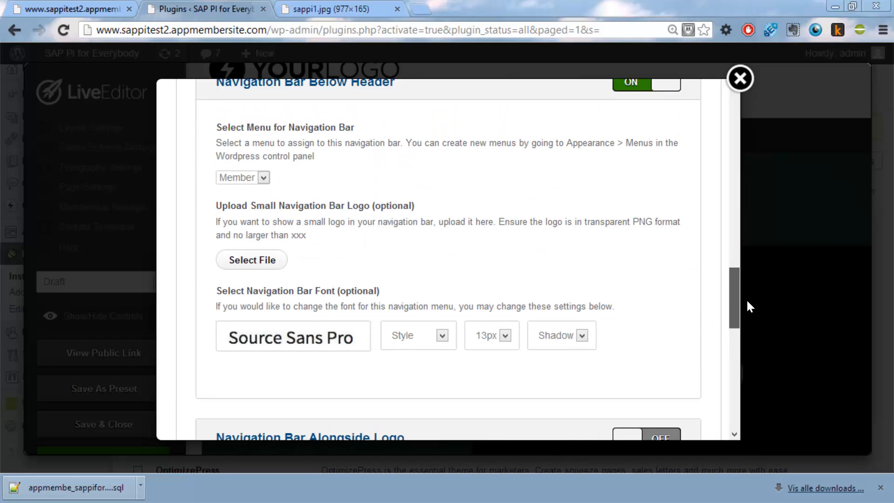
scroll(up, 3)
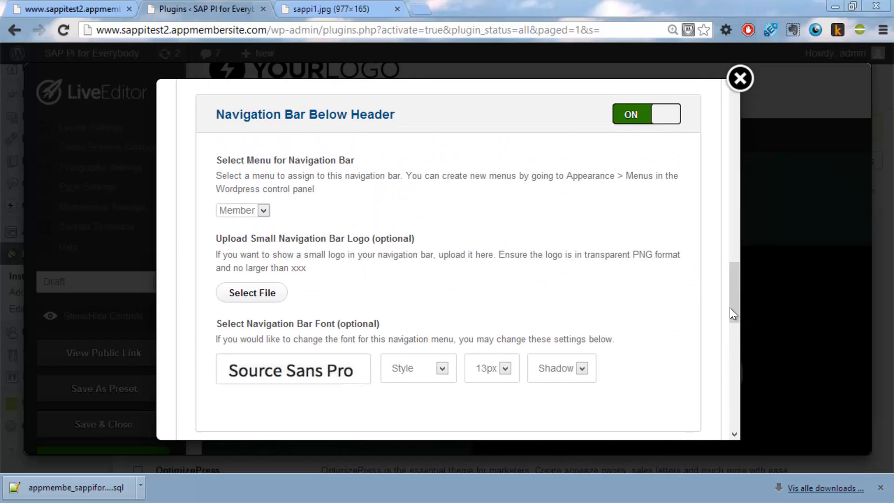
scroll(down, 3)
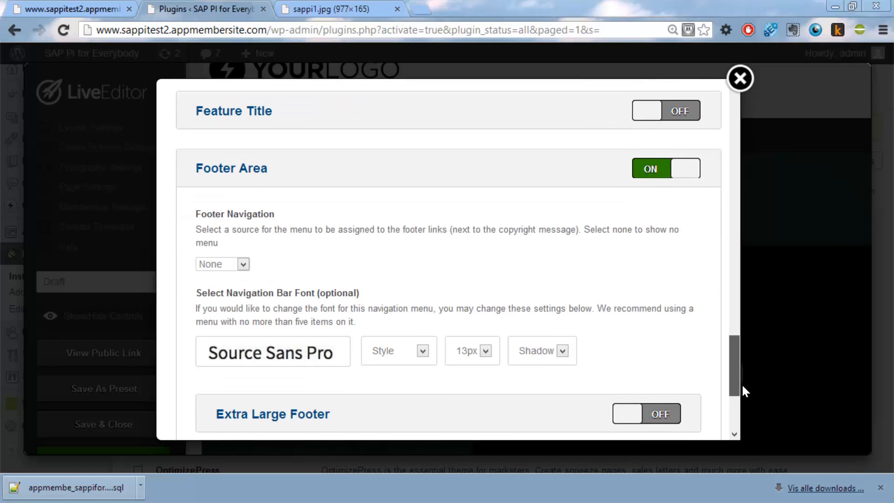
scroll(down, 3)
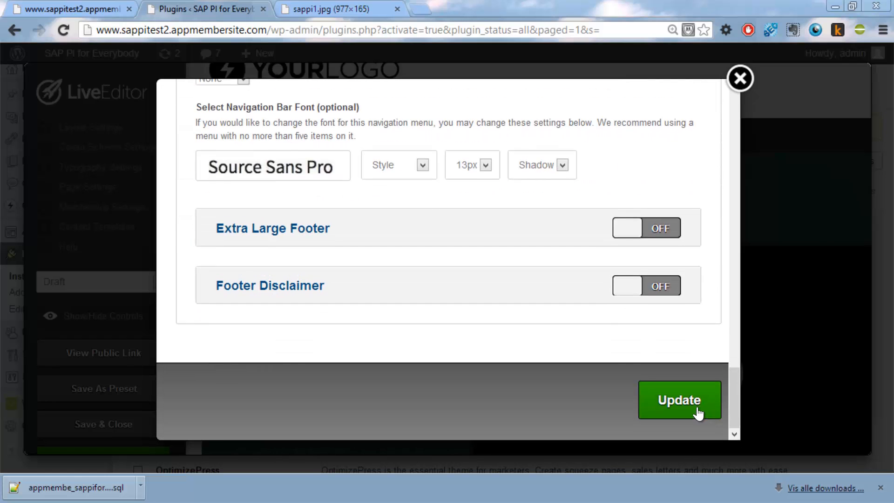
click(679, 399)
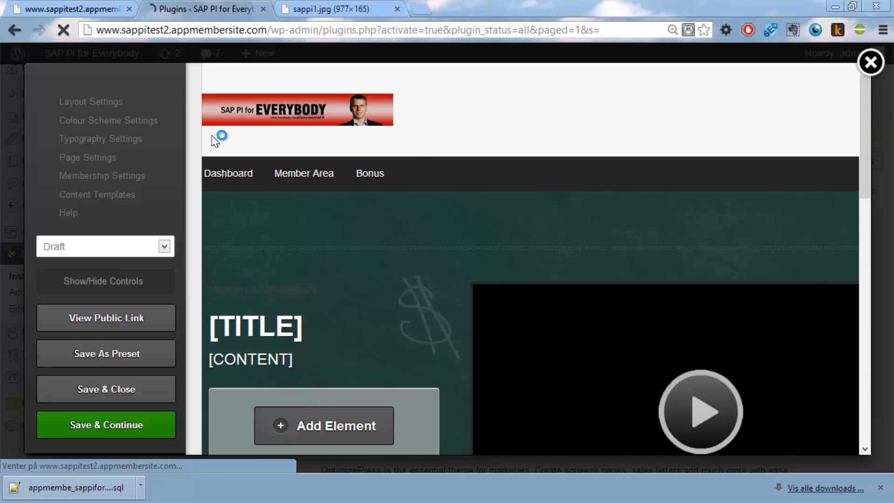
Step: Reopen Layout Settings and expand Header & Navigation down to the logo upload
click(90, 102)
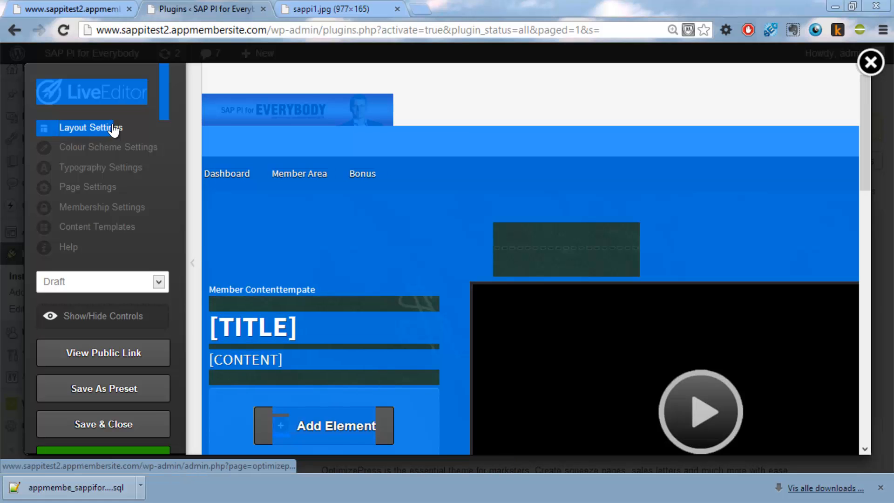
click(91, 128)
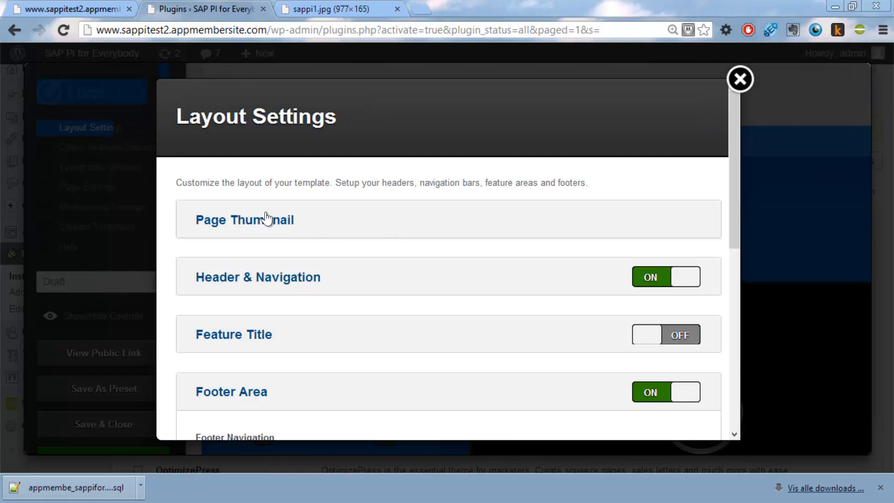
click(244, 220)
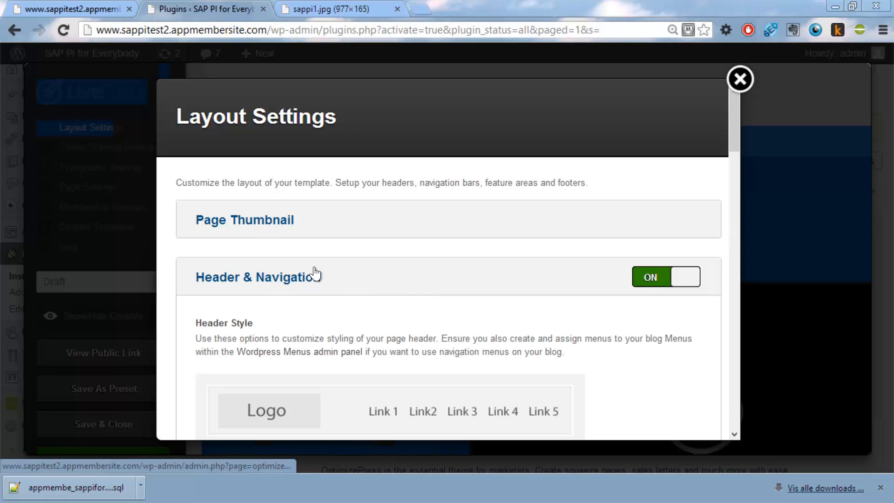
scroll(down, 3)
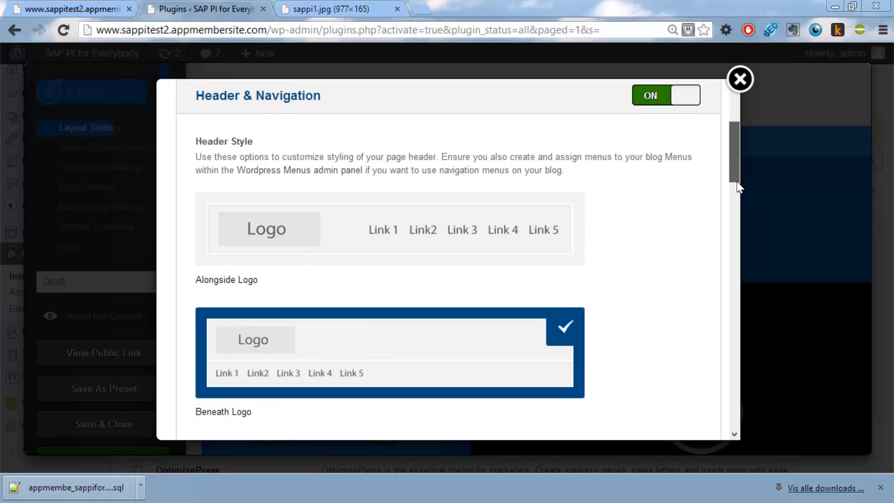
scroll(down, 3)
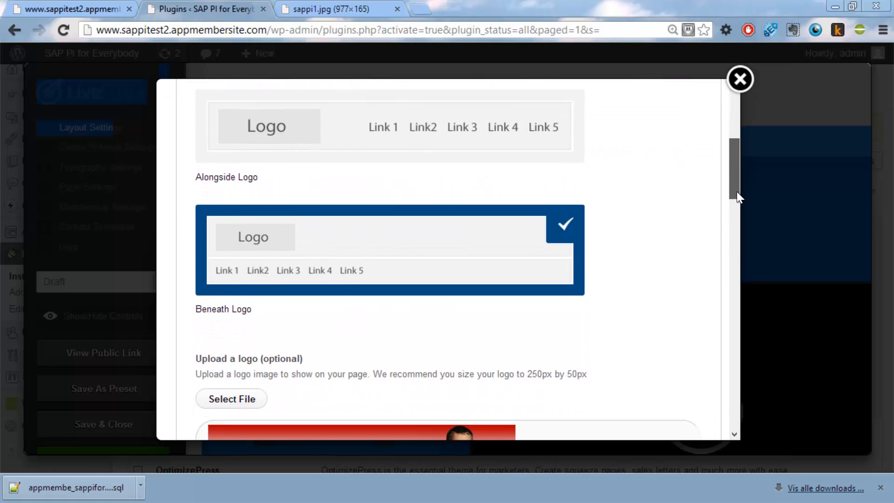
scroll(up, 3)
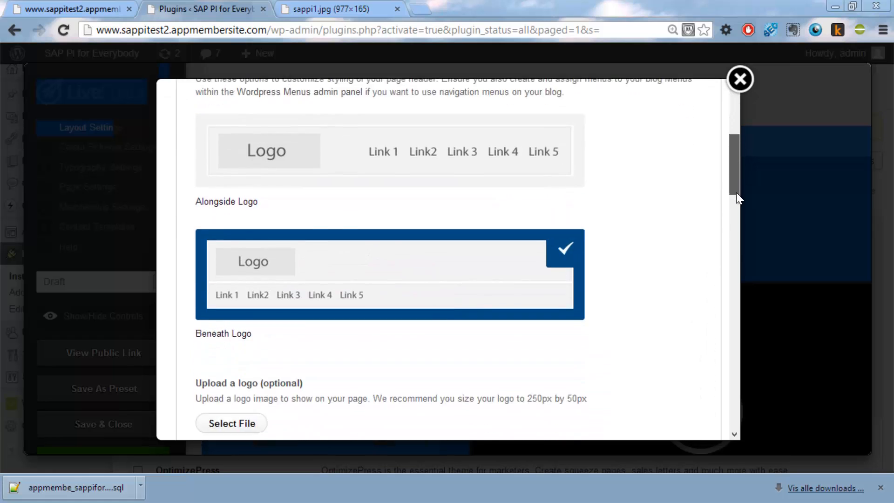
scroll(down, 3)
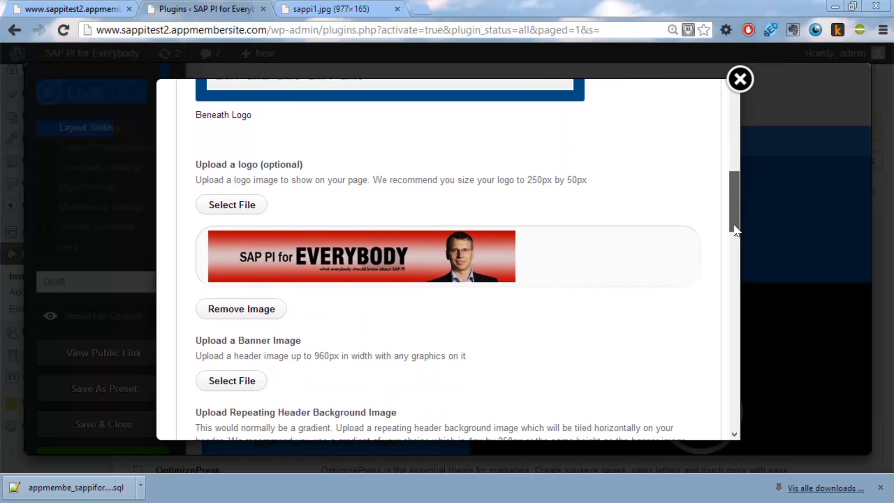
scroll(down, 3)
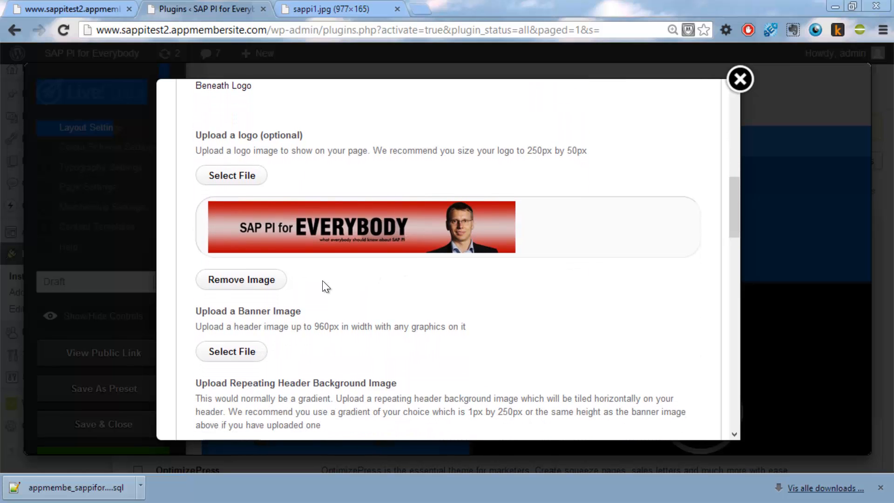
Step: Remove the logo image and browse the Media Library for a banner image
click(240, 279)
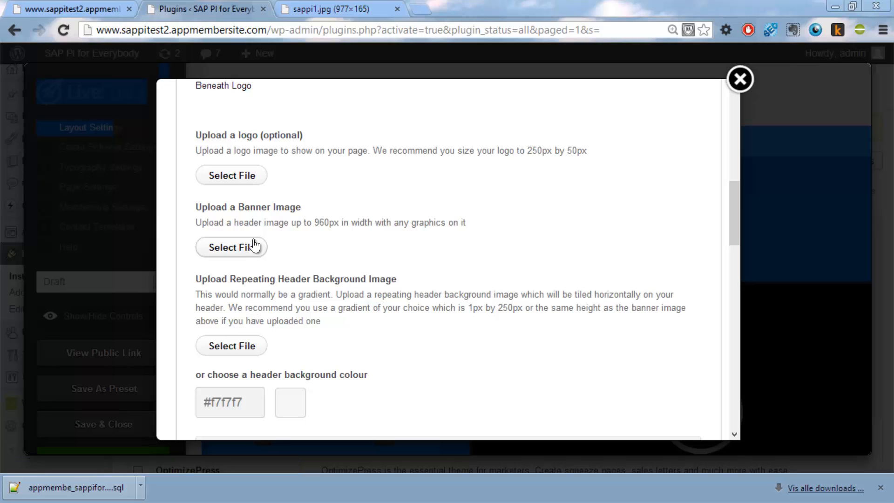
click(231, 247)
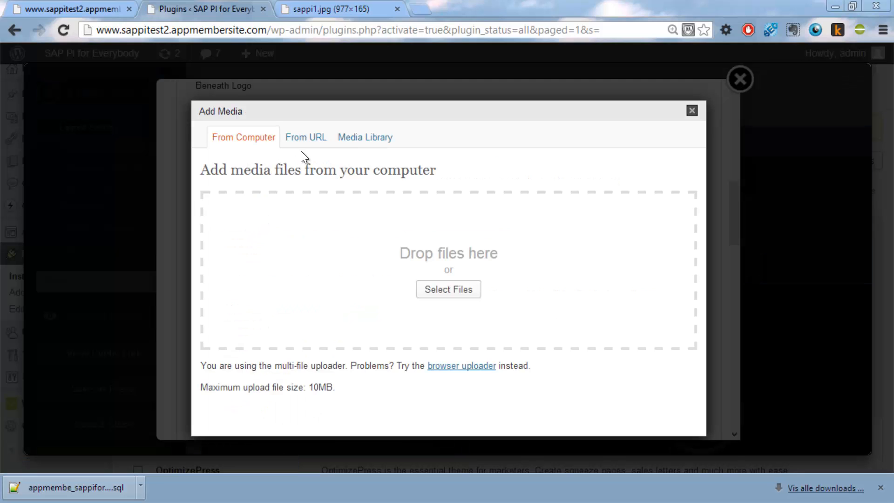
click(365, 137)
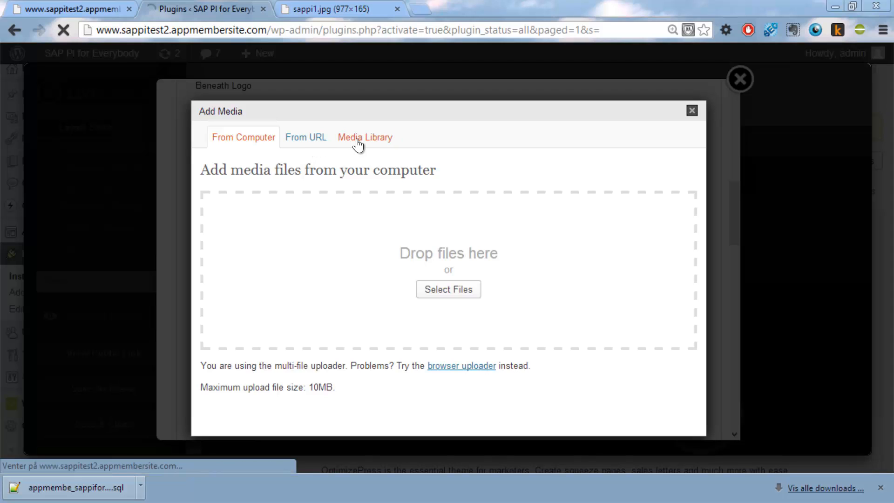
click(364, 137)
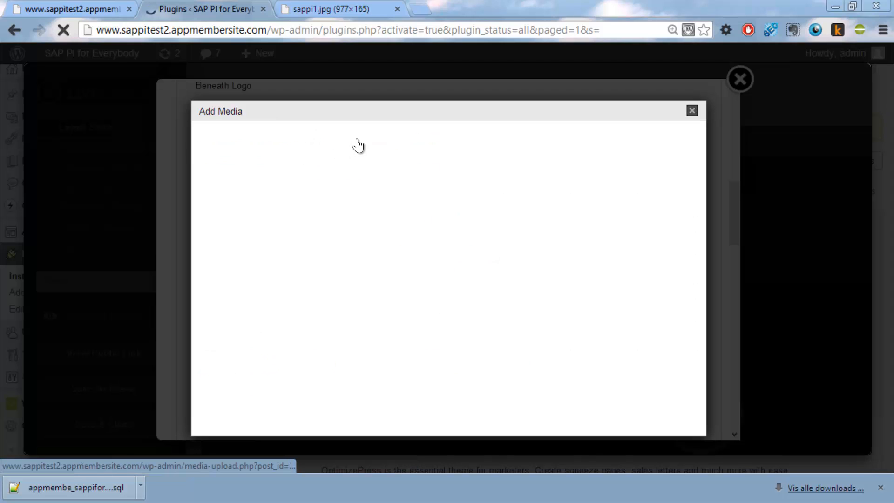
click(364, 137)
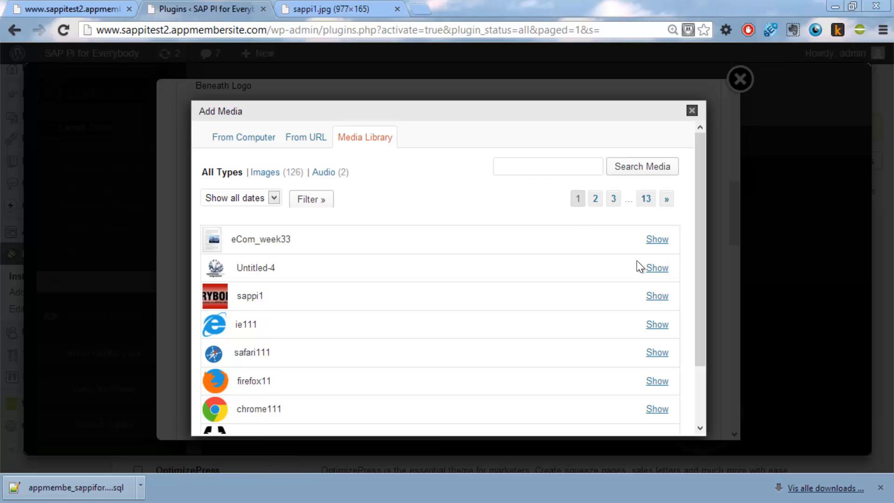
Step: Insert the sappi1 image from the Media Library as the header banner
click(656, 295)
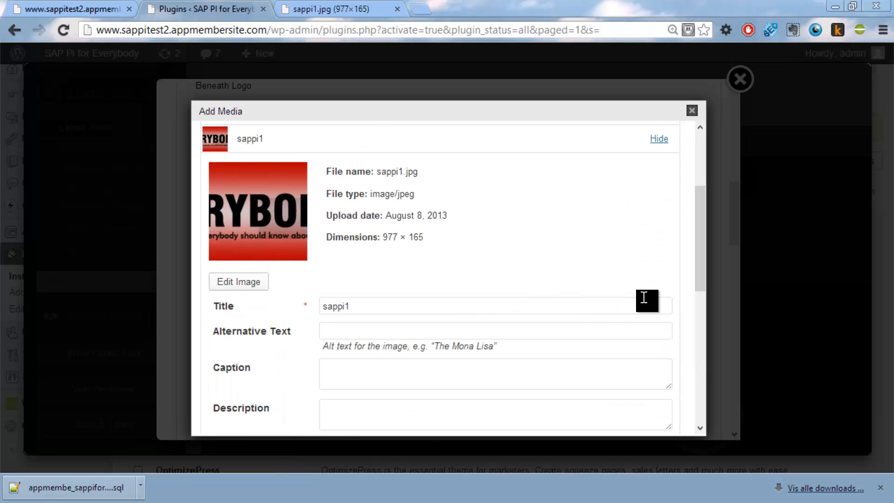
scroll(down, 3)
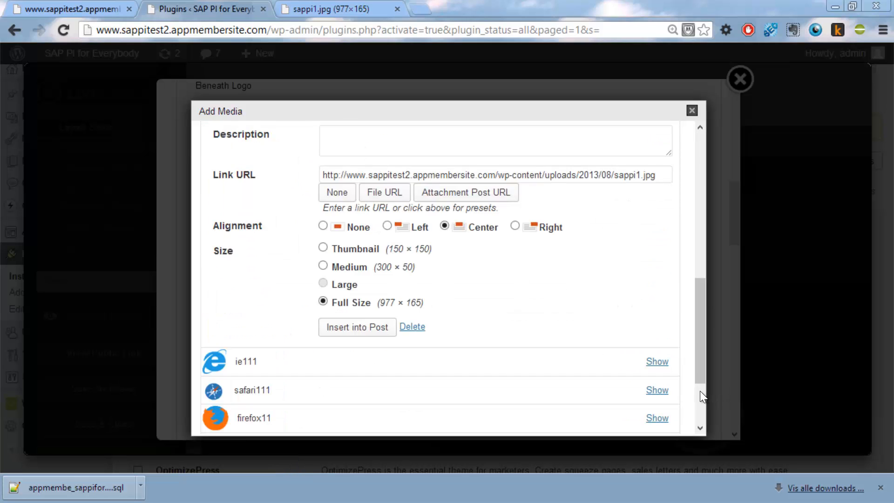
click(692, 110)
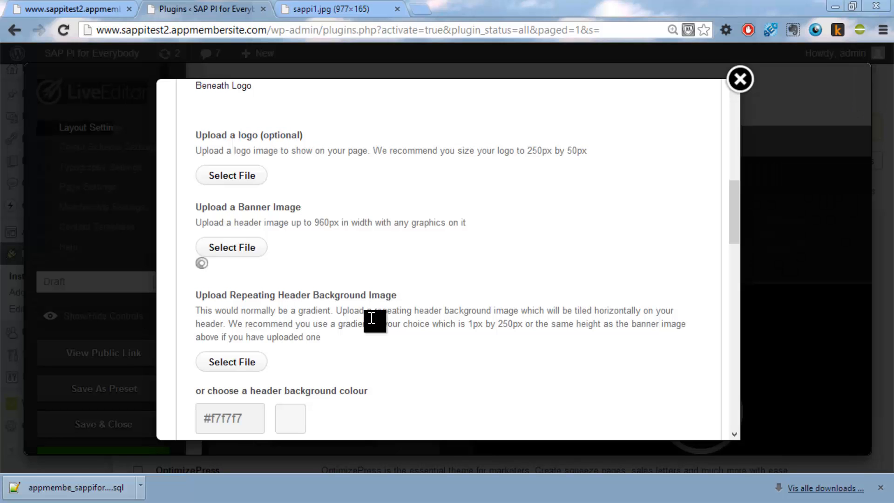
Step: Update the layout so the sappi1 SAP PI for EVERYBODY banner spans the page top
click(231, 247)
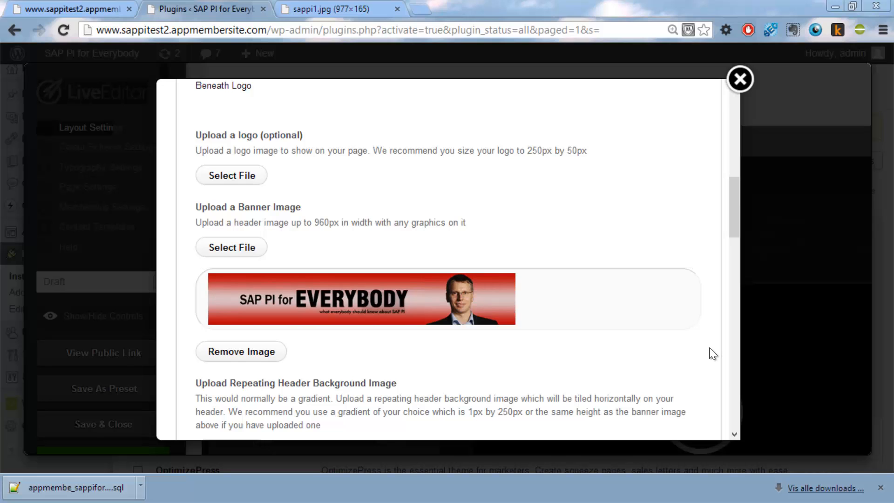
scroll(down, 3)
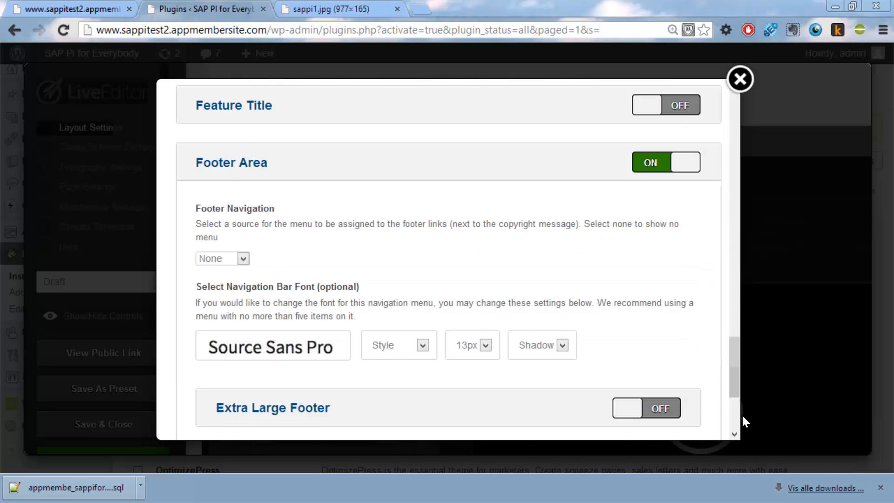
click(741, 78)
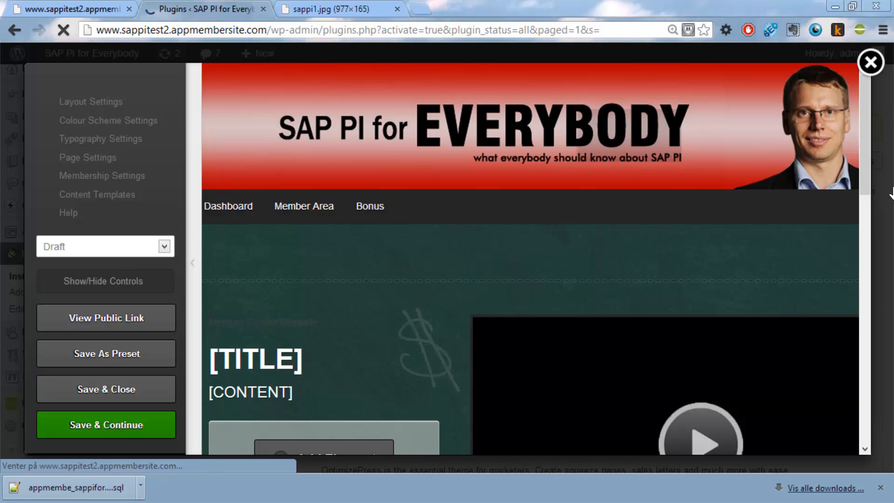
scroll(down, 3)
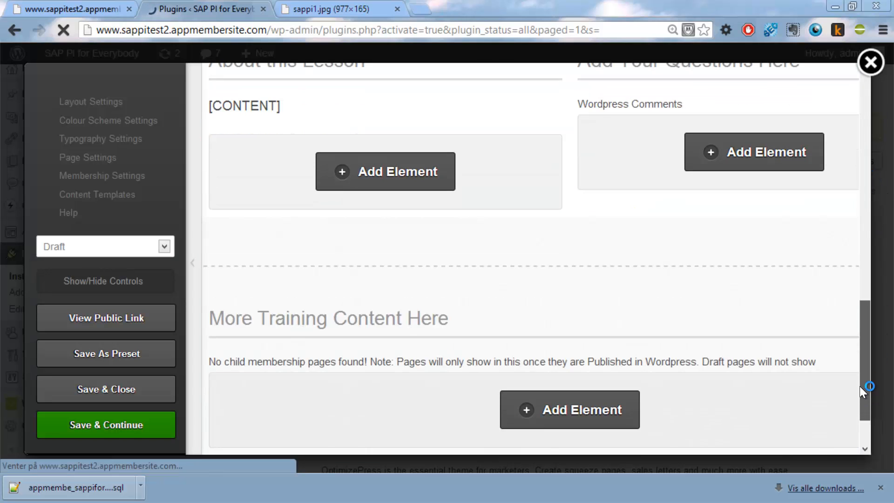
scroll(down, 3)
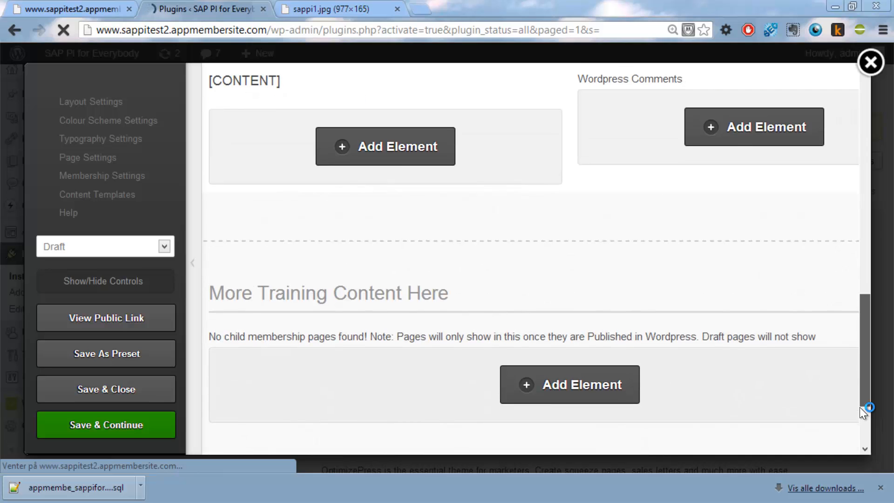
scroll(up, 3)
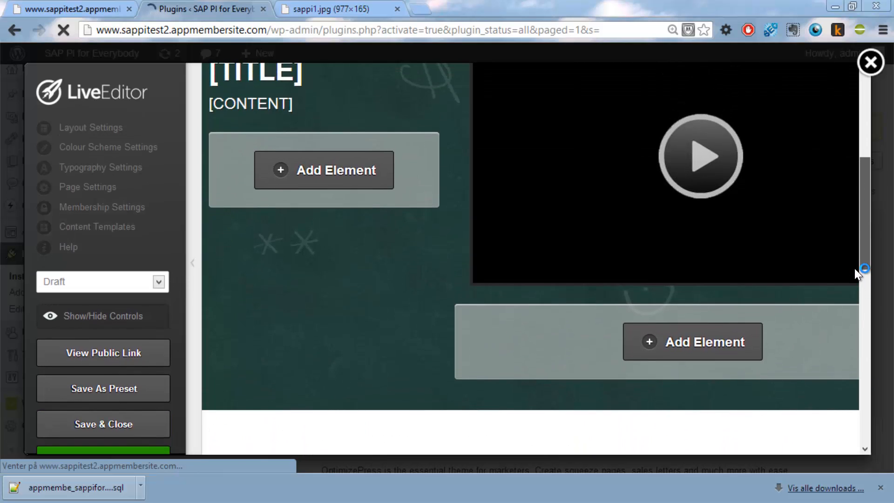
scroll(up, 3)
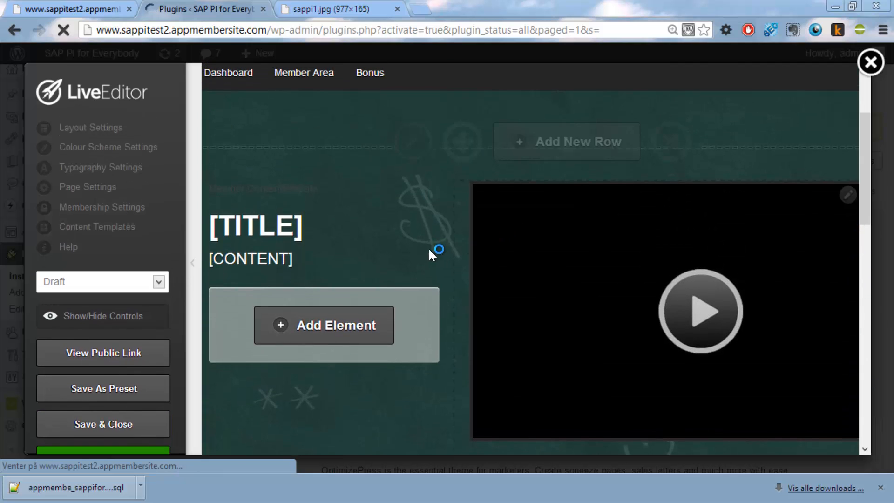
mouse_move(416, 169)
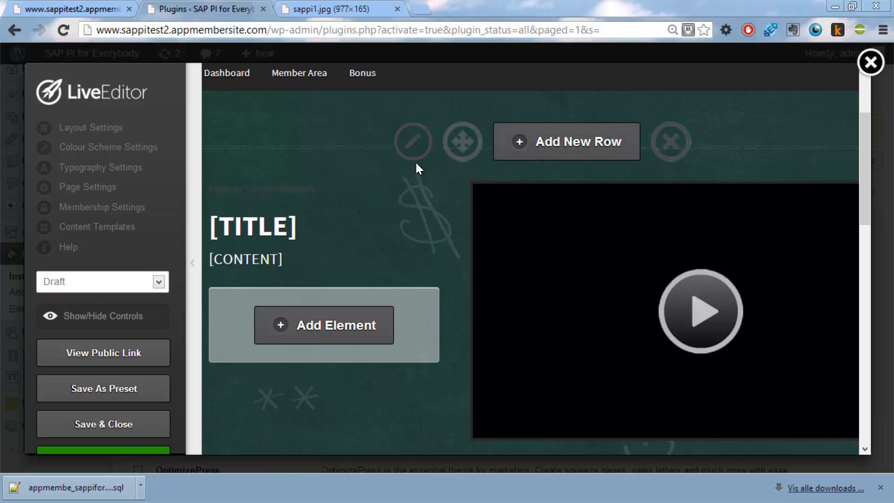
mouse_move(376, 117)
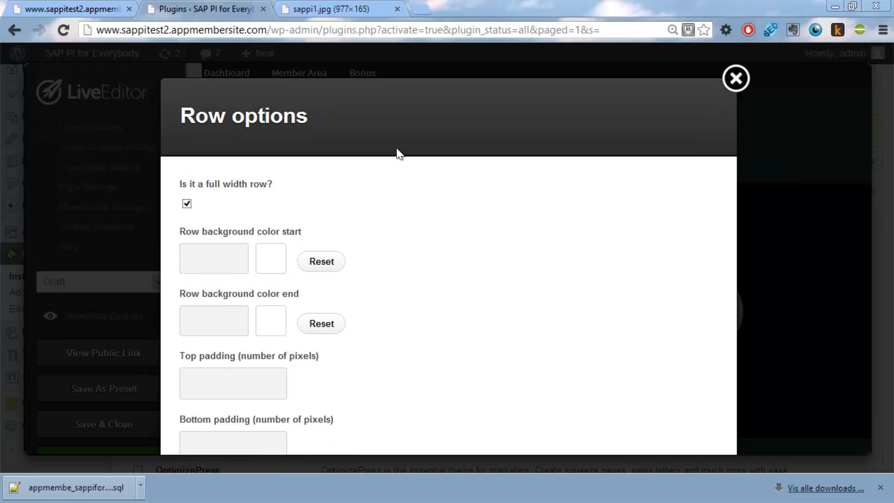
mouse_move(660, 350)
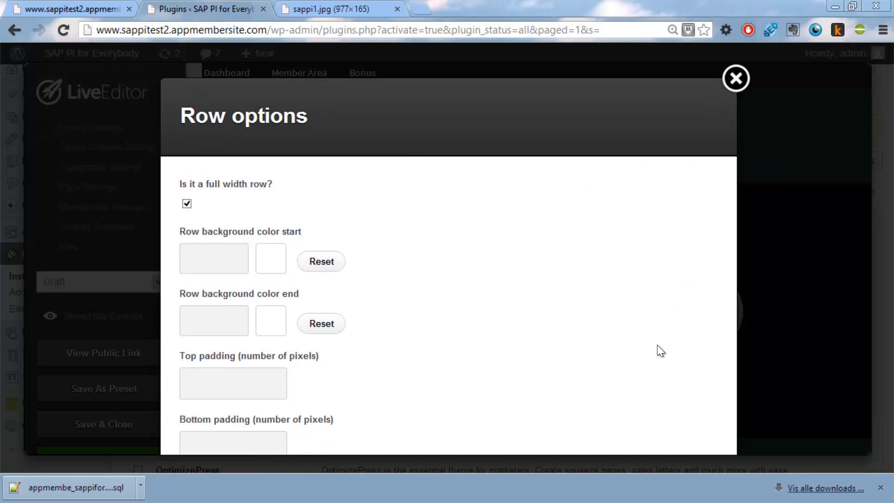
Step: Update the lesson header row options, keeping it a full width row
scroll(down, 3)
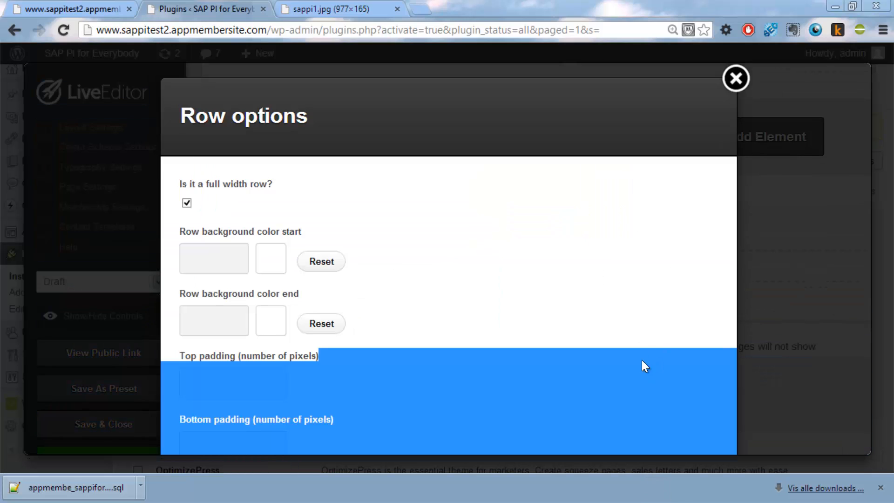
scroll(down, 3)
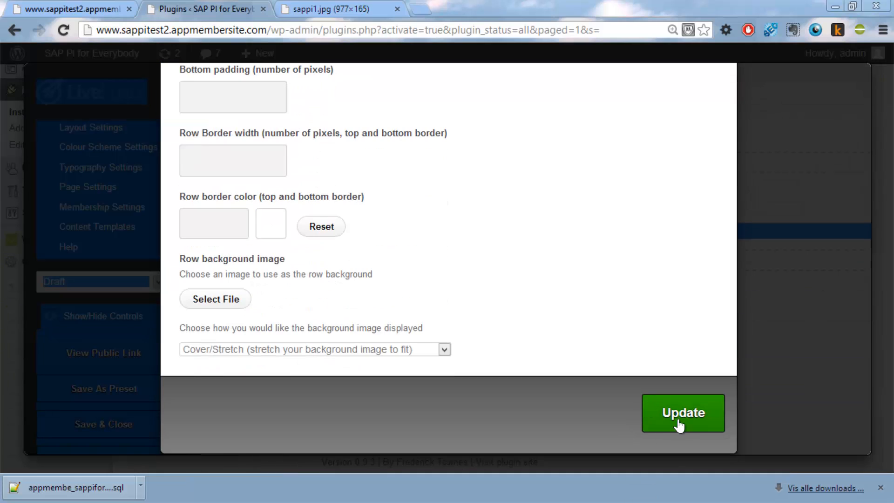
click(683, 413)
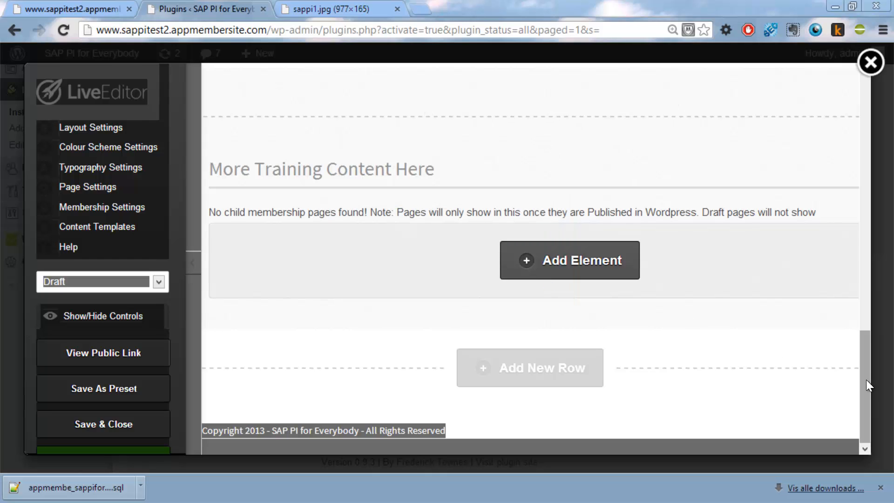
scroll(up, 3)
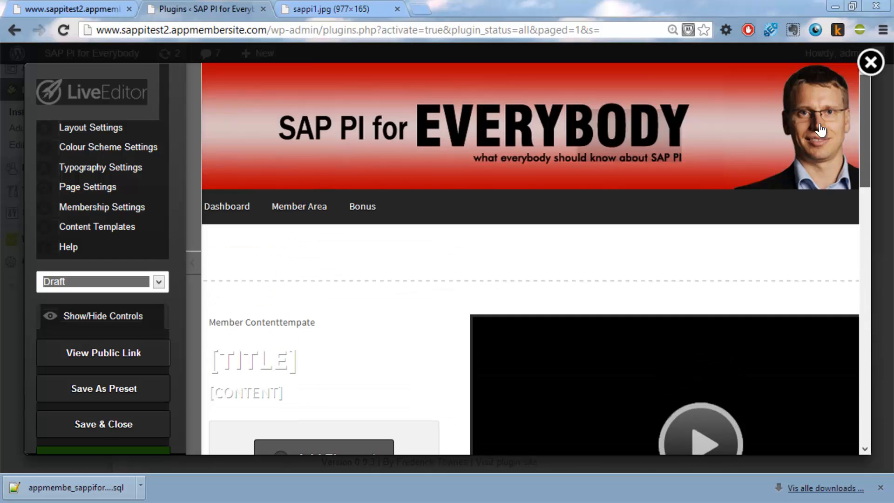
mouse_move(101, 399)
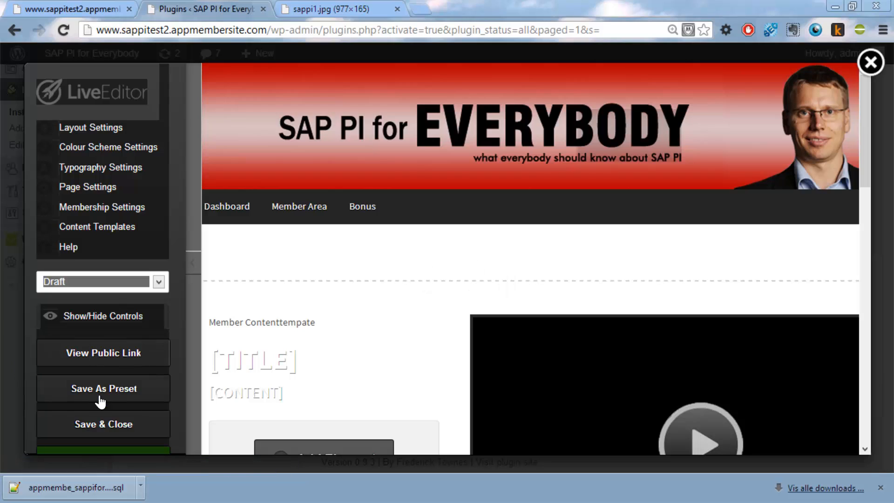
mouse_move(108, 427)
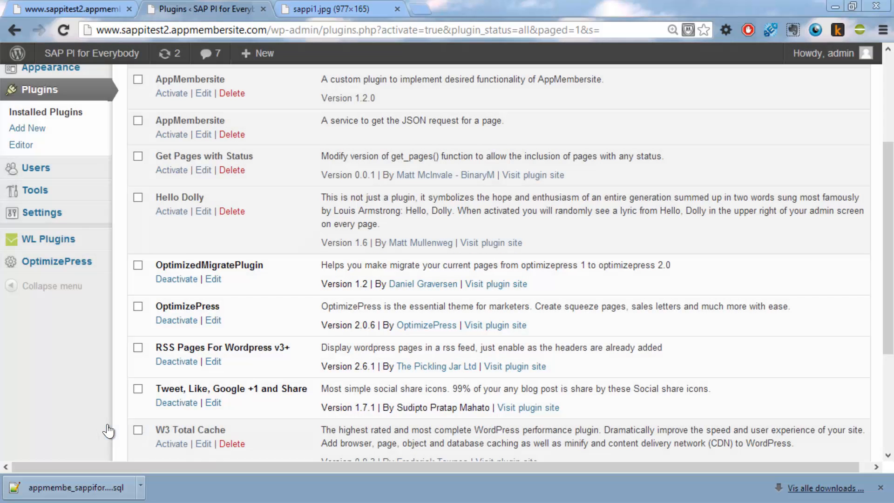
Step: Go to Settings > OptimizedMigrate in the admin sidebar
scroll(down, 3)
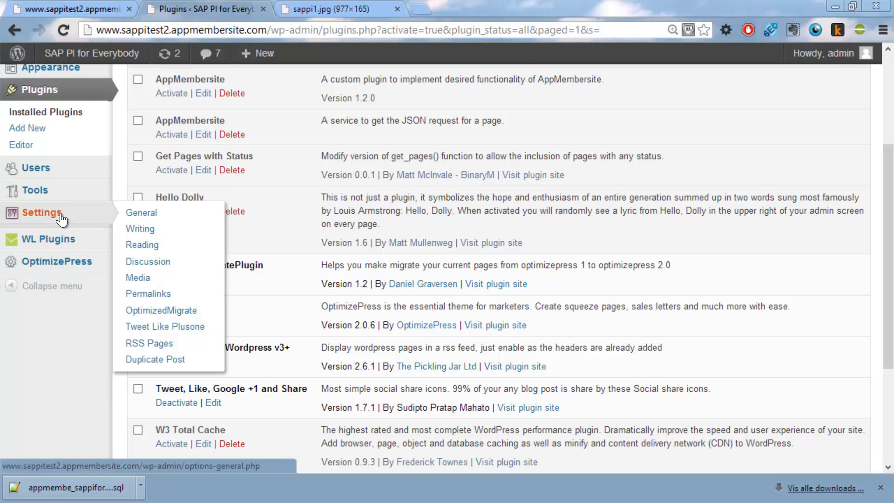
click(161, 310)
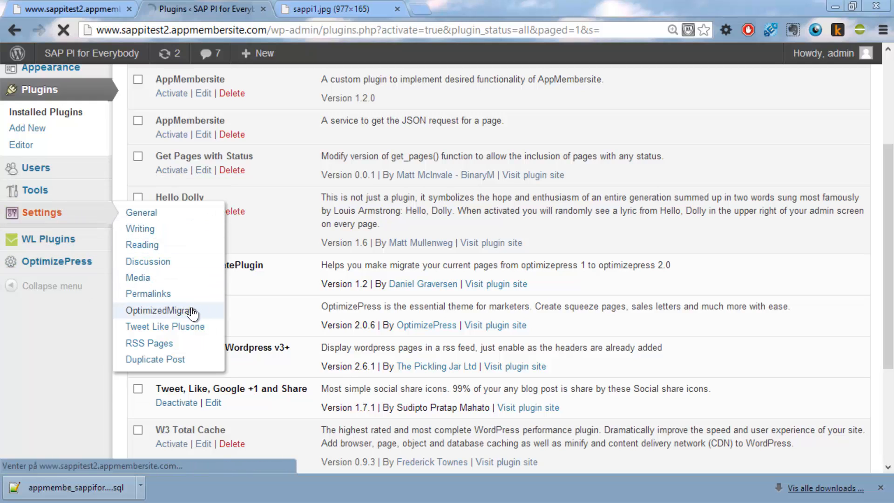
click(160, 311)
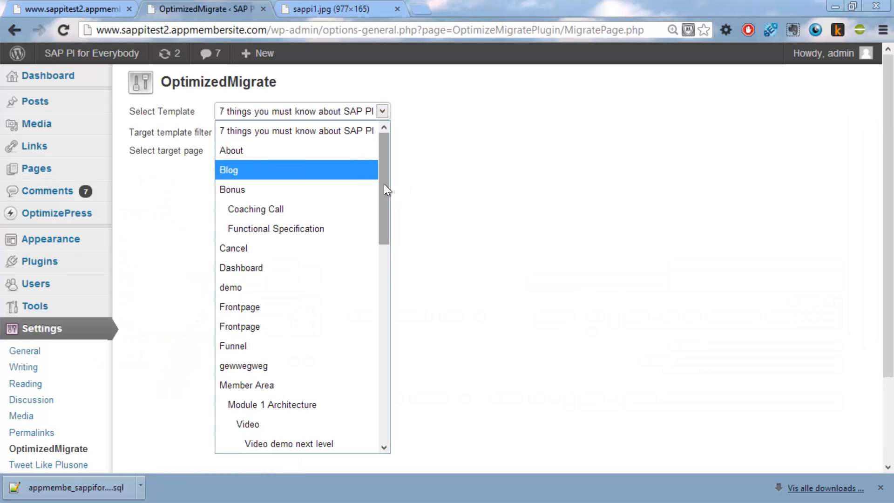
Step: Choose Member Contenttempate as source and members-style1-contentUS.php as target, then run the page search
scroll(down, 3)
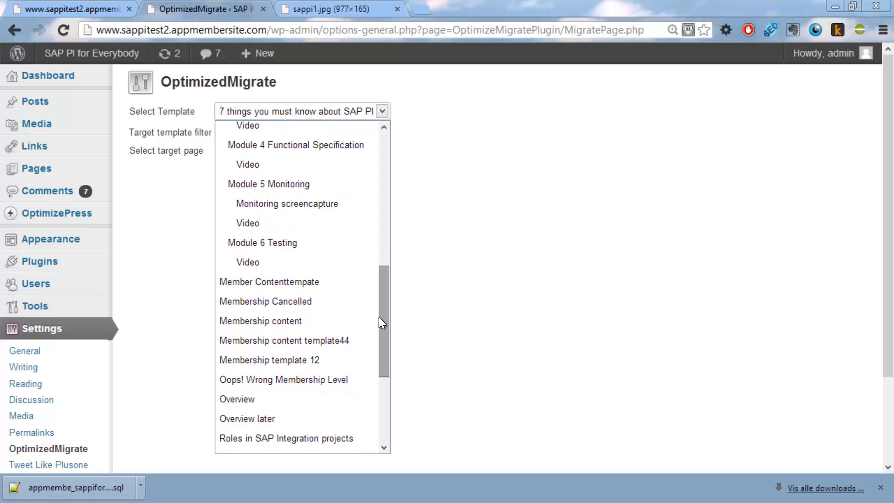
click(268, 281)
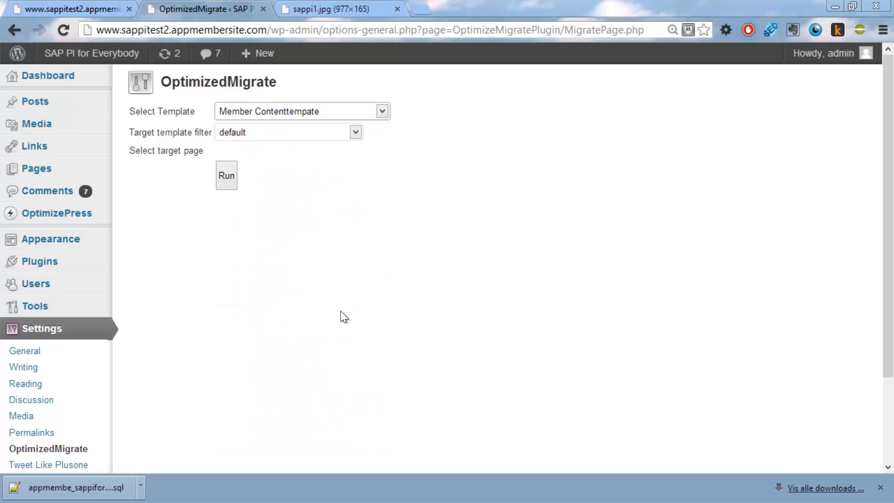
click(355, 132)
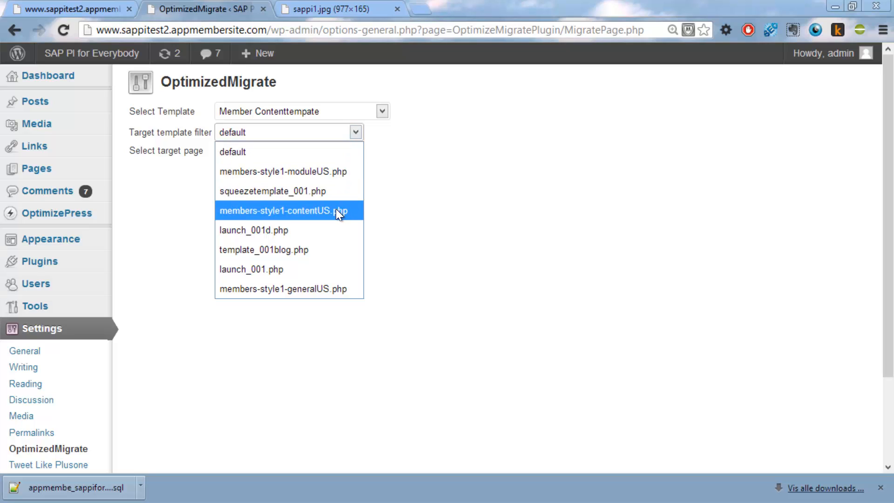
click(283, 210)
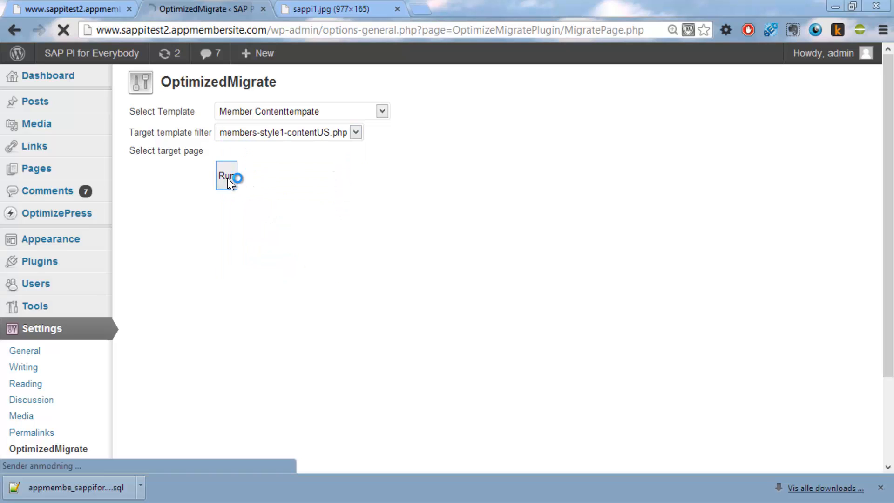
click(226, 175)
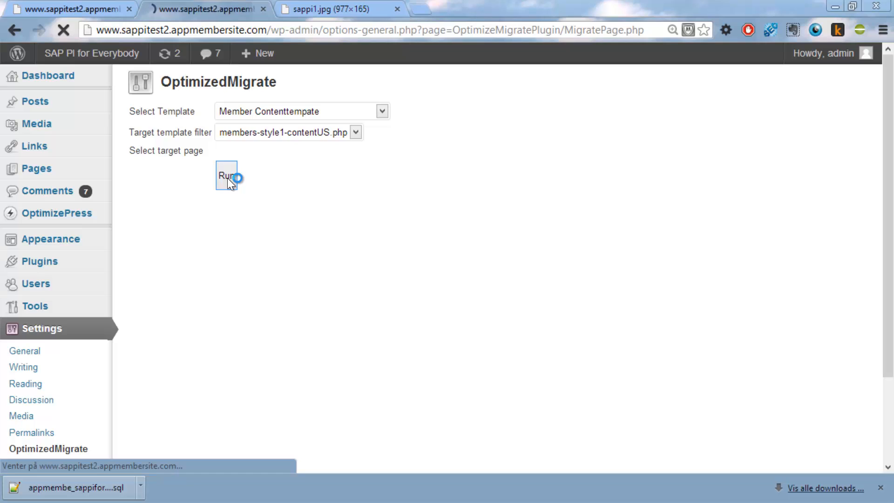
click(225, 175)
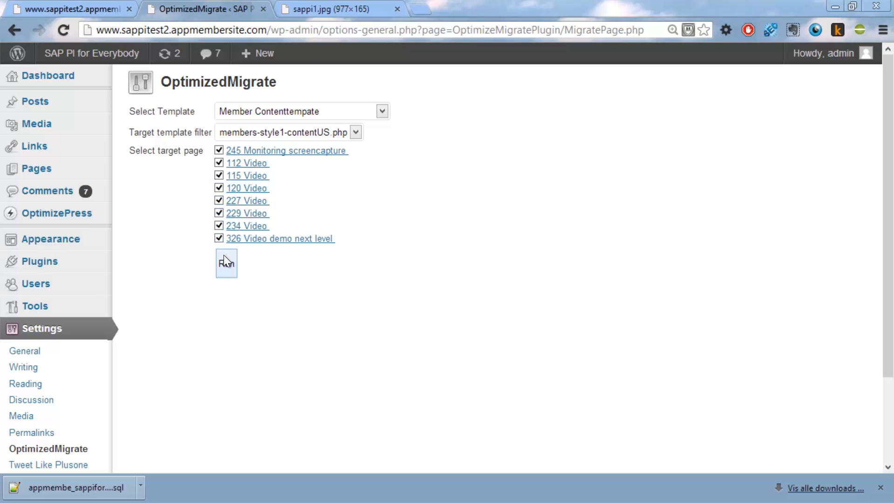
Step: Run the migration on the eight checked pages
click(225, 263)
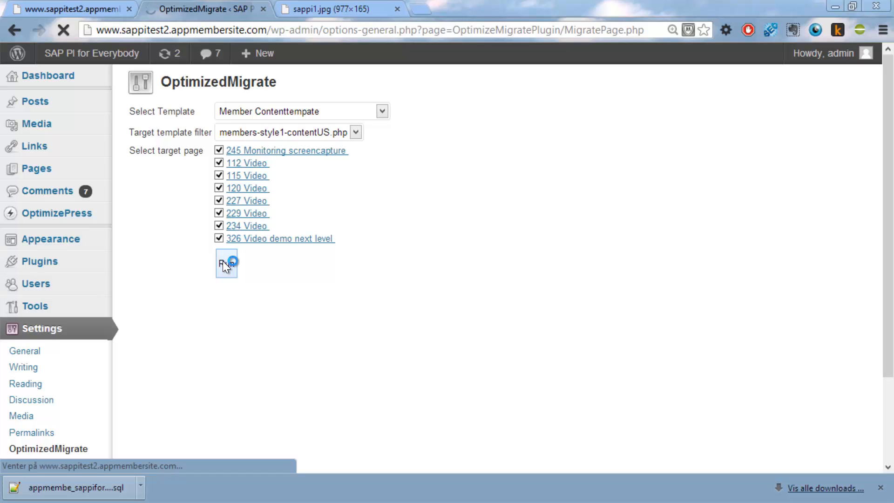
click(226, 263)
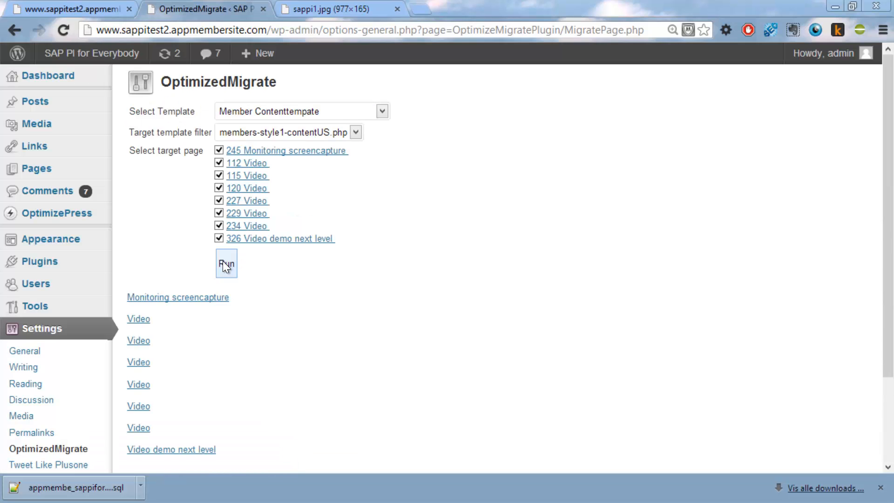
click(225, 262)
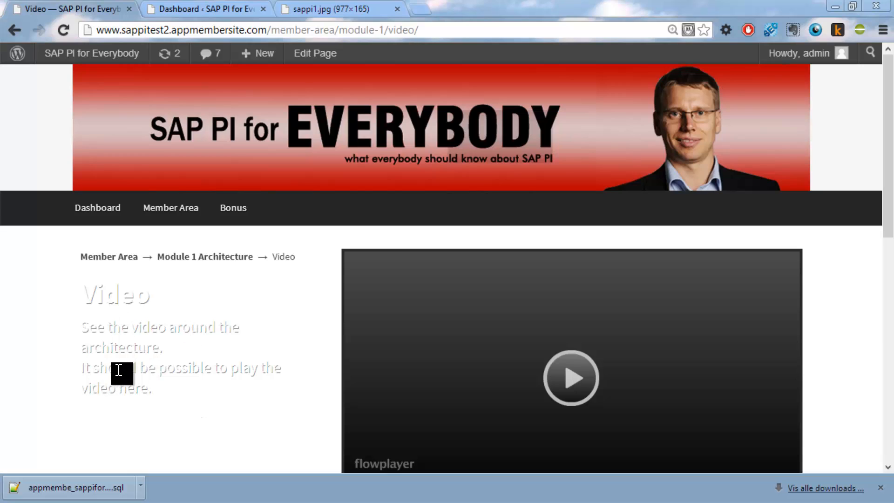
mouse_move(263, 390)
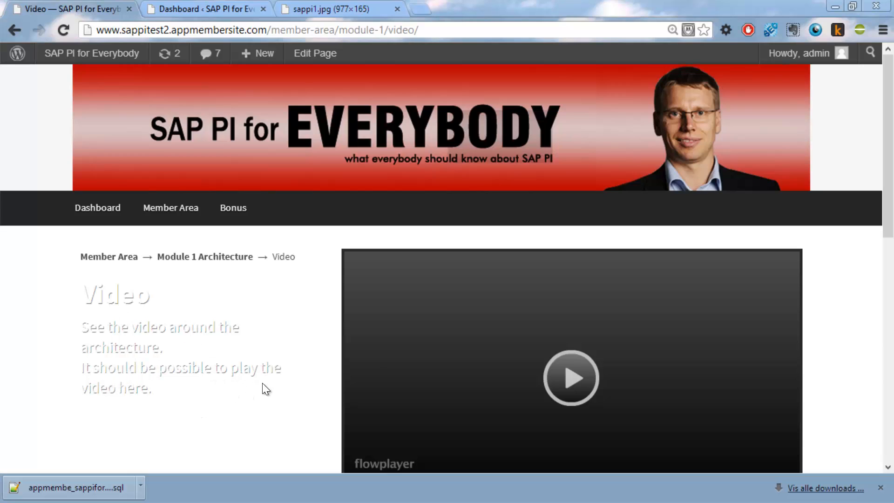
click(571, 377)
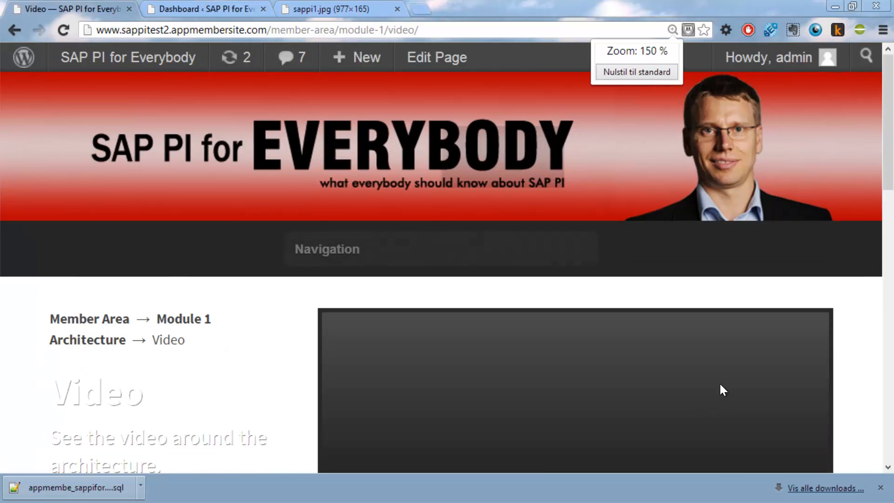
scroll(down, 3)
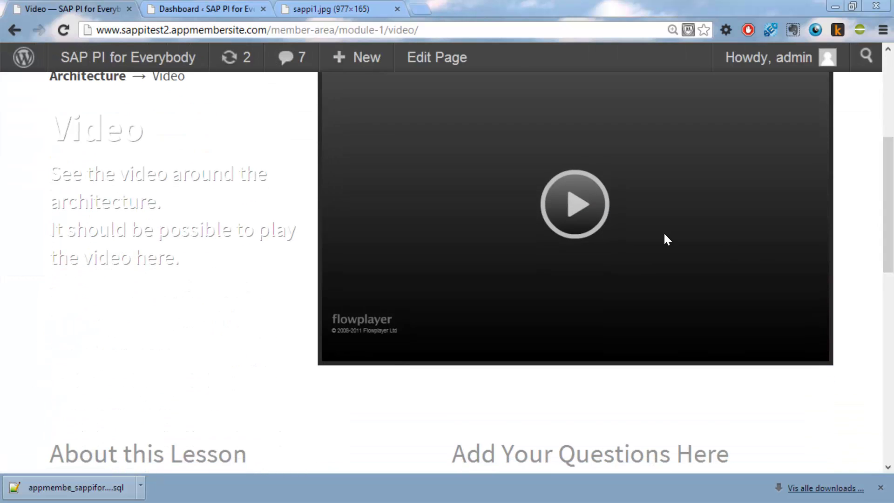
click(575, 204)
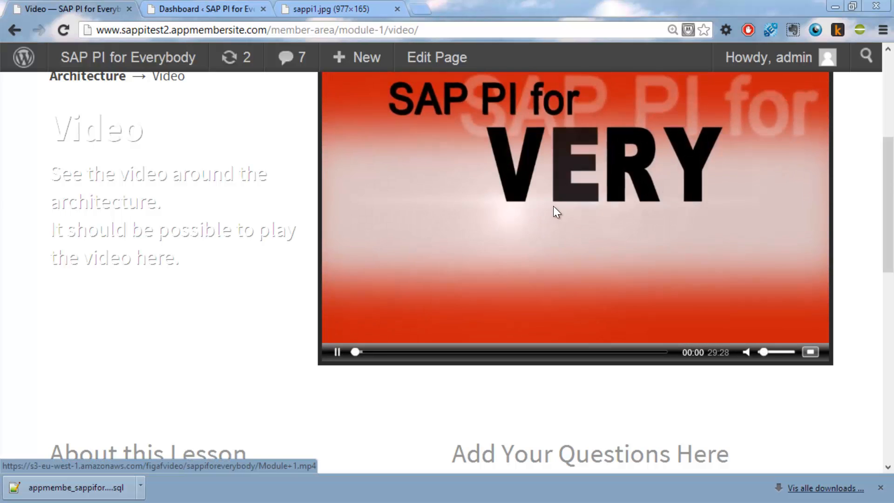
click(574, 204)
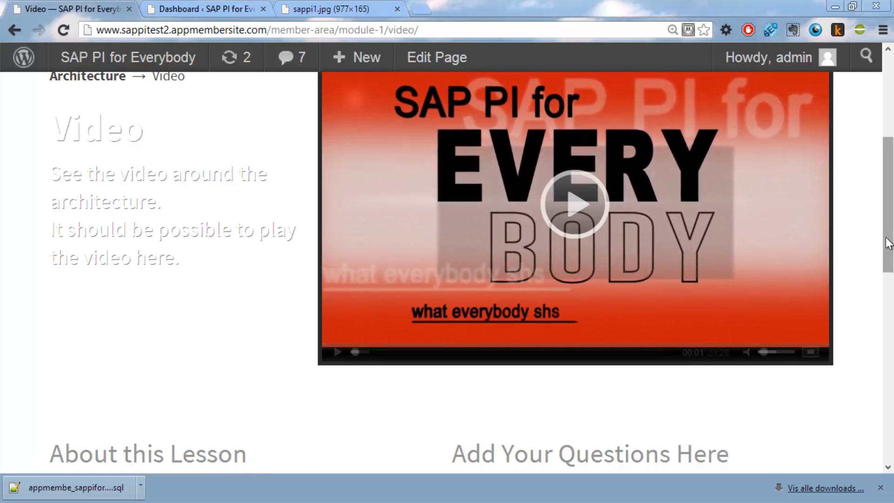
scroll(down, 3)
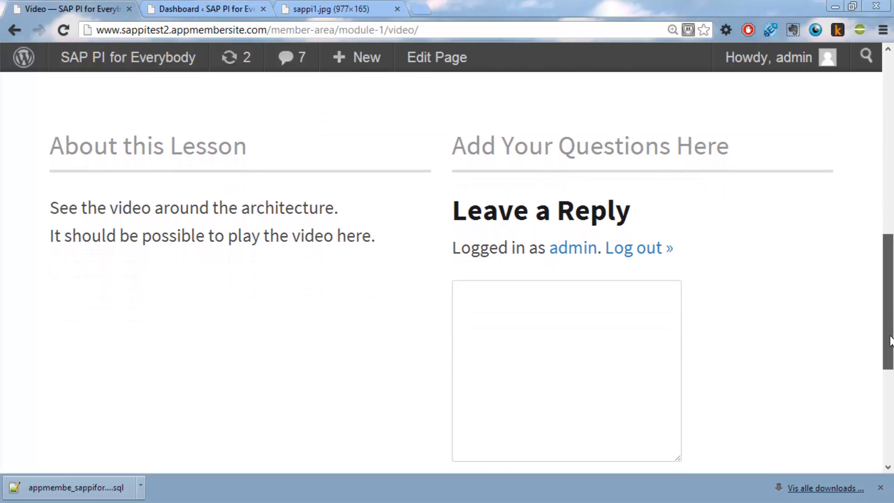
scroll(up, 3)
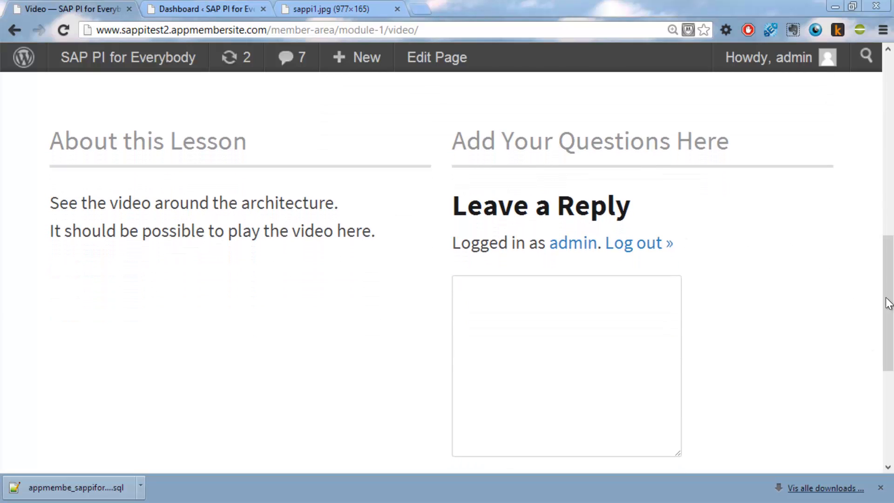
scroll(up, 3)
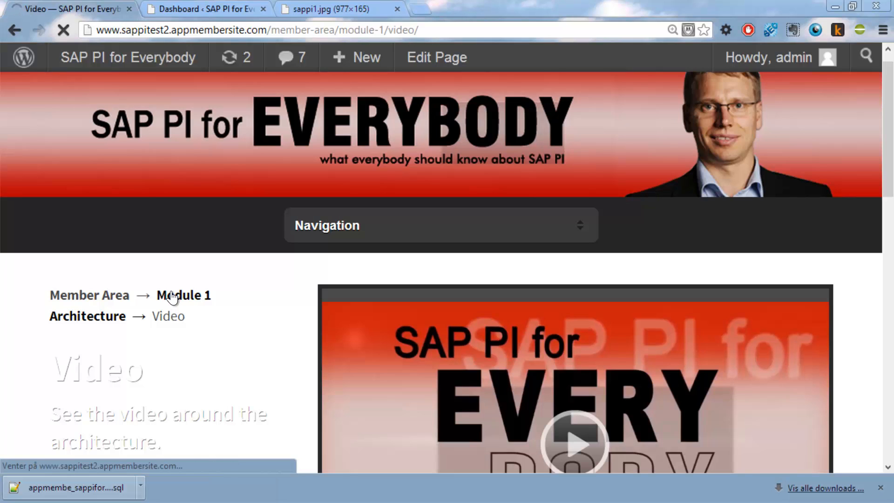
Step: Return to the Module 1 Architecture page via the breadcrumb and view its Video link
click(184, 295)
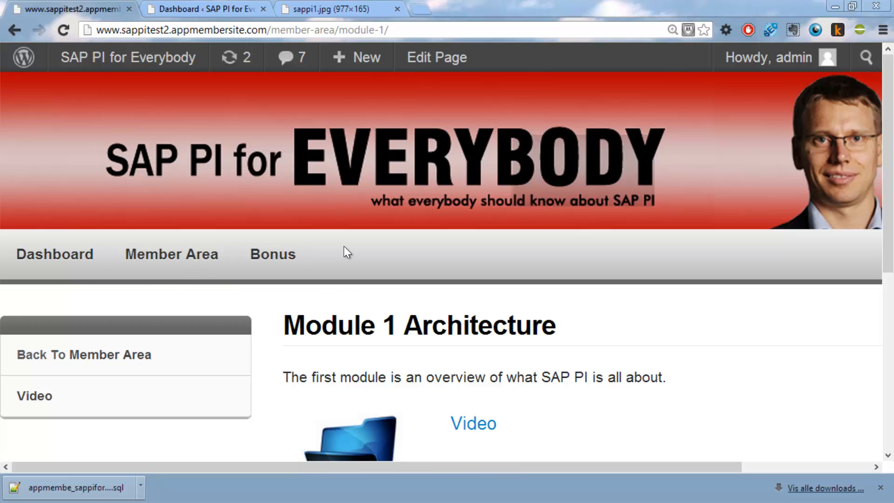
scroll(down, 3)
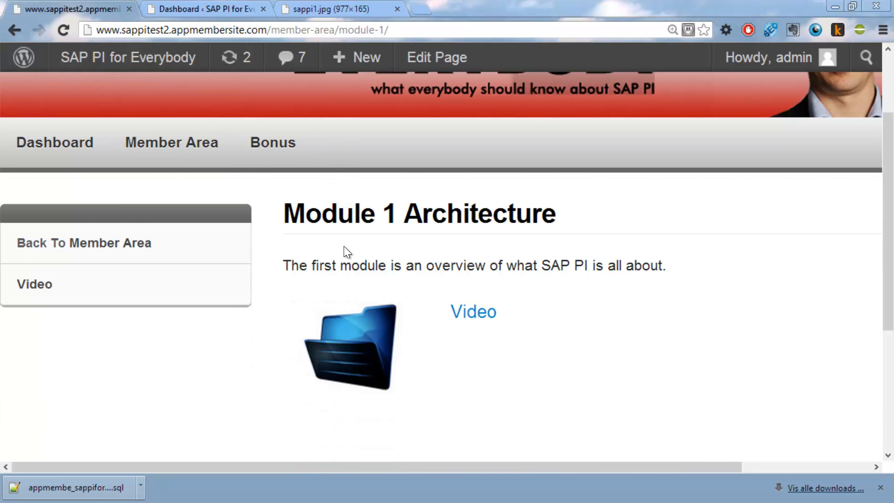
mouse_move(383, 318)
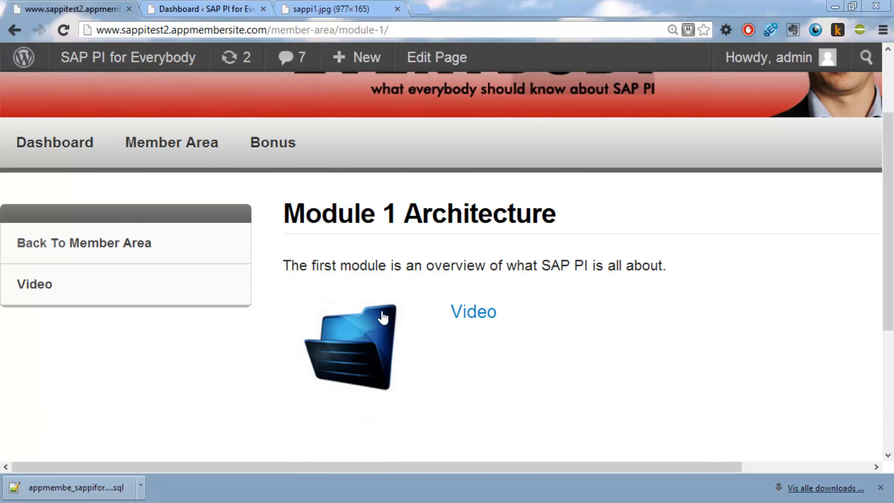
mouse_move(473, 311)
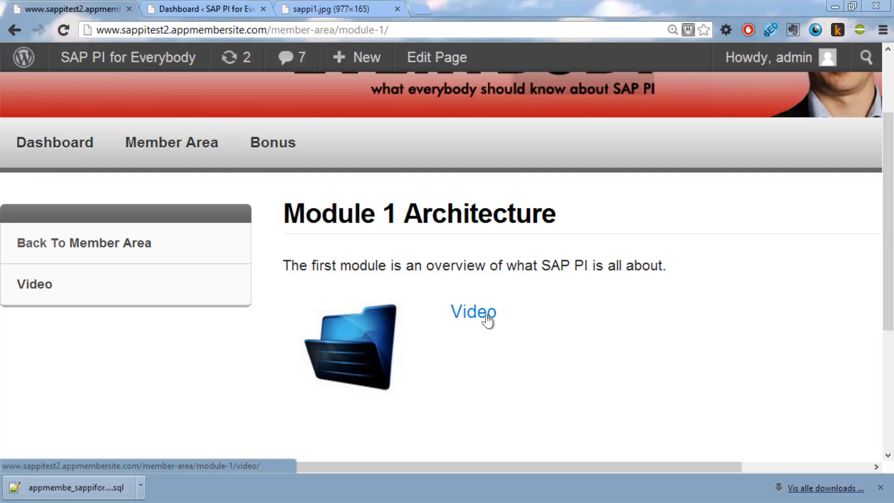
mouse_move(524, 298)
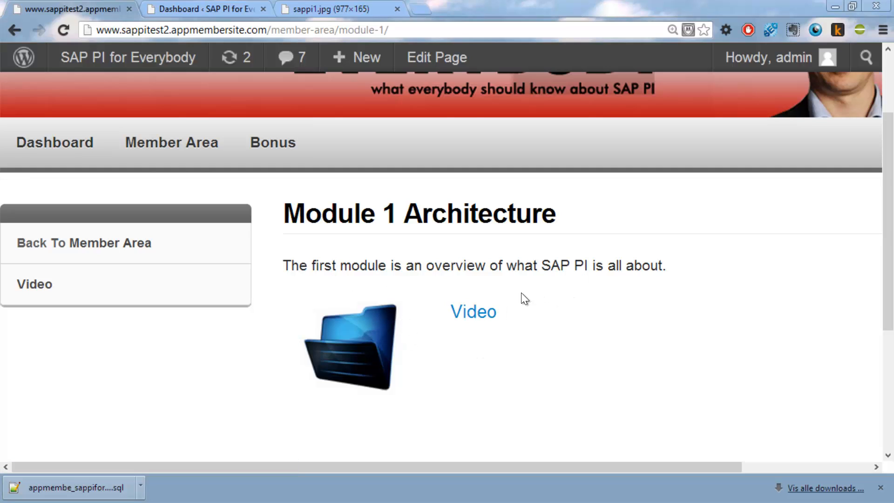
mouse_move(333, 346)
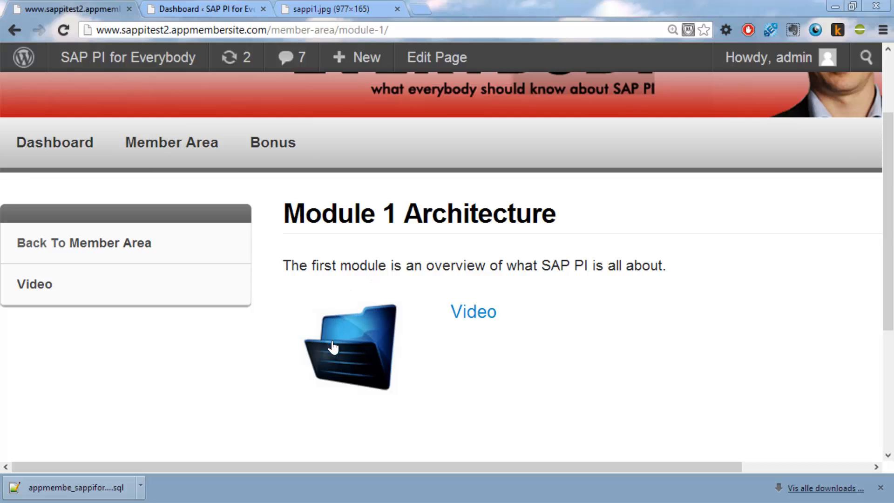
mouse_move(220, 22)
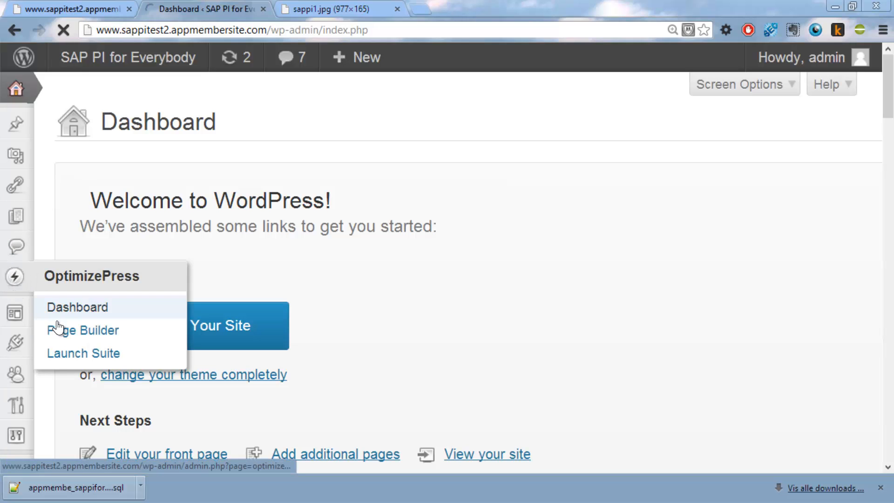
Step: Launch PageBuilder from the OptimizePress dashboard and name the page 'Membership Module template'
click(78, 306)
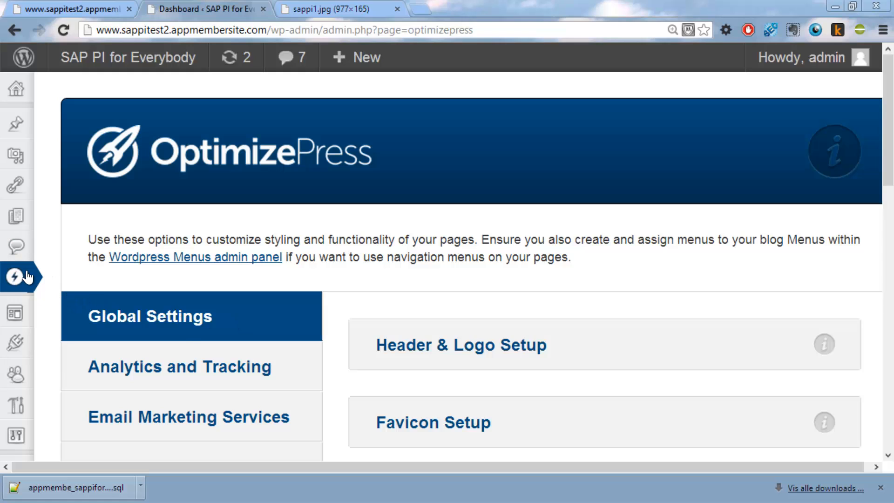
click(16, 277)
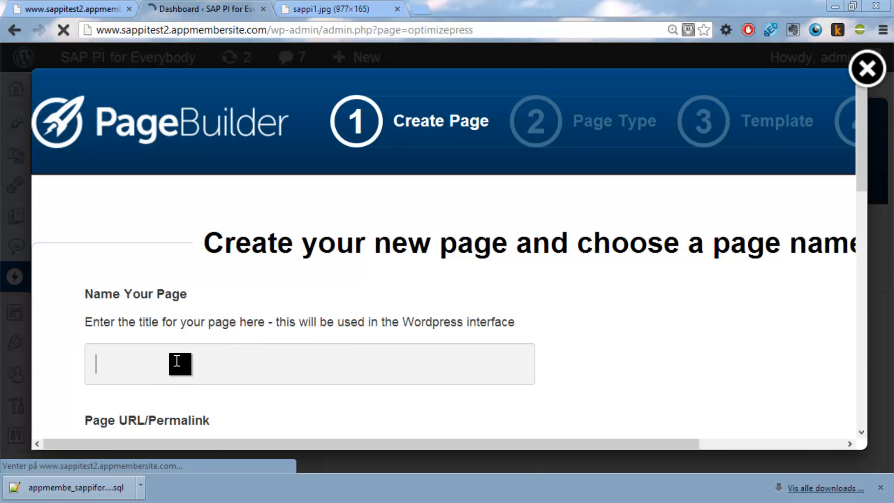
text(Membership M)
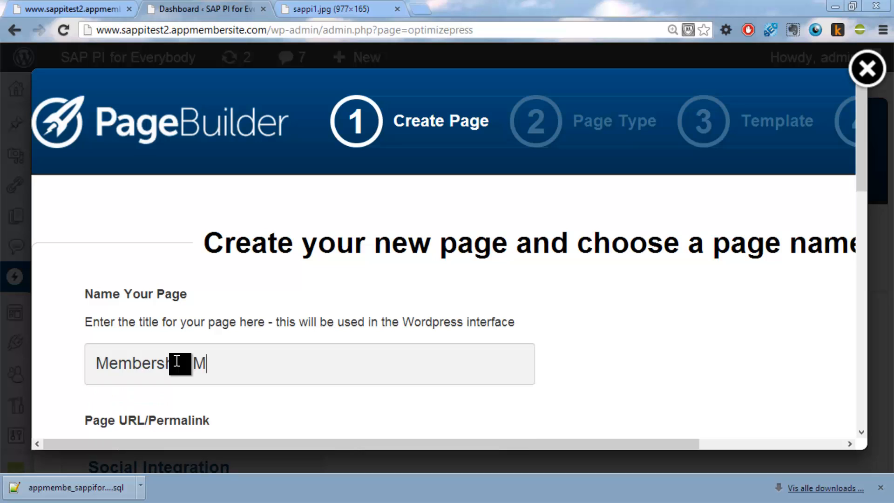
text(odule pa)
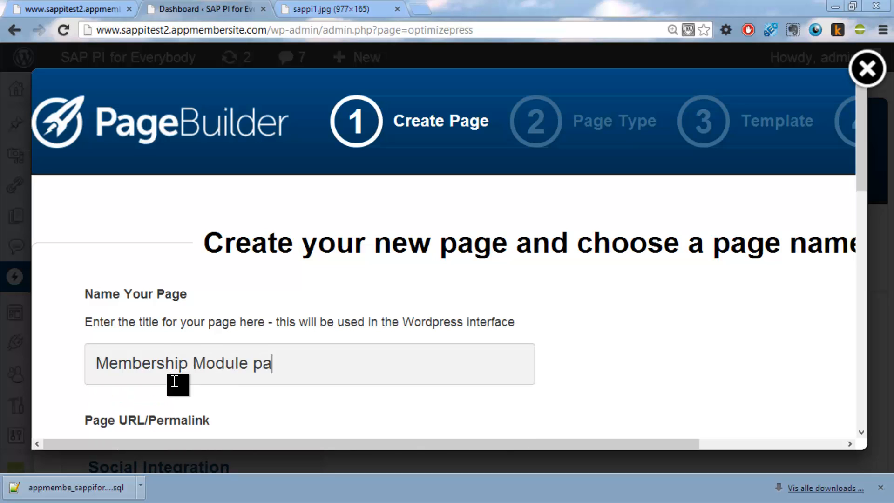
text(tem)
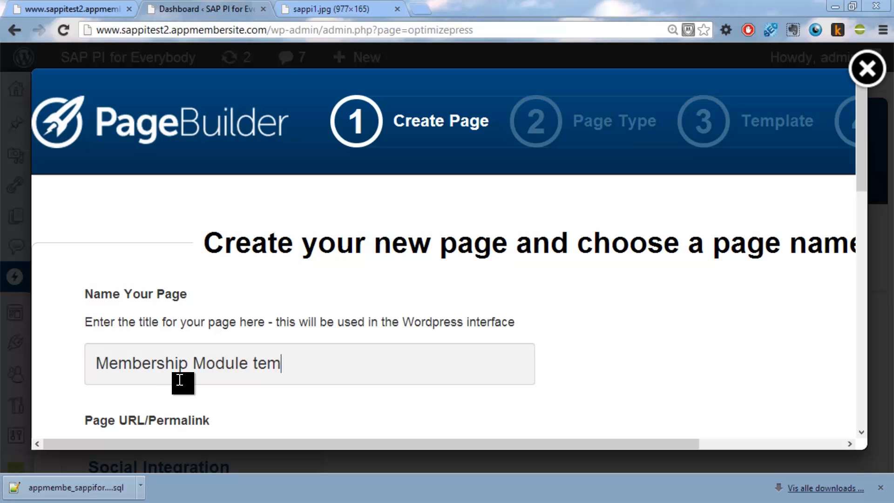
scroll(down, 3)
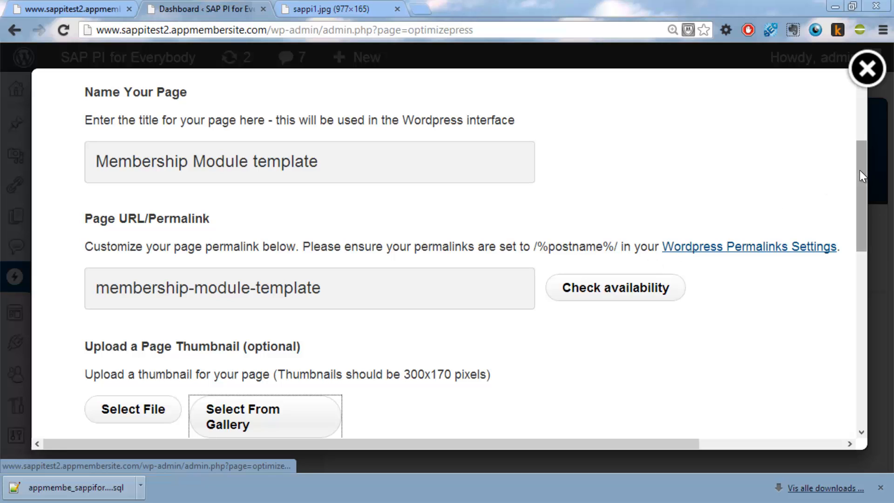
scroll(down, 3)
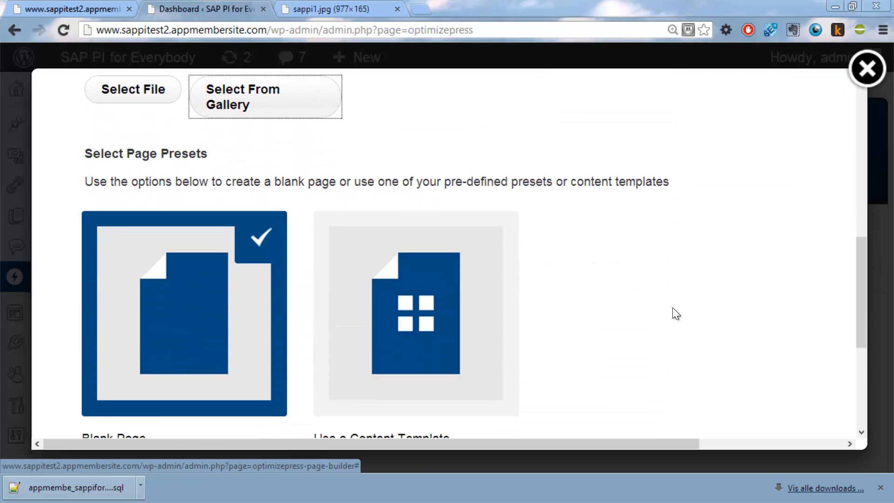
Step: Choose Use a Content Template and select Membership Home Page Clean Style
click(416, 313)
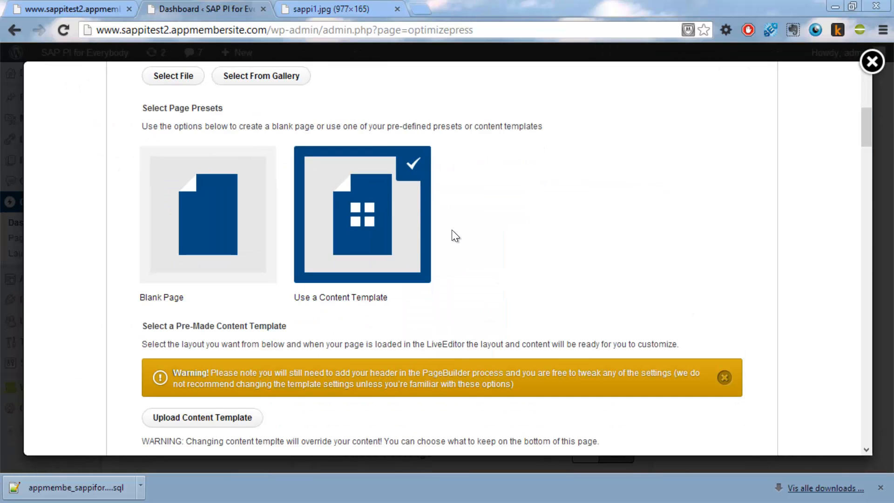
mouse_move(823, 222)
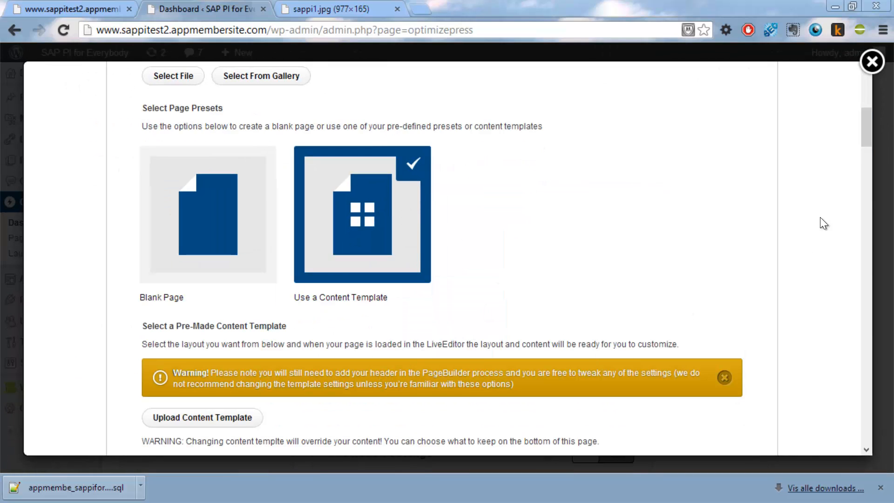
scroll(down, 3)
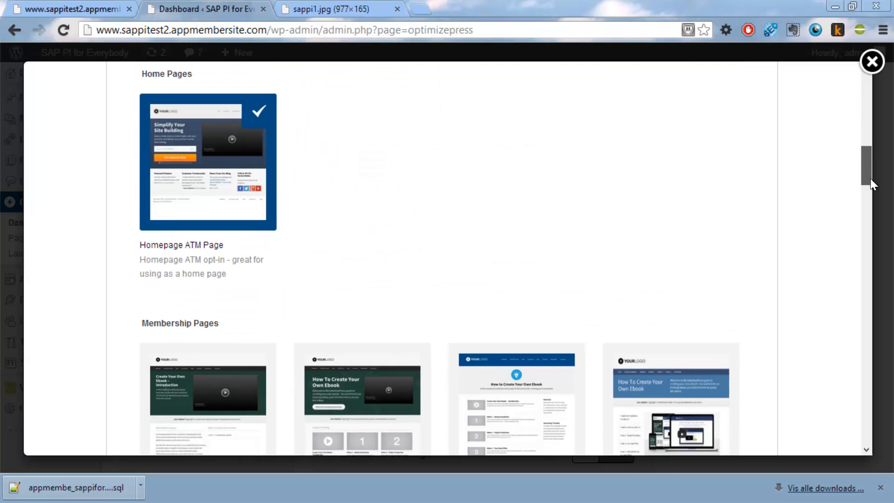
scroll(down, 3)
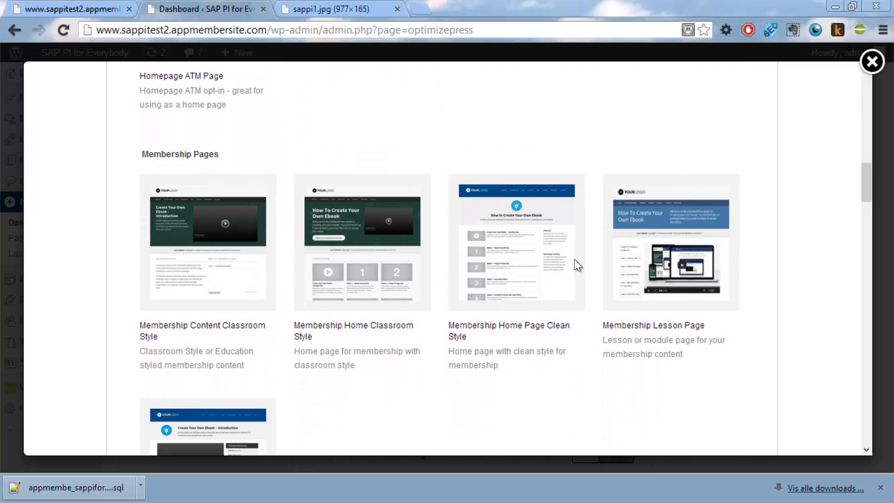
mouse_move(530, 279)
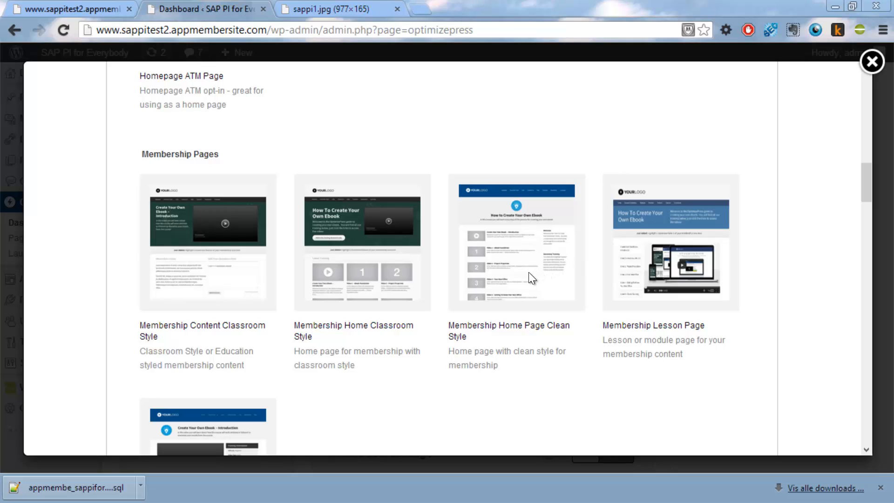
mouse_move(400, 282)
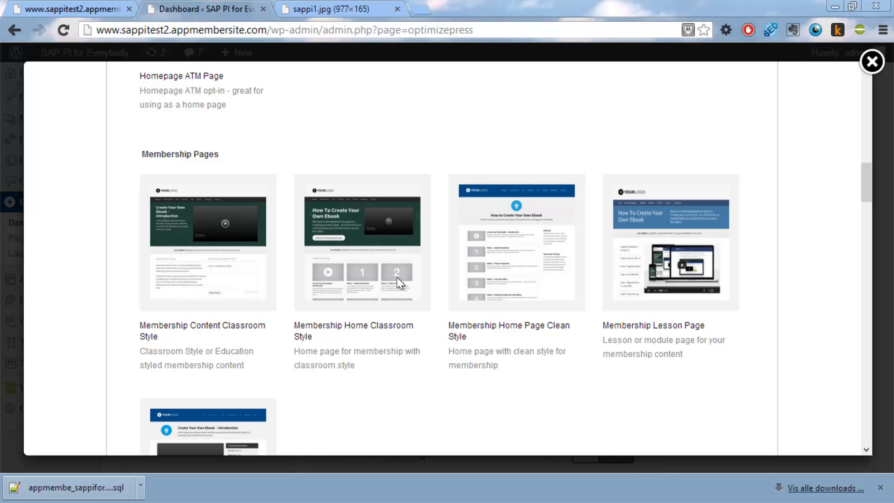
mouse_move(399, 284)
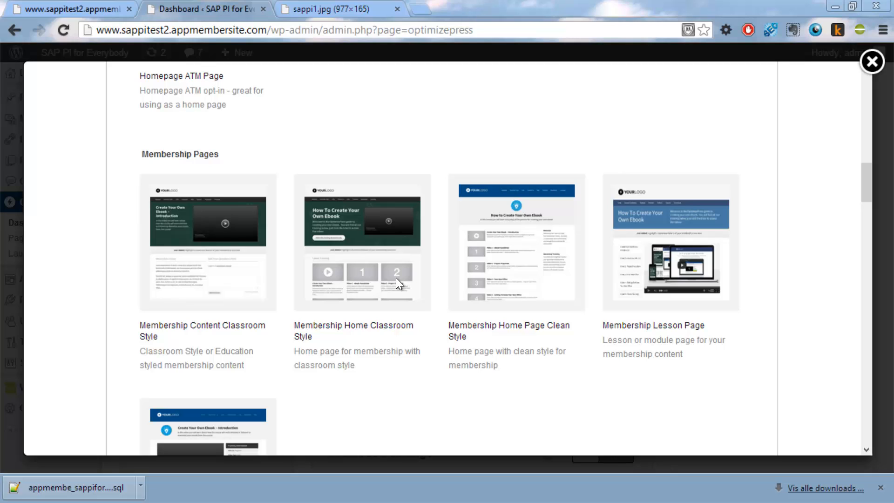
click(362, 242)
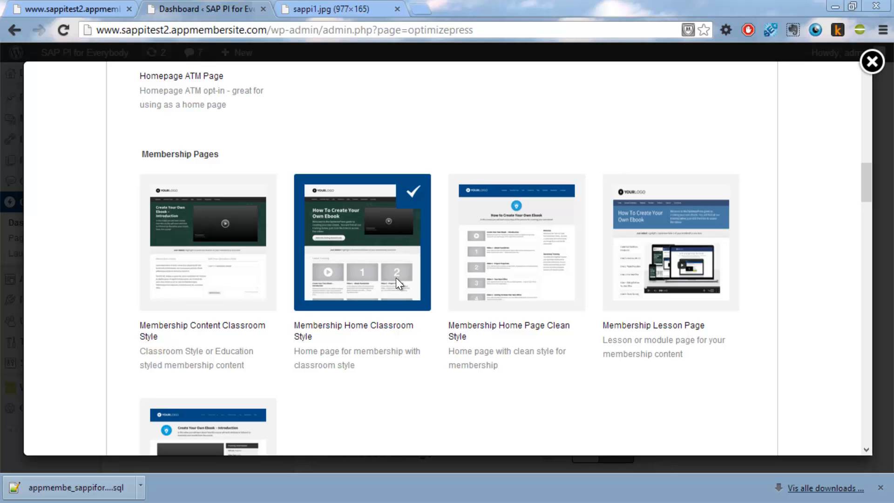
click(516, 242)
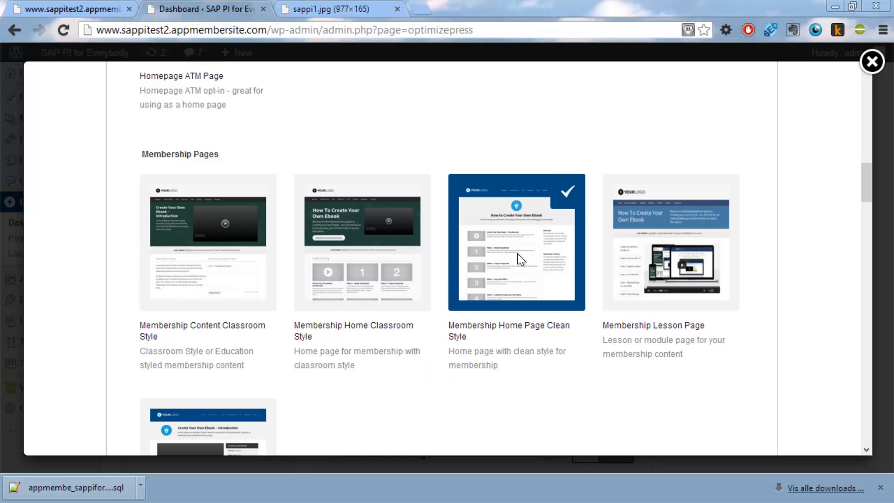
mouse_move(816, 209)
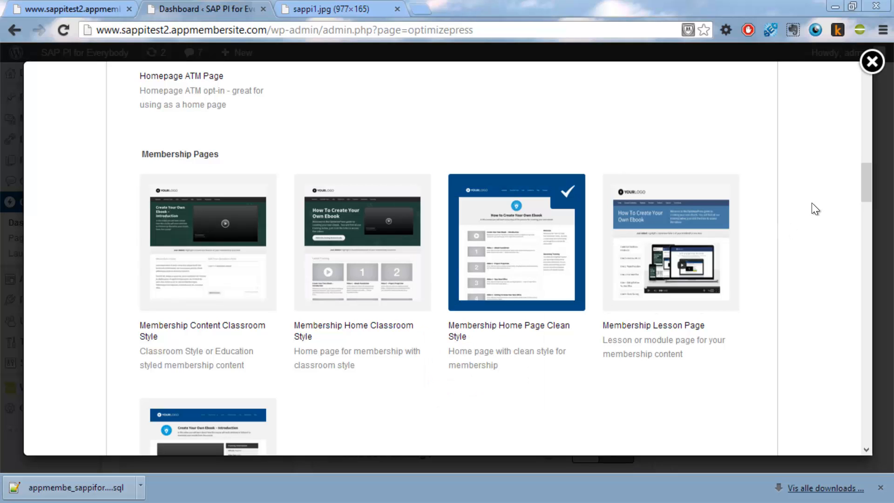
Step: Proceed to Step 2 of page creation with the chosen template
scroll(down, 3)
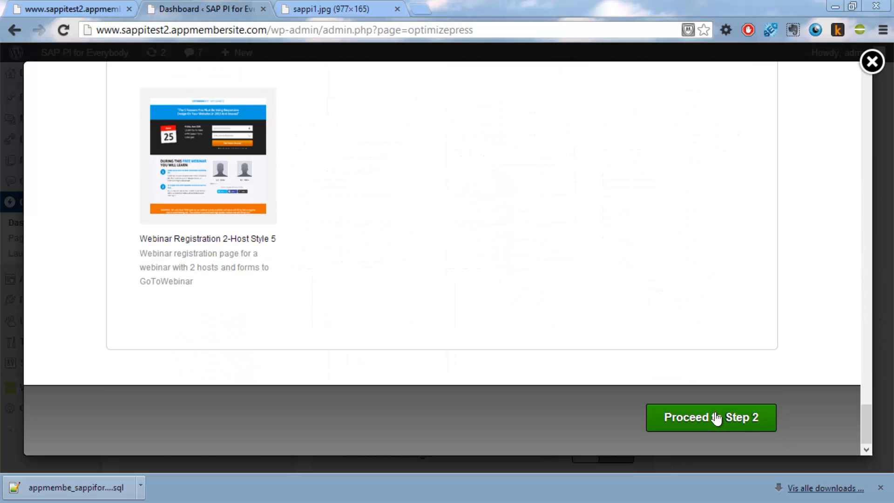
click(710, 417)
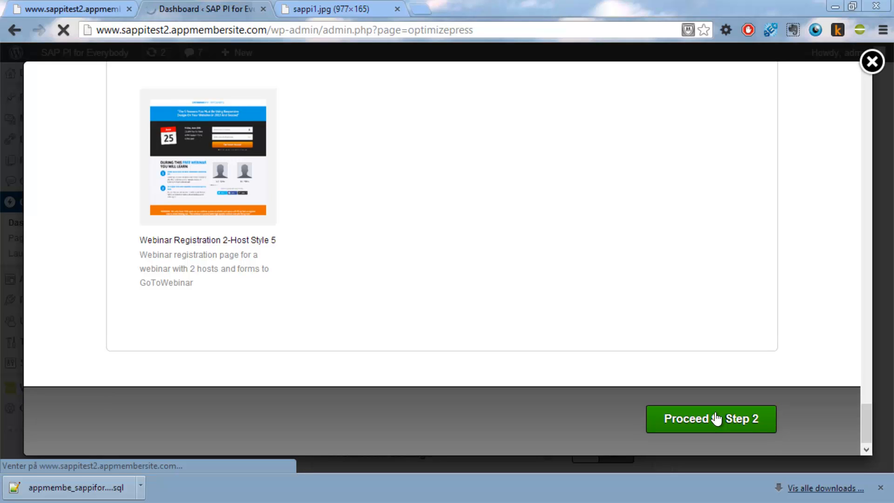
click(710, 418)
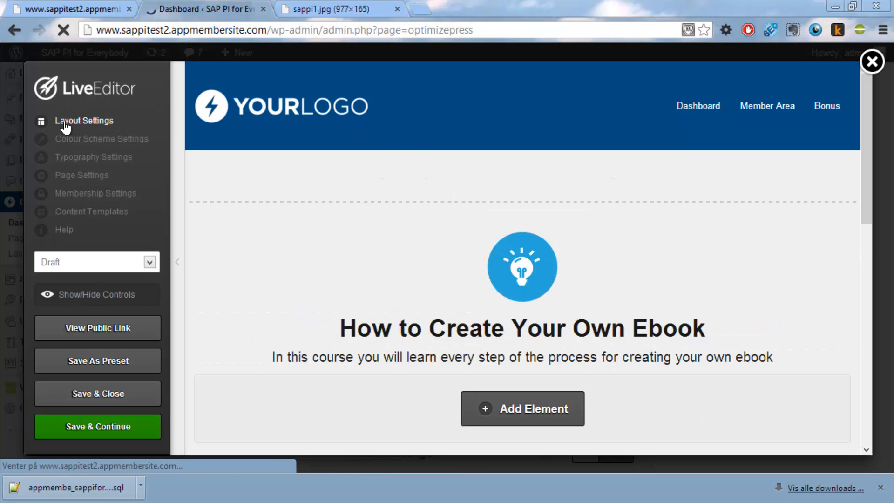
mouse_move(93, 183)
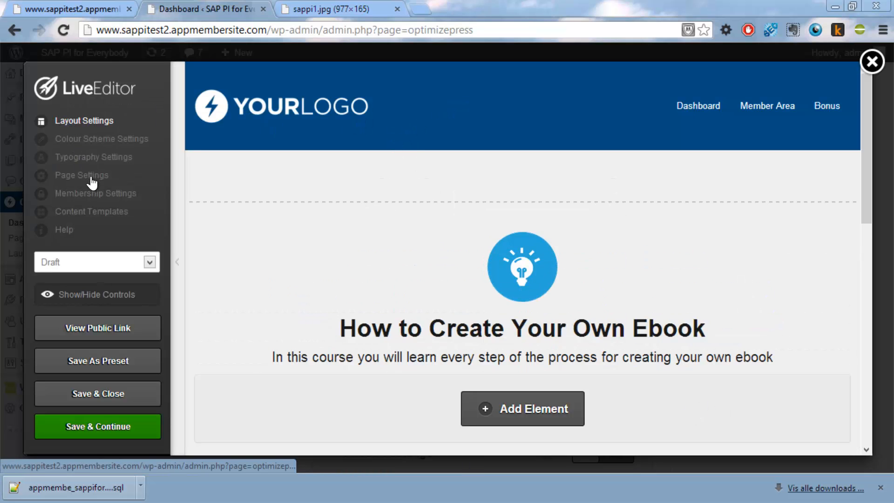
Step: In Layout Settings, expand Header & Navigation and start choosing a banner image
click(84, 120)
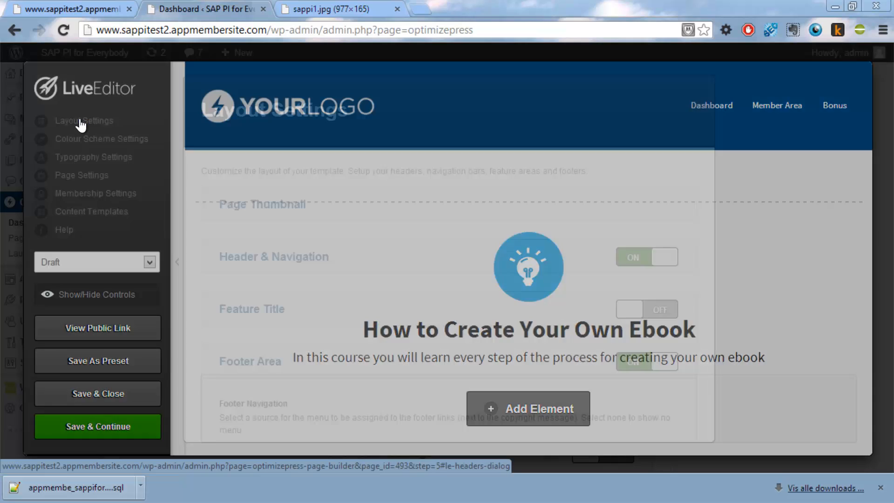
click(84, 120)
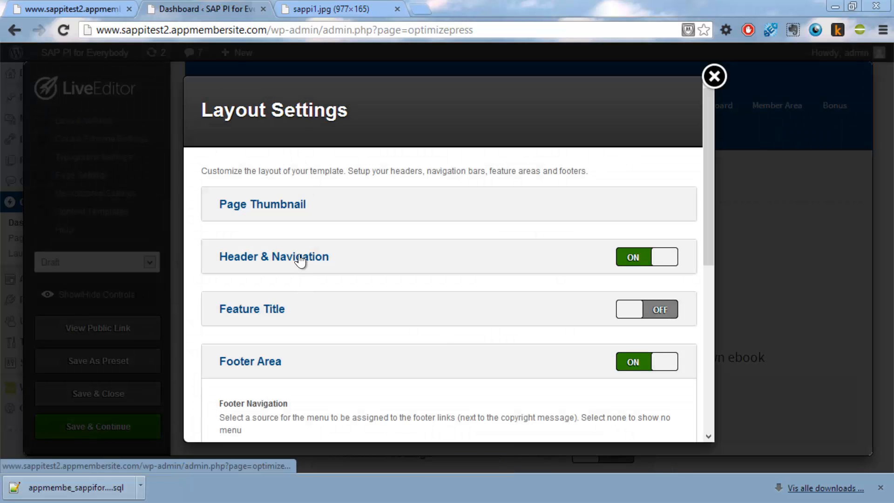
click(274, 256)
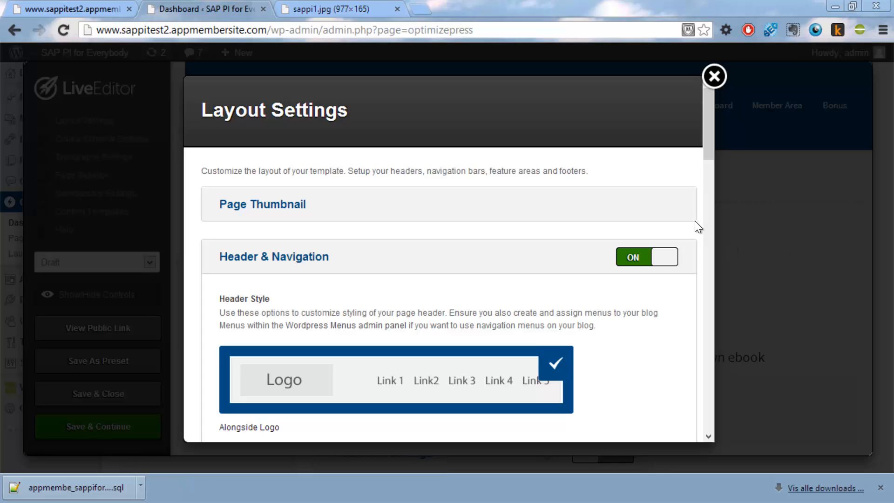
scroll(down, 3)
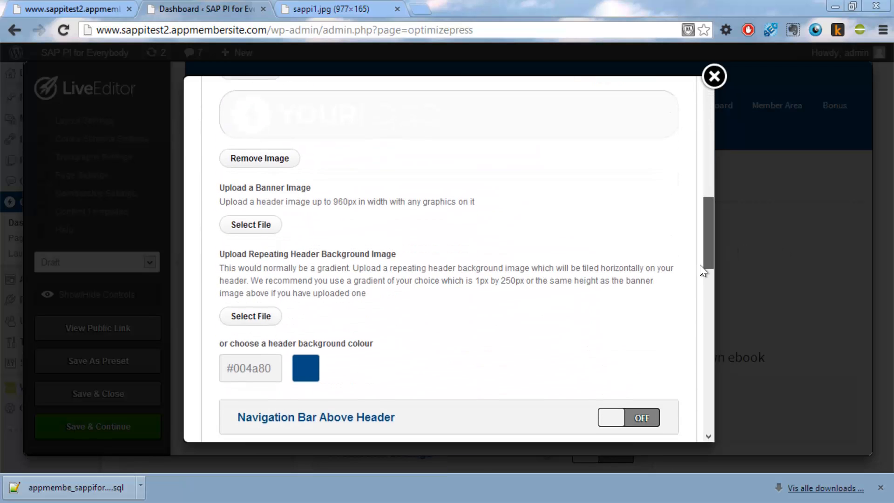
scroll(up, 3)
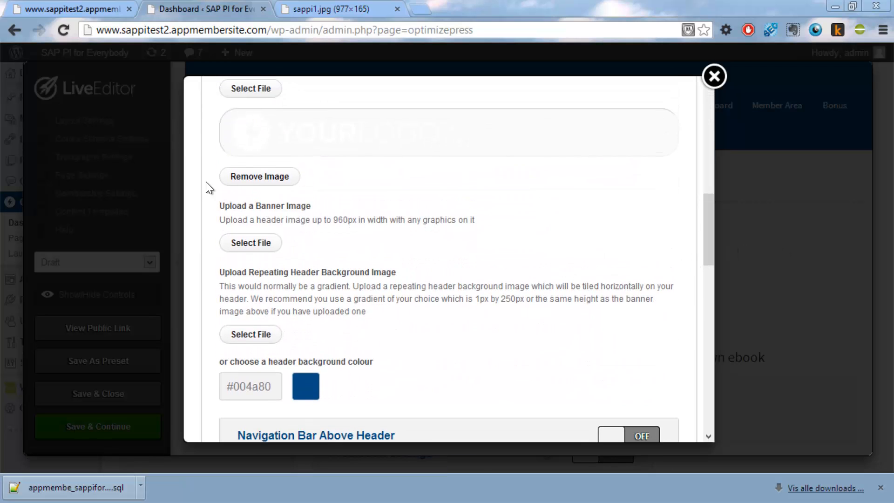
scroll(down, 3)
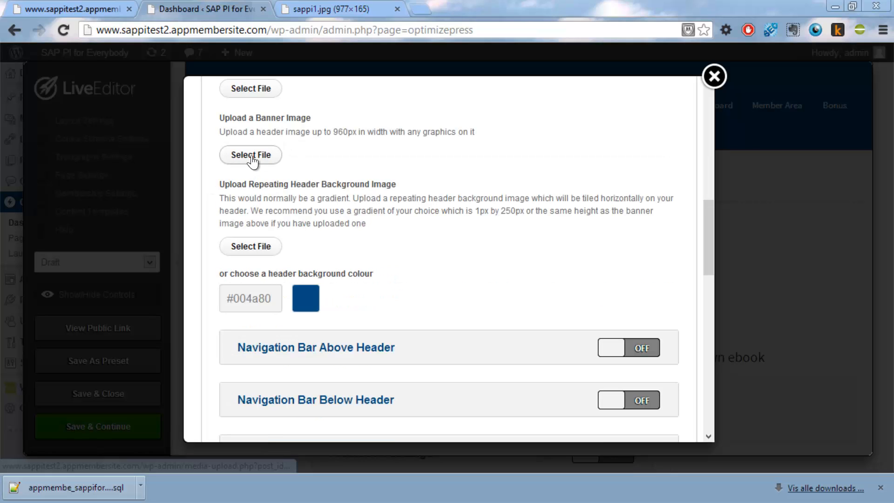
click(250, 154)
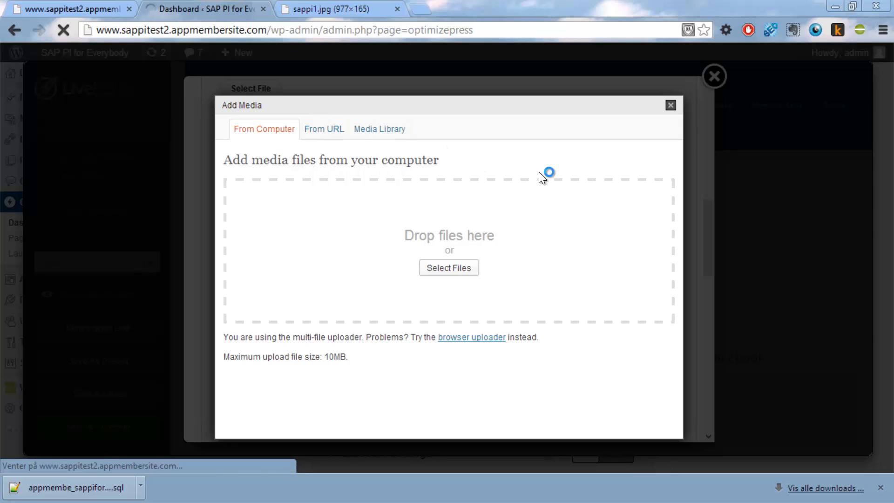
Step: Pick sappi1 from the Media Library as the banner and update the layout settings
click(380, 128)
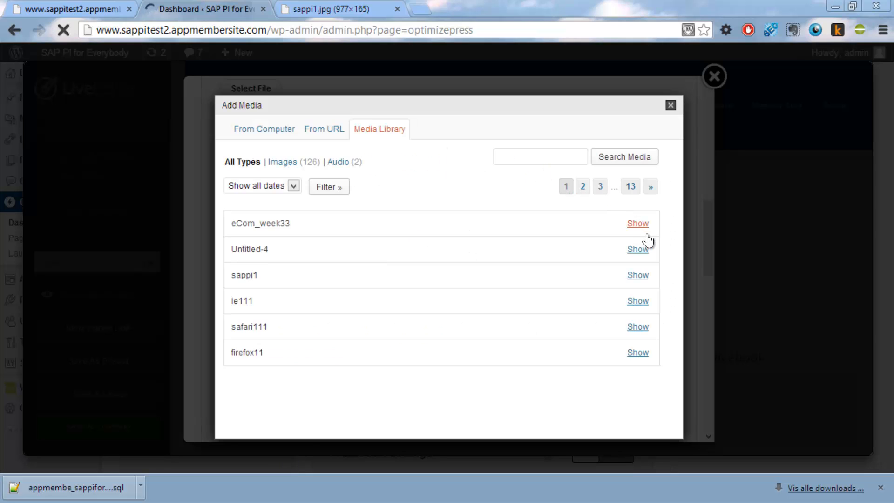
click(637, 274)
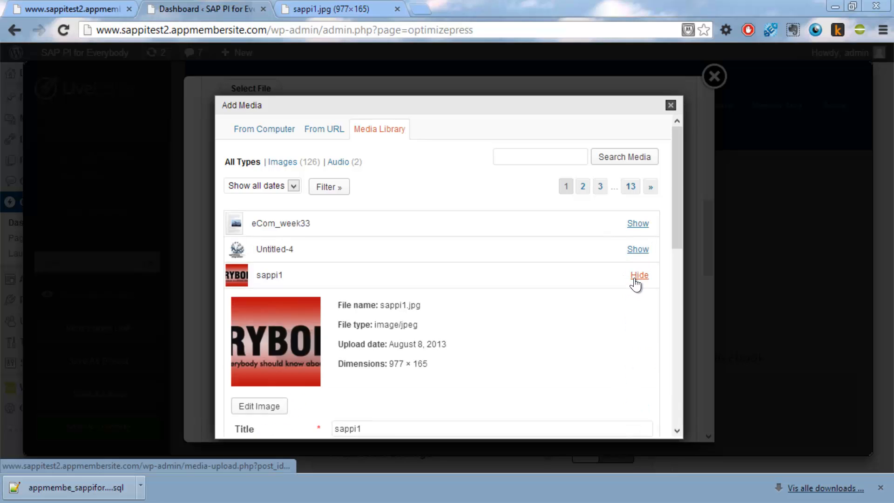
scroll(down, 3)
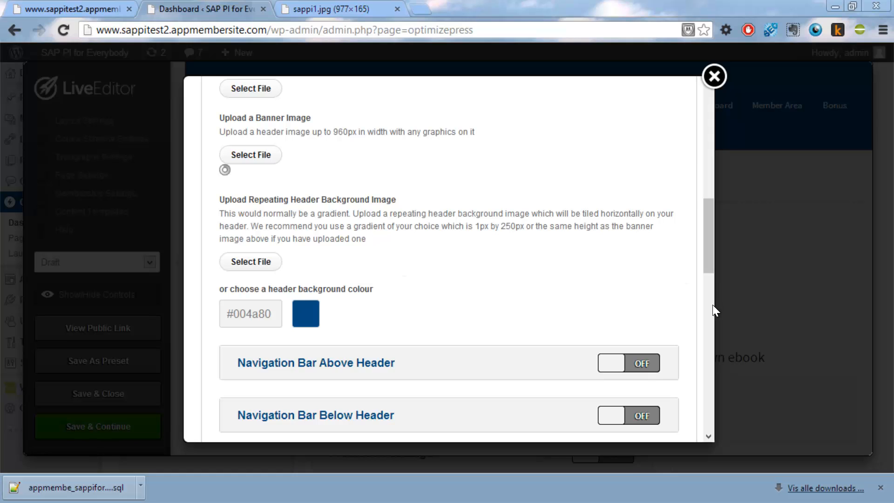
scroll(down, 3)
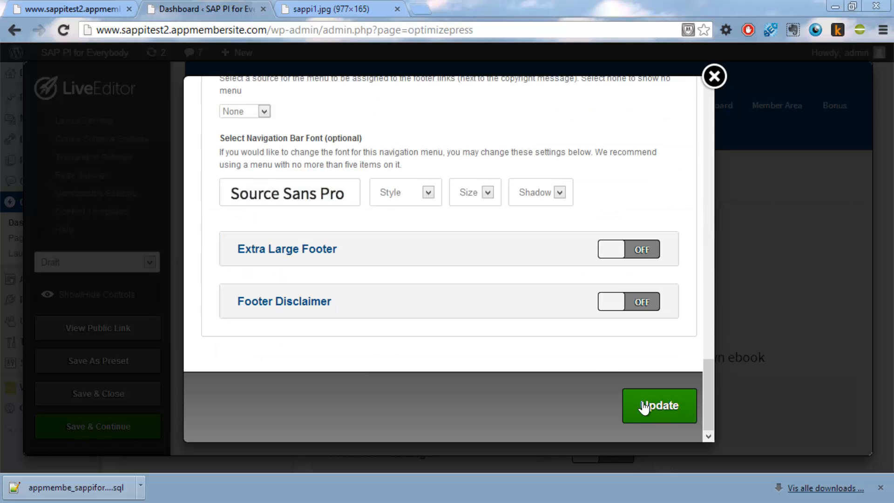
click(659, 405)
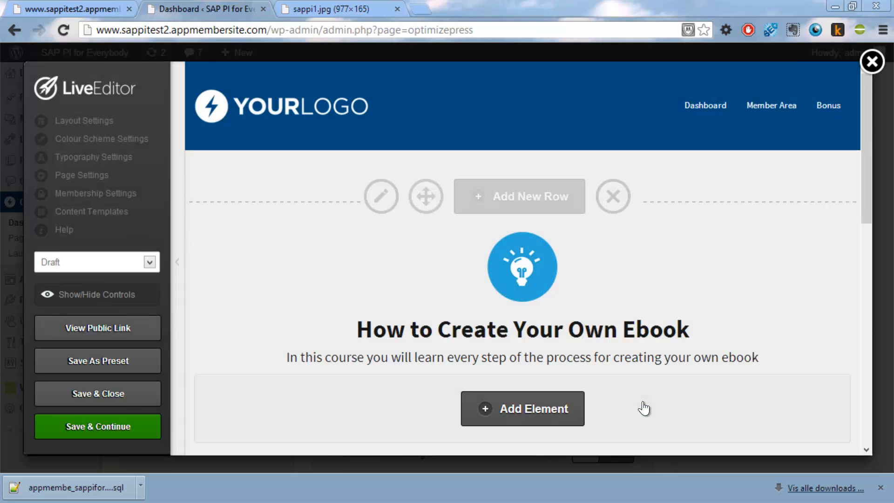
click(96, 427)
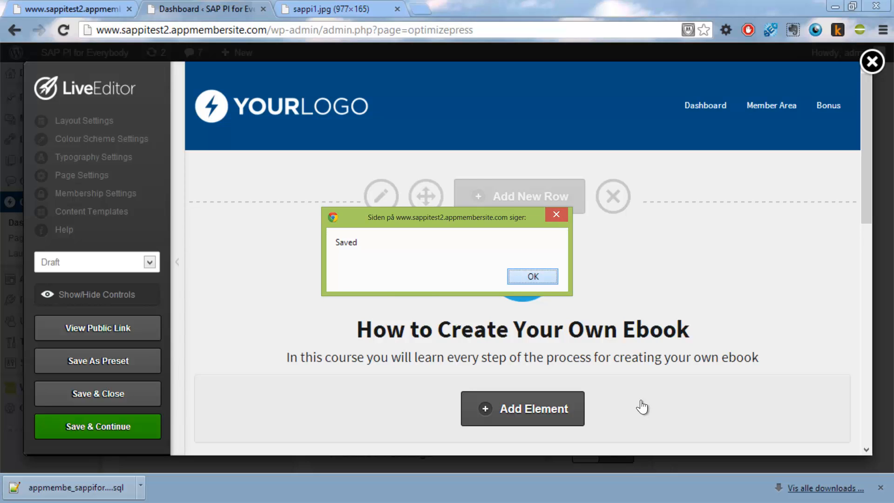
Step: Remove the lightbulb icon element and replace the headline with [TITLE]
click(532, 276)
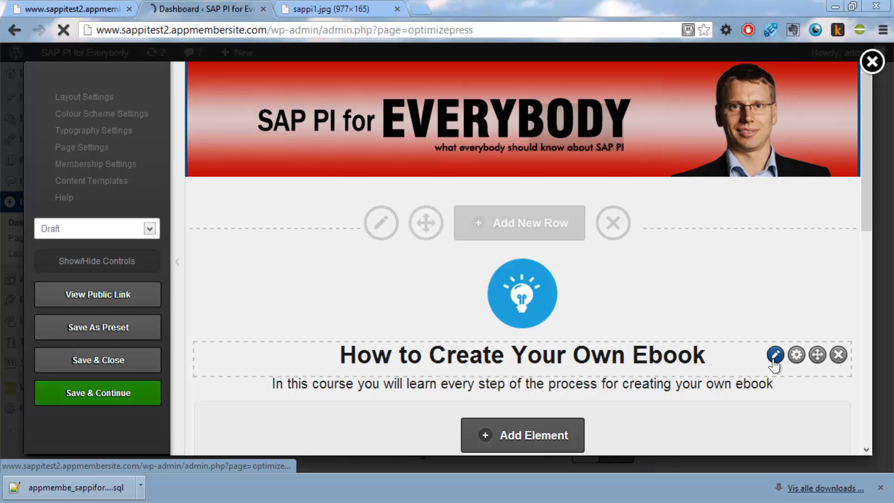
mouse_move(771, 354)
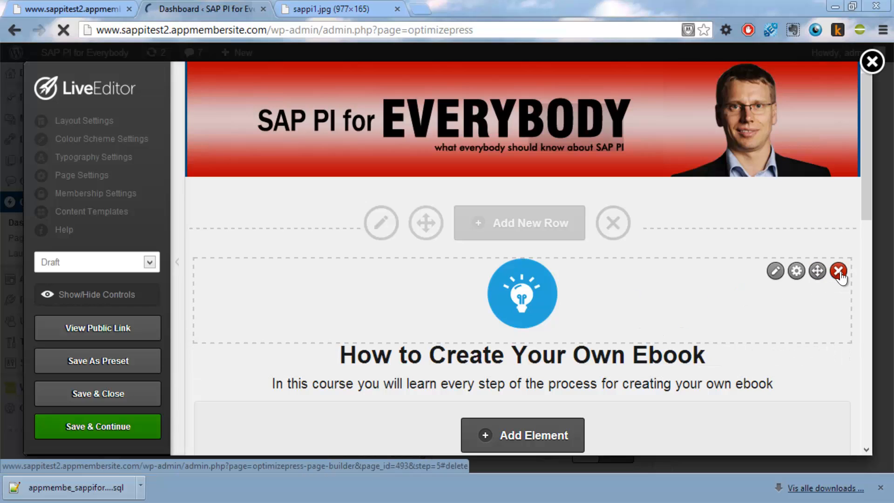
click(838, 270)
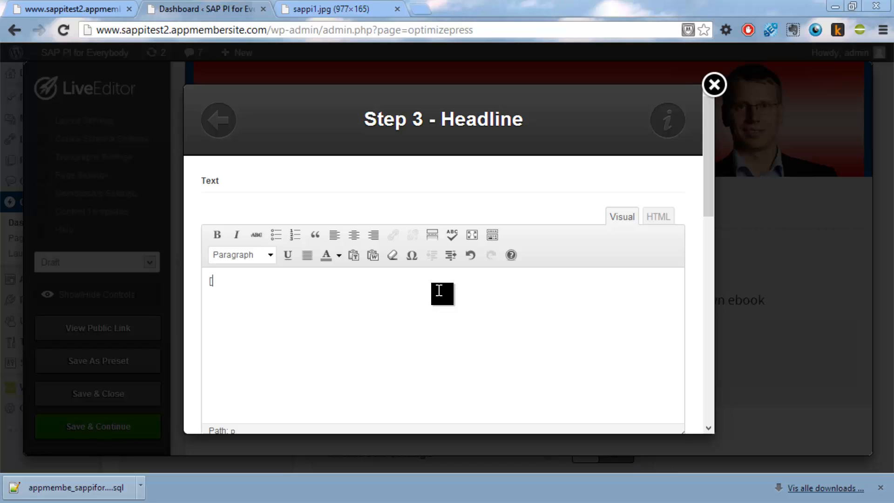
text([TITLE])
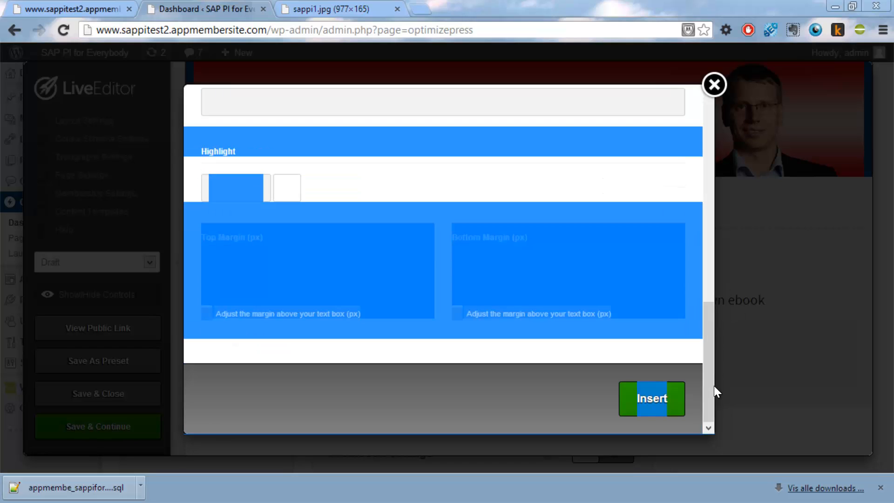
click(715, 85)
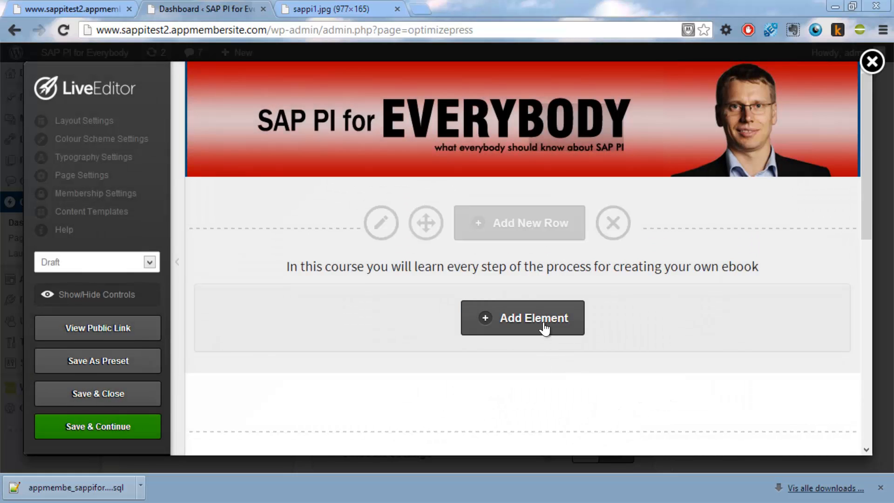
click(522, 317)
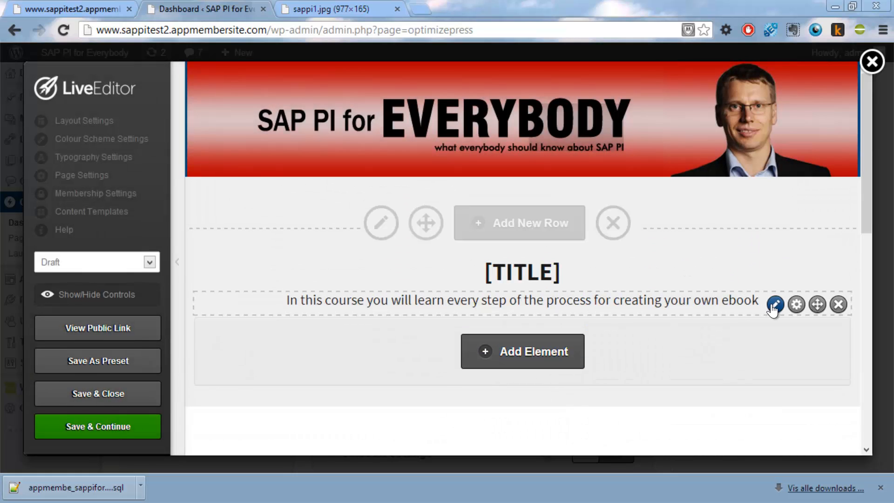
Step: Replace the course description text with the [CONTENT] placeholder
click(774, 303)
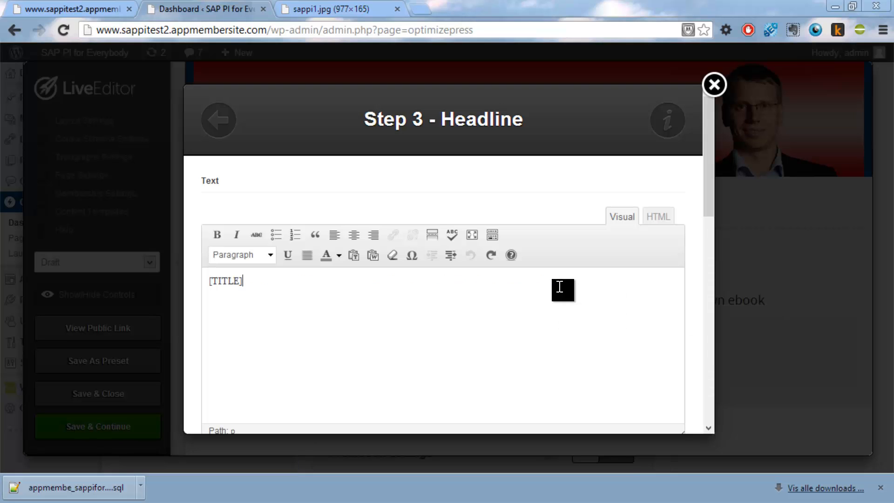
key(BackSpace)
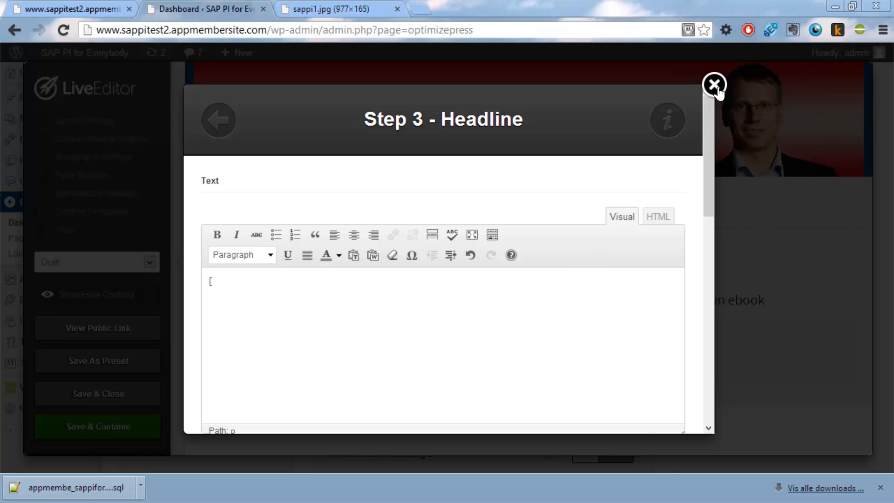
click(714, 85)
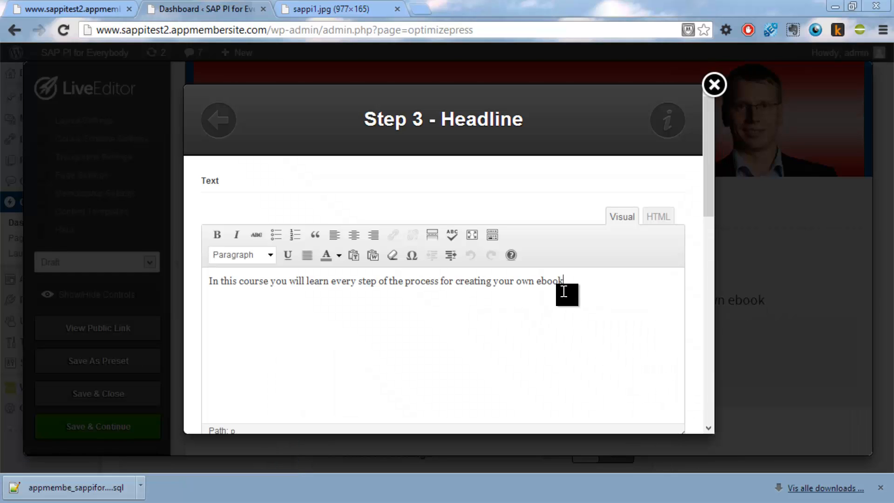
text([CI)
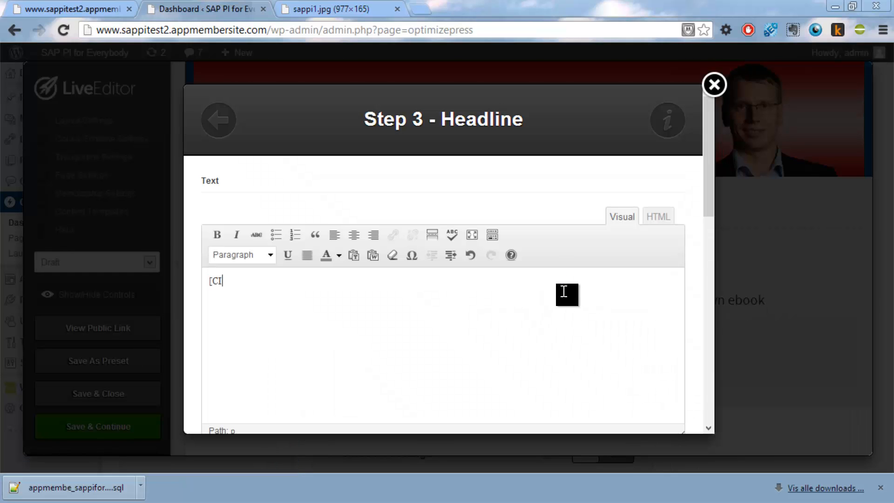
text(ONTENT])
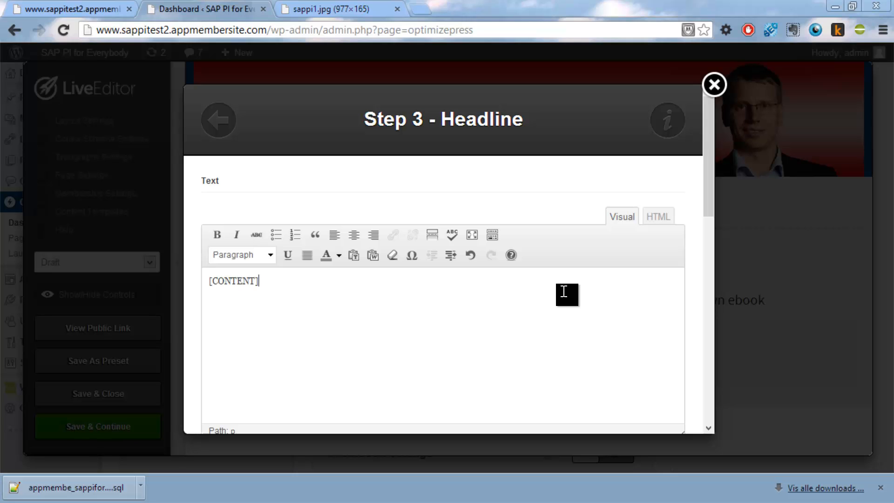
scroll(down, 3)
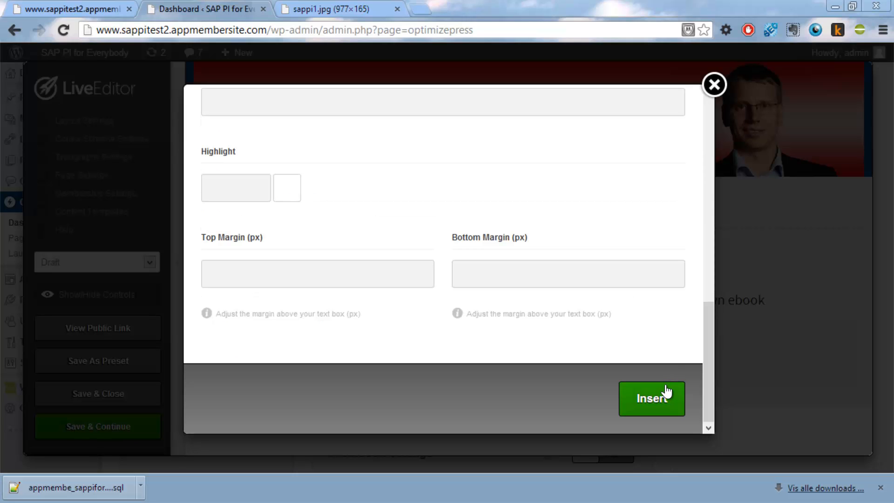
click(652, 399)
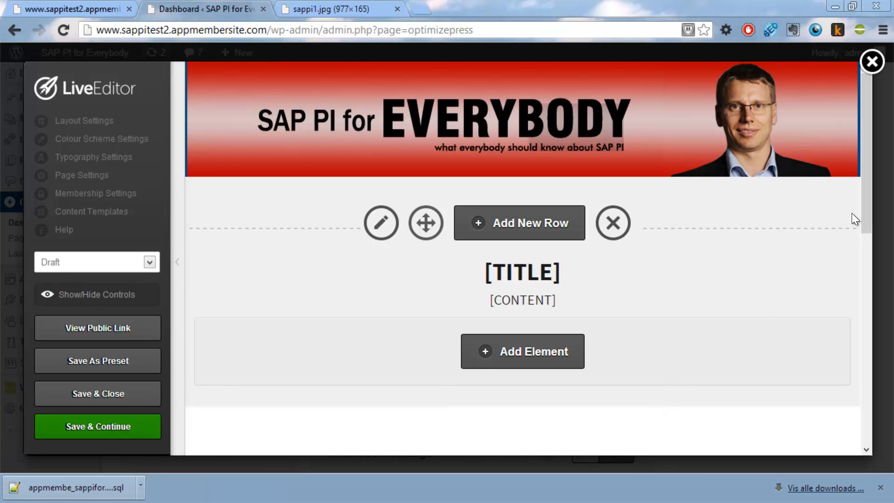
scroll(down, 3)
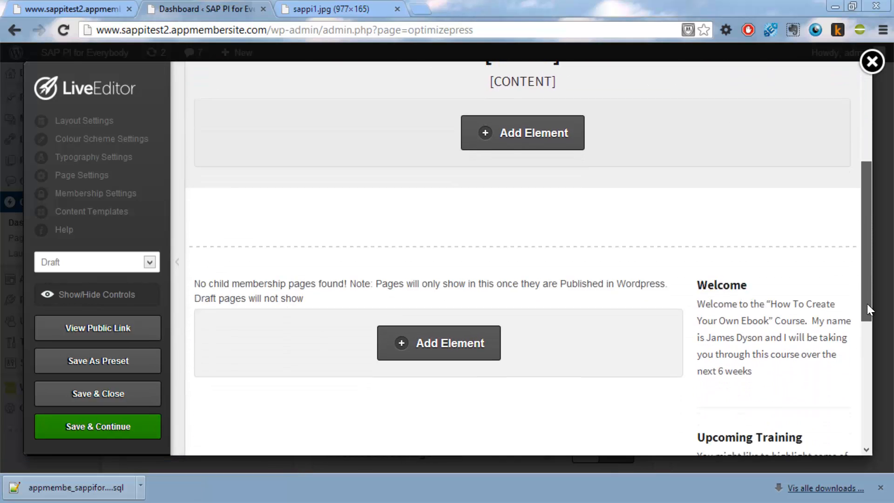
Step: Remove the Upcoming Training sidebar element and bring up the membership page listing settings
scroll(down, 3)
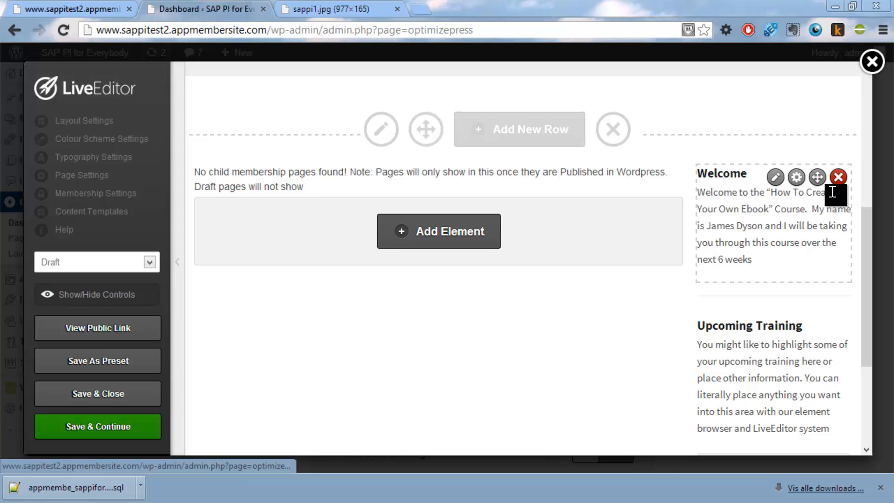
click(838, 177)
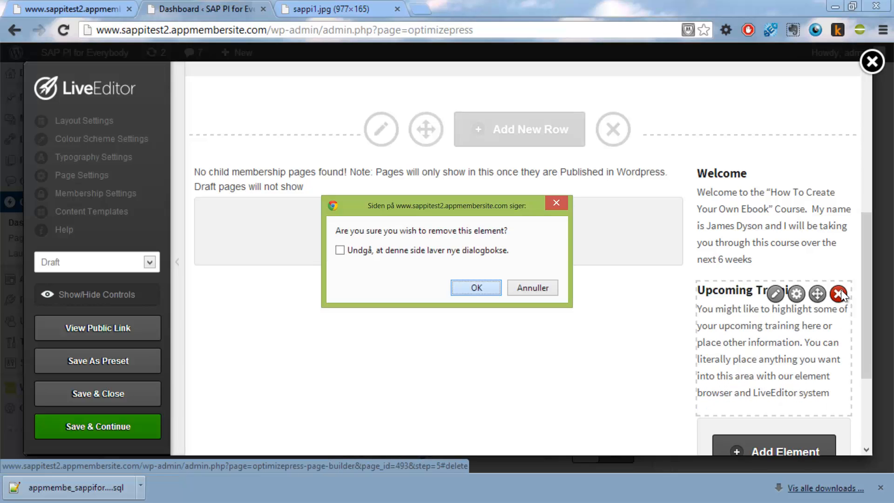
click(476, 288)
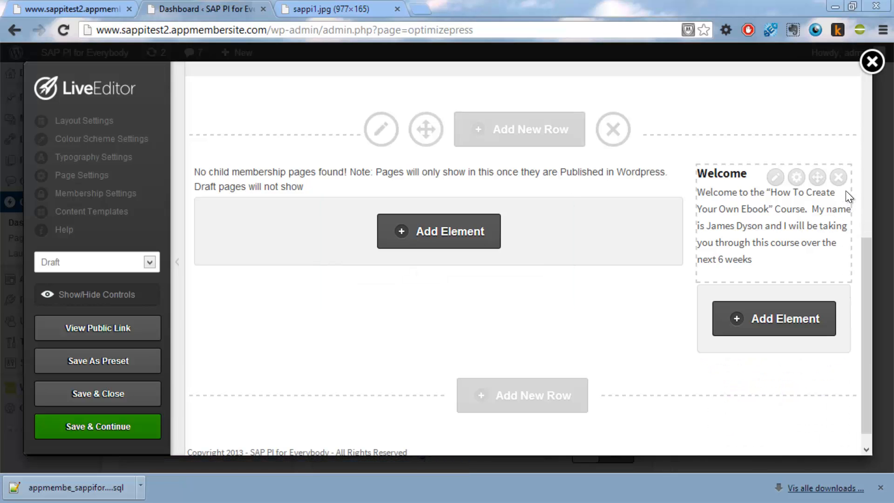
scroll(down, 3)
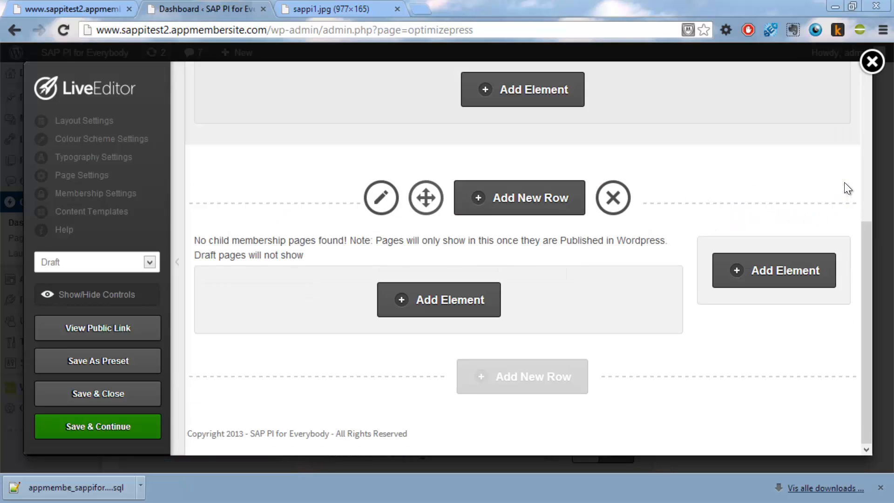
mouse_move(597, 241)
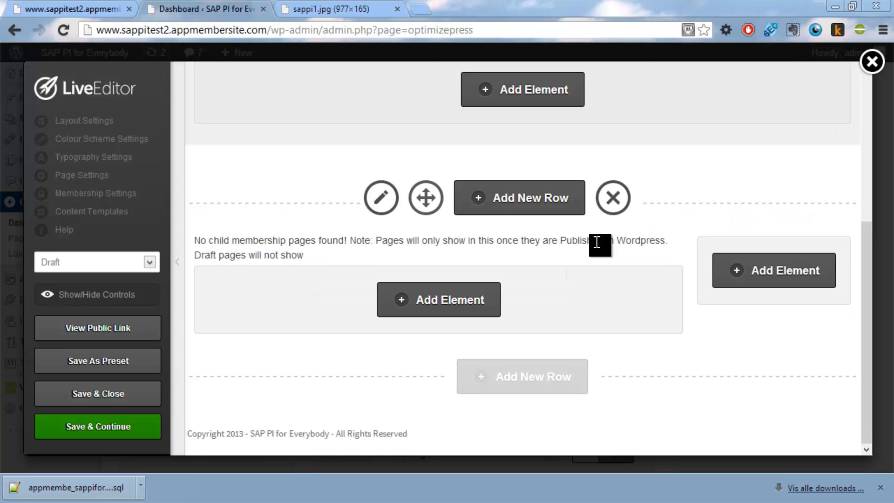
mouse_move(524, 259)
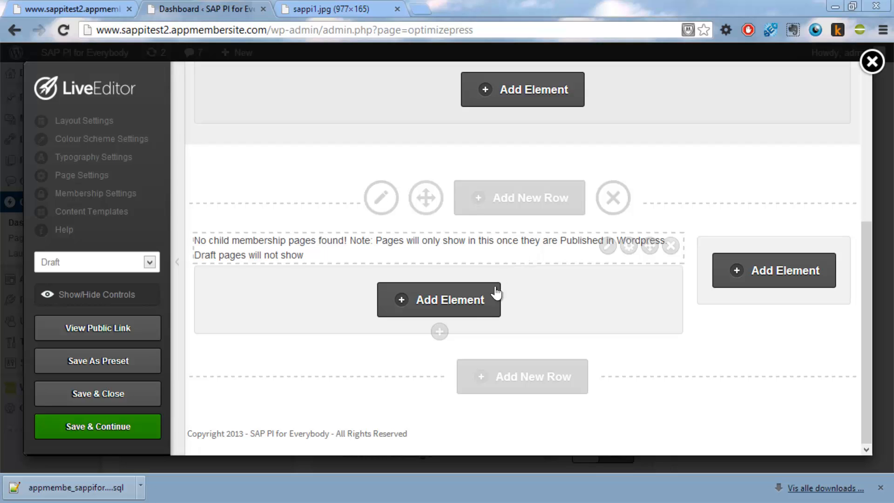
mouse_move(561, 376)
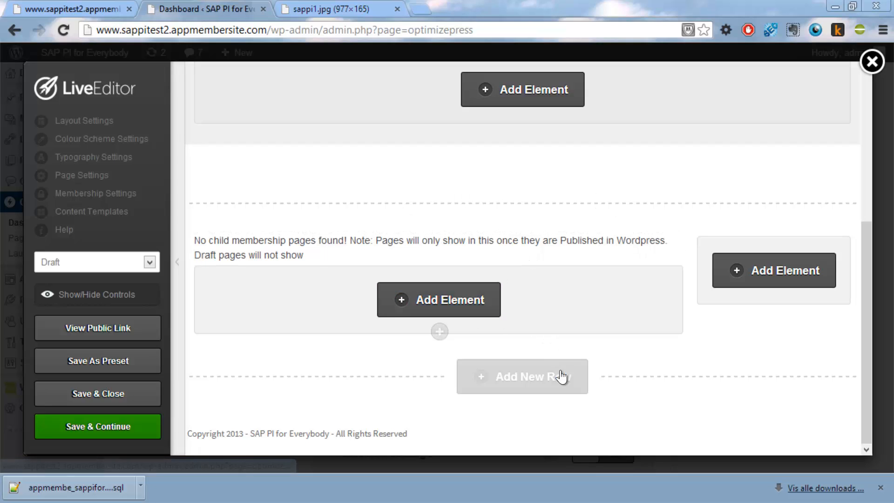
mouse_move(596, 309)
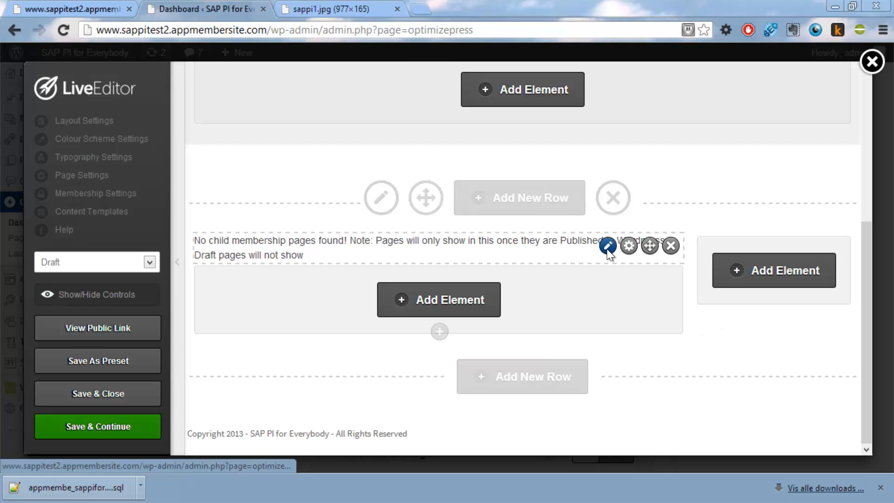
click(606, 246)
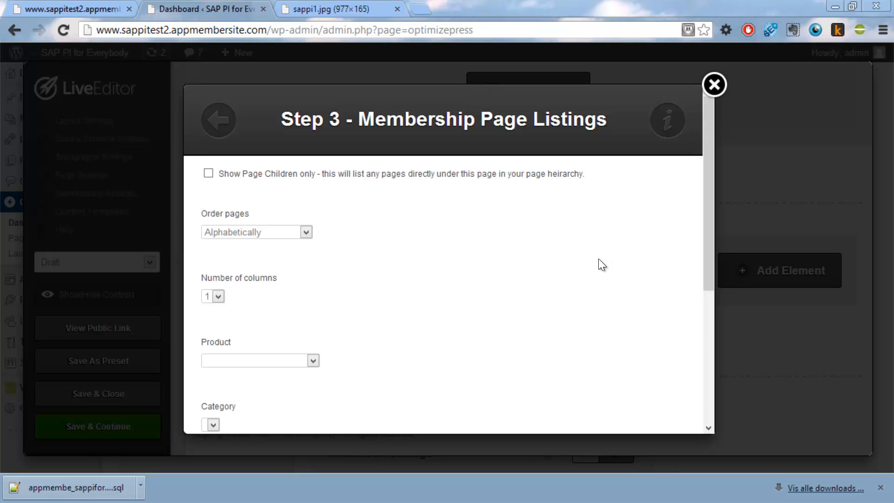
mouse_move(708, 237)
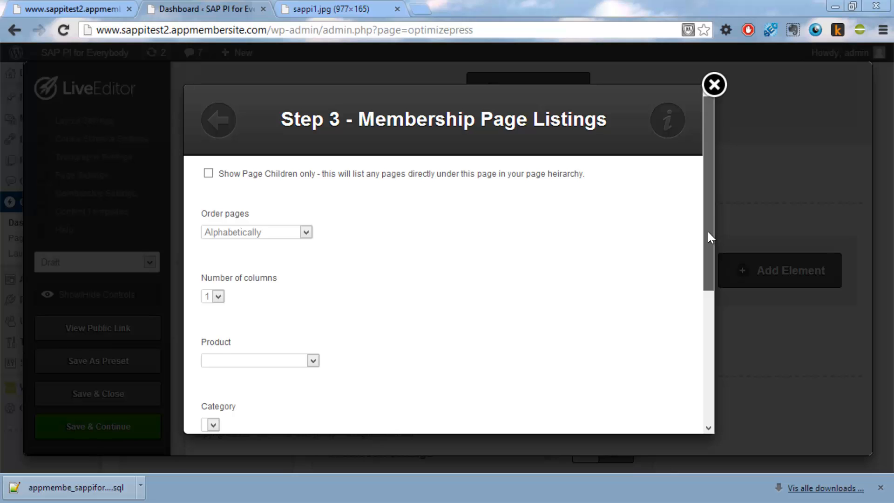
Step: Set Order pages to WordPress order and insert the listing into the page
scroll(up, 3)
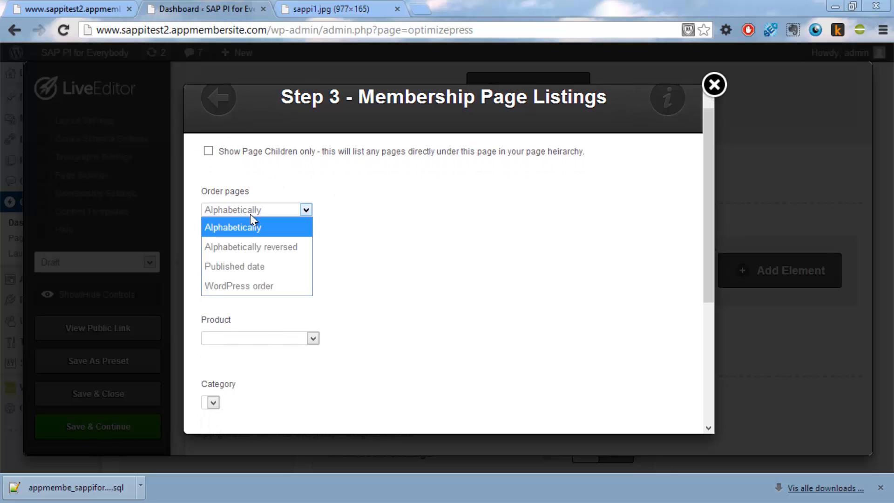
click(240, 286)
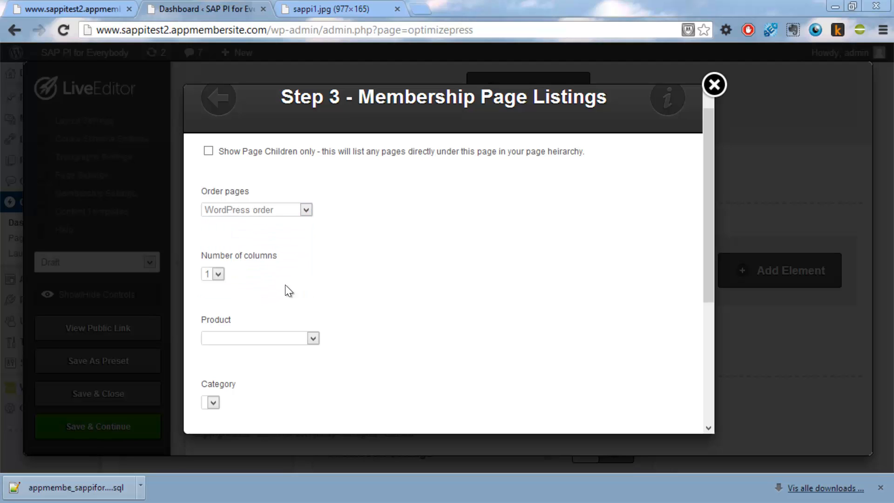
scroll(down, 3)
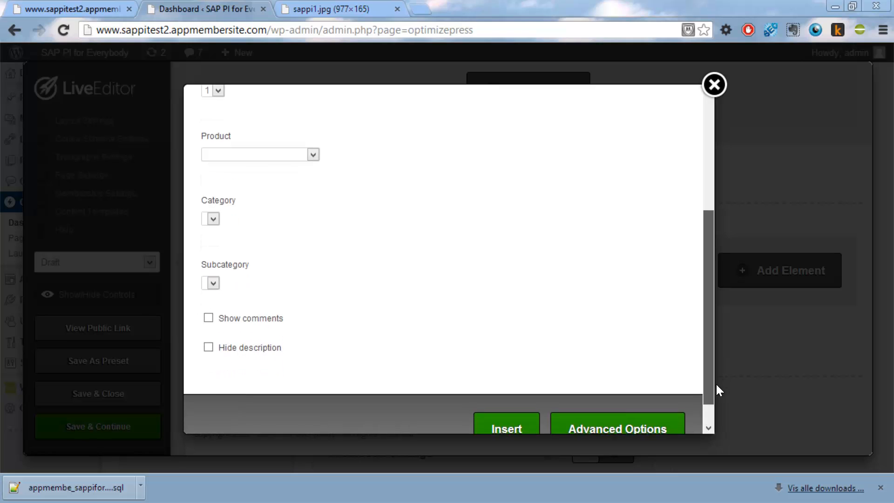
scroll(down, 3)
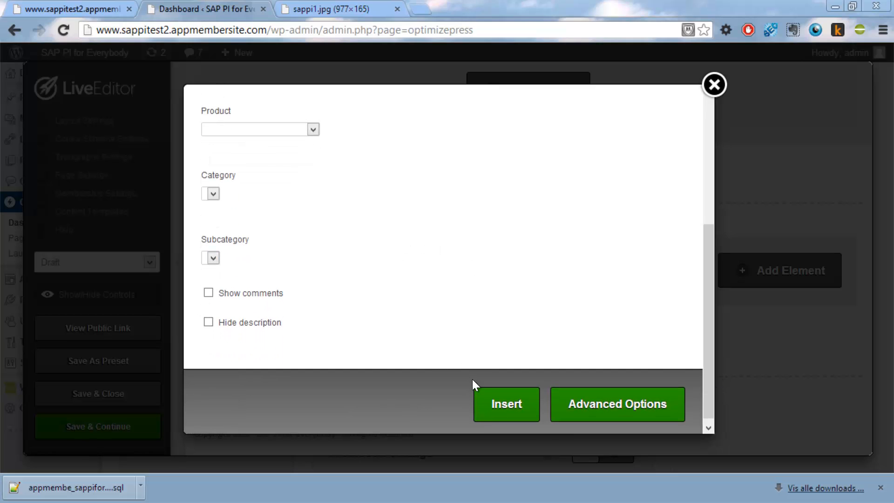
click(715, 84)
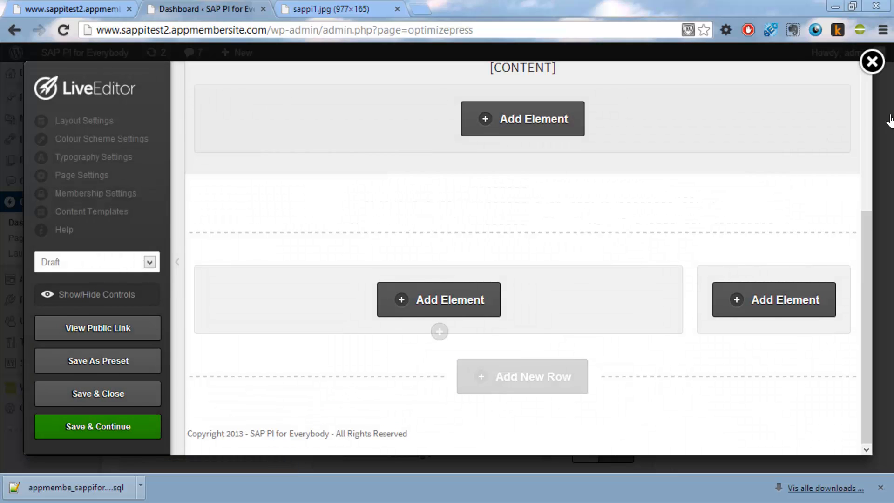
Step: Save & Close the Membership Module template and acknowledge the Saved alert
scroll(up, 3)
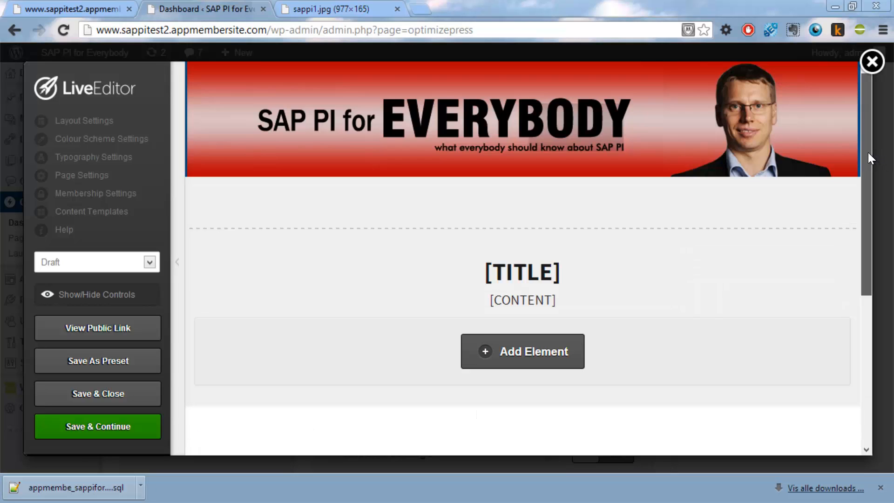
scroll(down, 3)
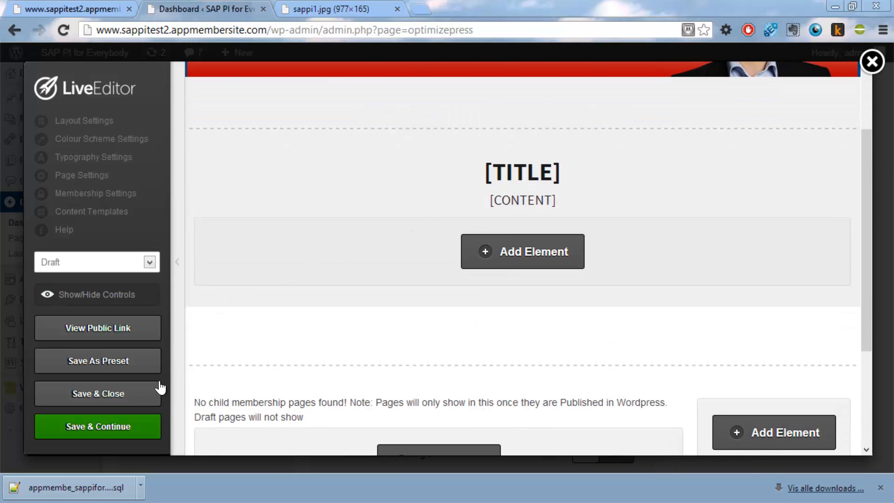
mouse_move(158, 393)
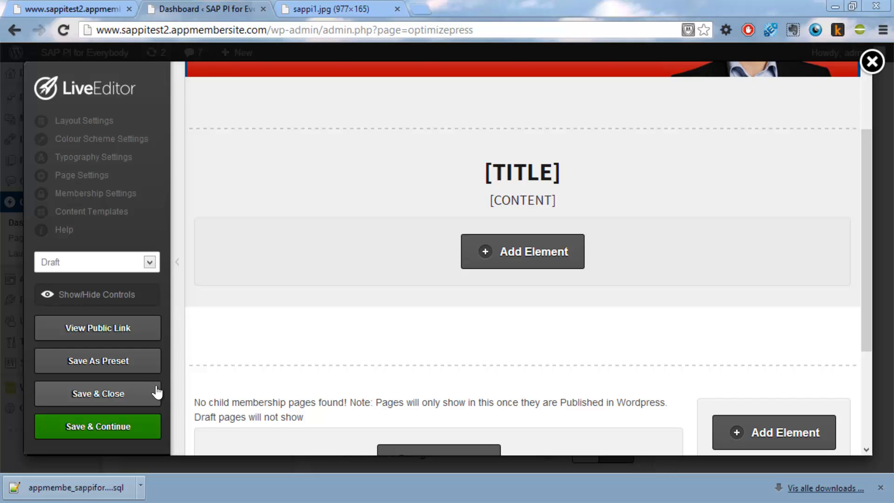
mouse_move(142, 399)
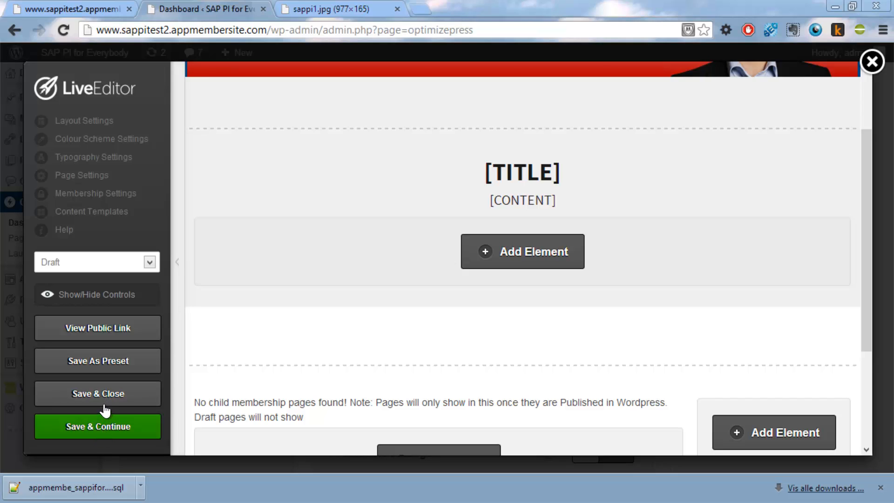
mouse_move(111, 382)
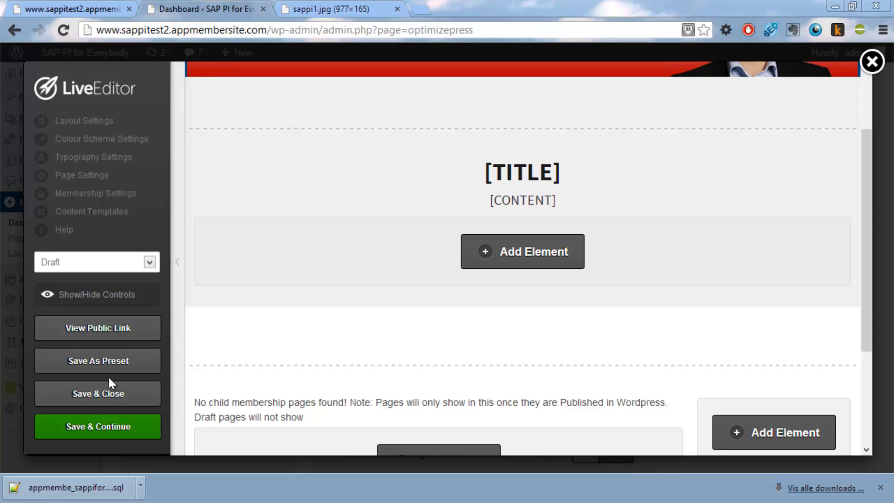
click(97, 394)
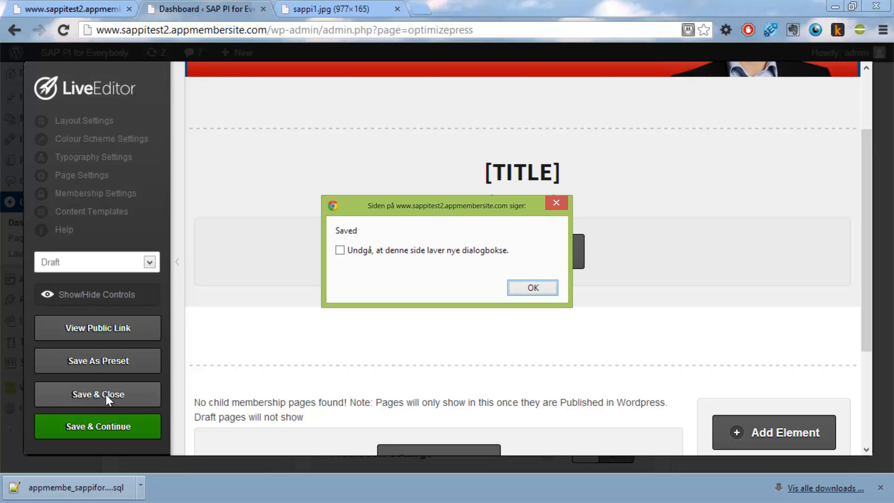
click(532, 288)
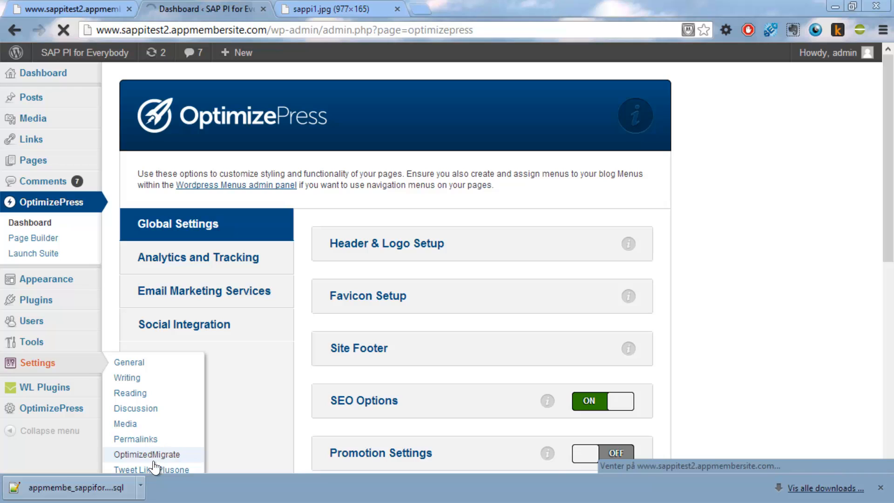
Step: In OptimizedMigrate, select Membership Module template as the source template
click(149, 454)
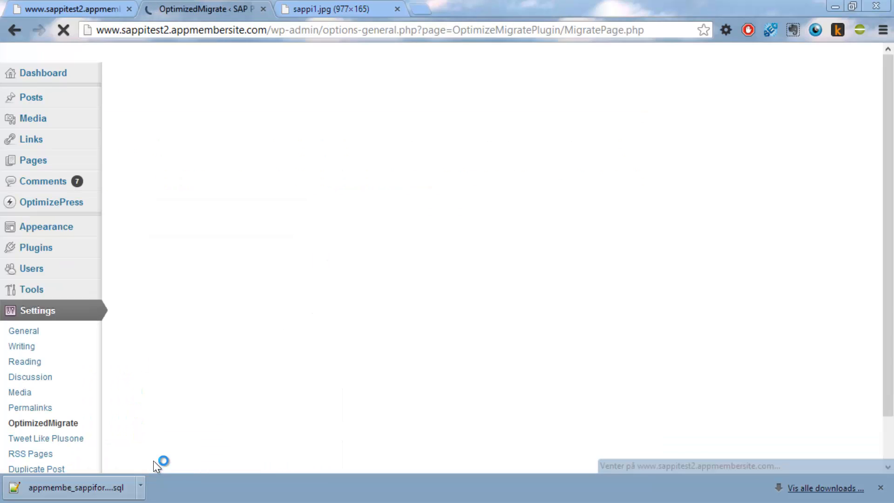
click(354, 105)
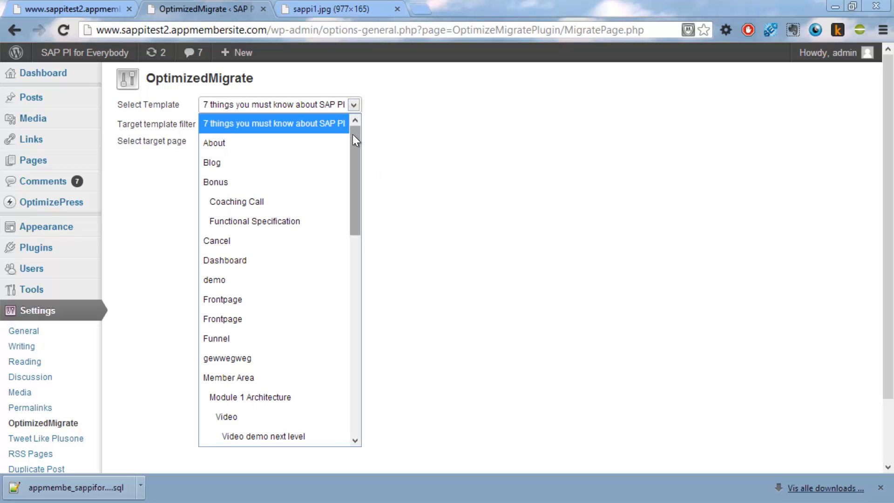
scroll(down, 3)
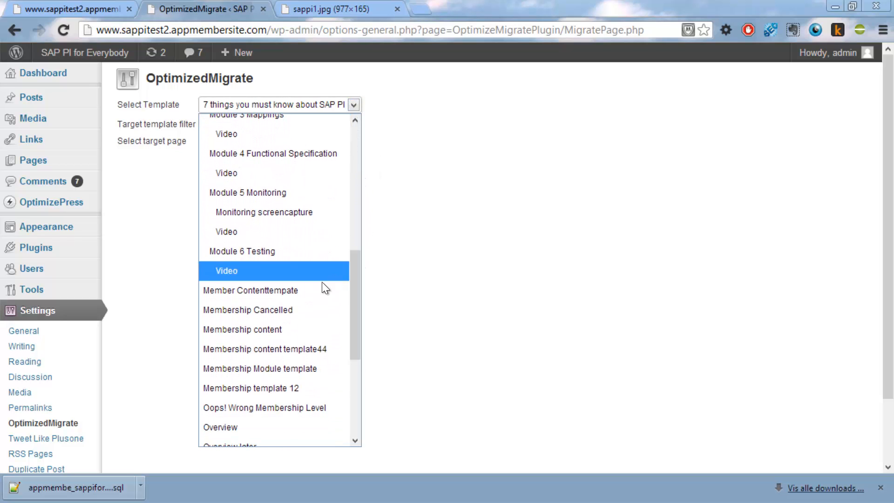
click(248, 310)
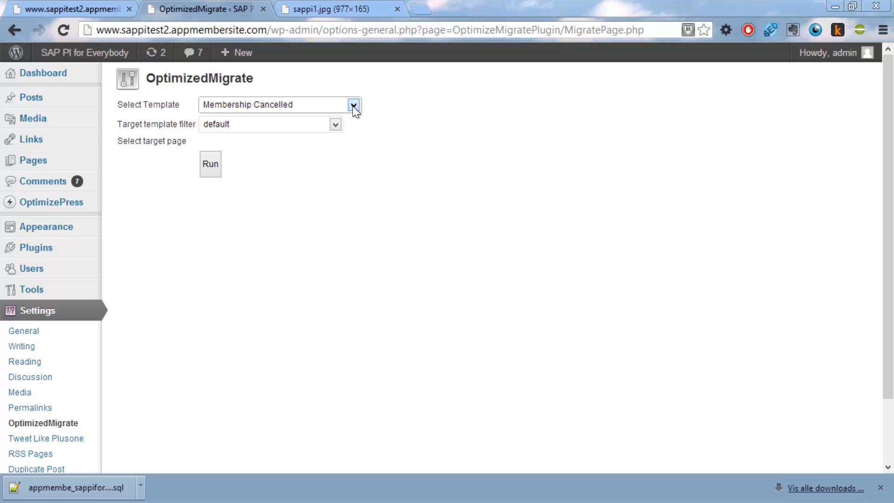
click(354, 104)
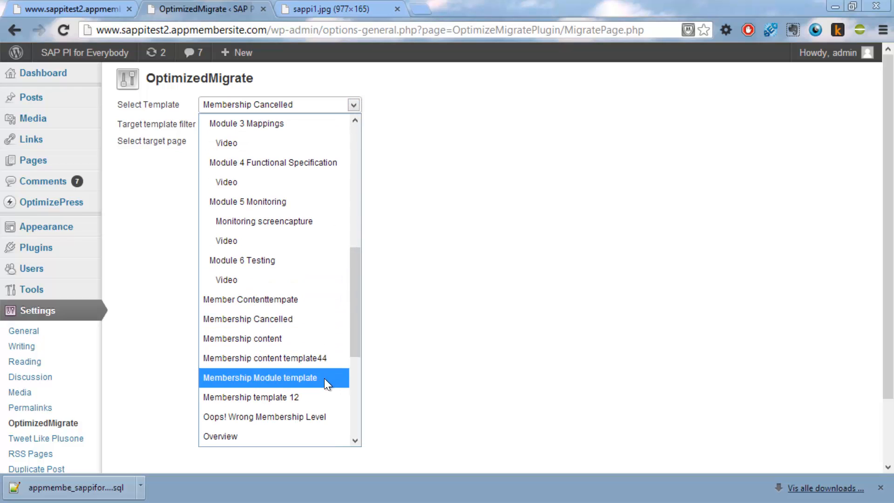
click(258, 377)
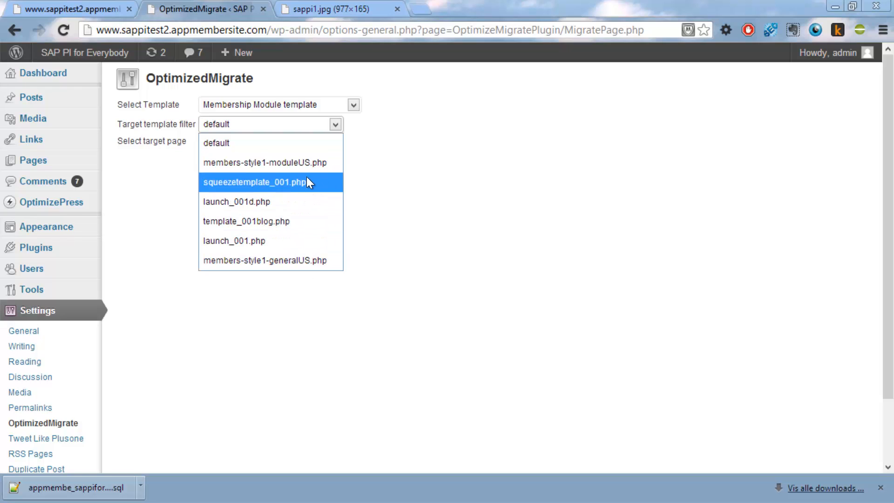
Step: Filter targets by members-style1-moduleUS.php, tick all eleven pages and run the migration
click(263, 162)
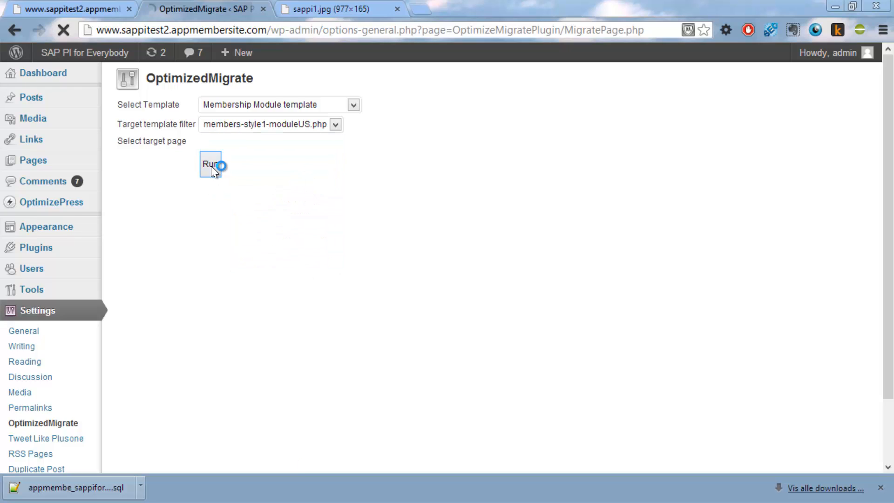
click(210, 165)
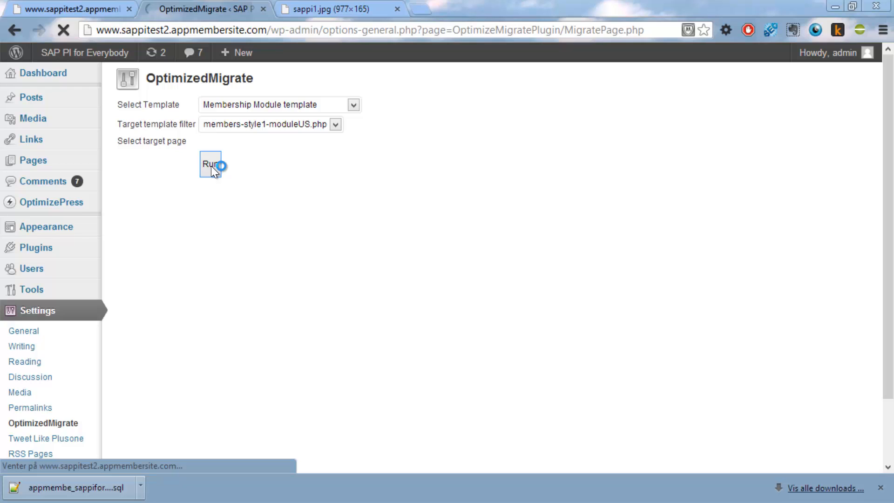
click(209, 164)
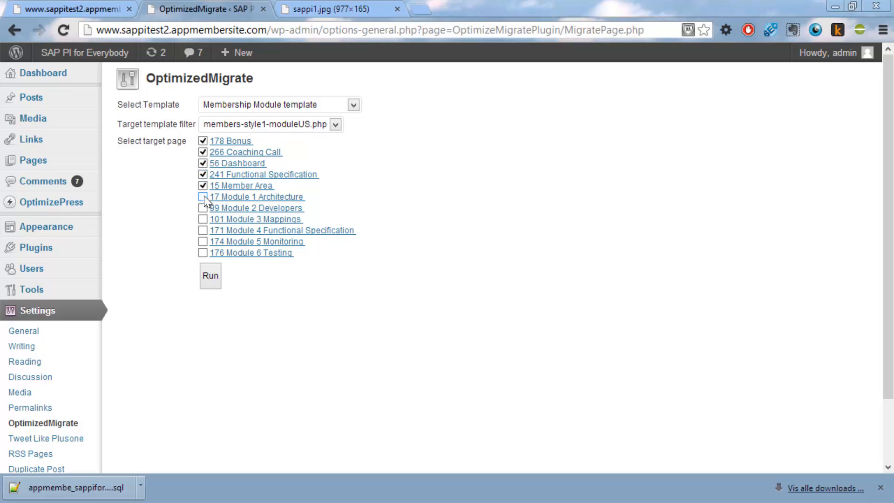
right_click(203, 219)
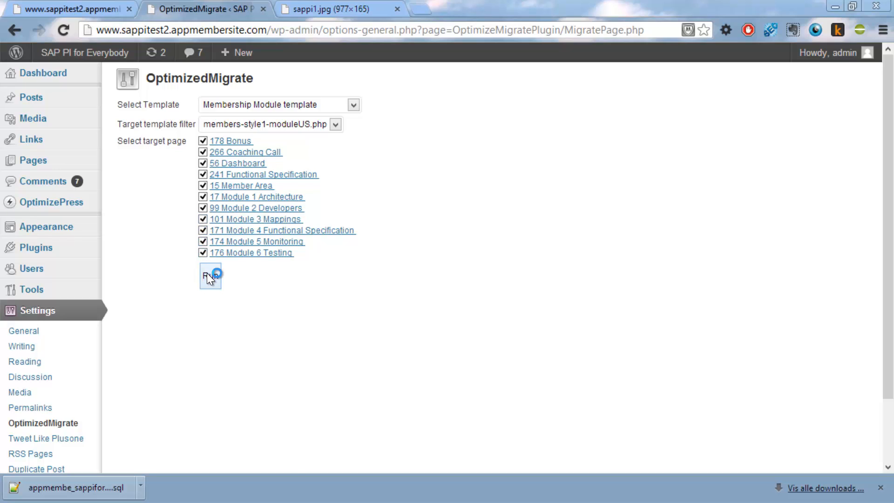
click(210, 275)
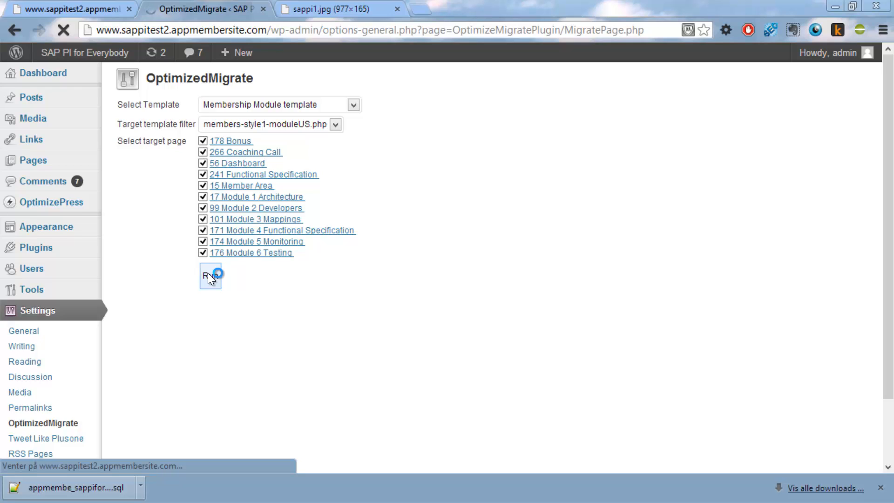
click(210, 276)
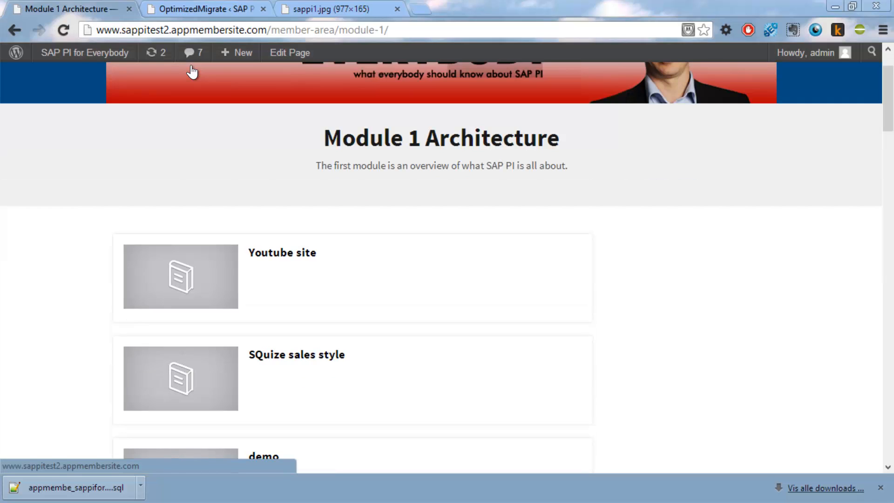
mouse_move(388, 212)
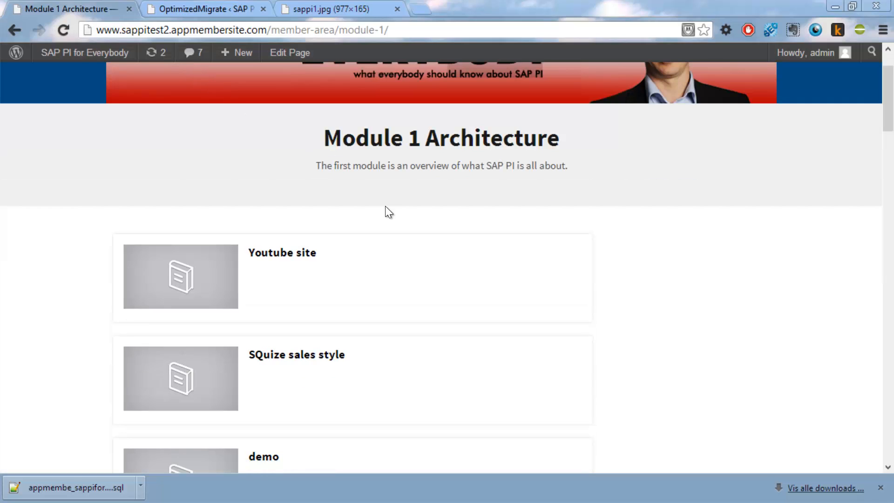
Step: Review the Module 1 page, go back to /member-area/ and scroll through its page listing
scroll(down, 3)
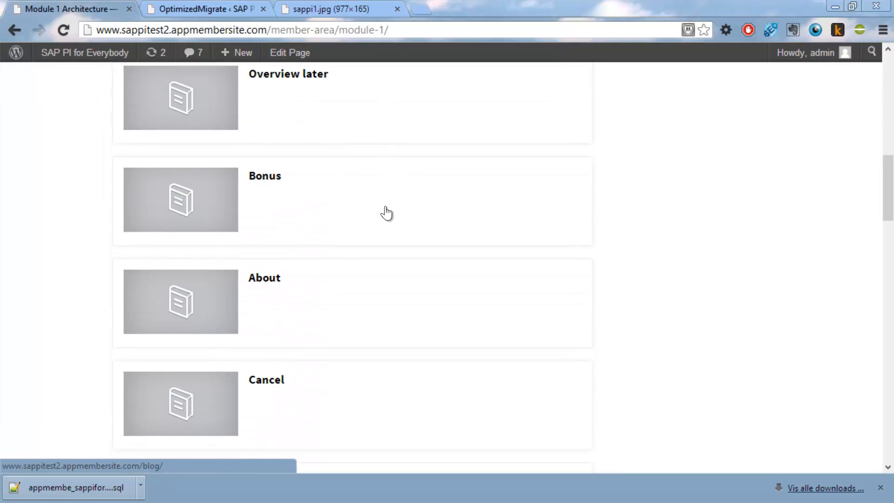
scroll(down, 3)
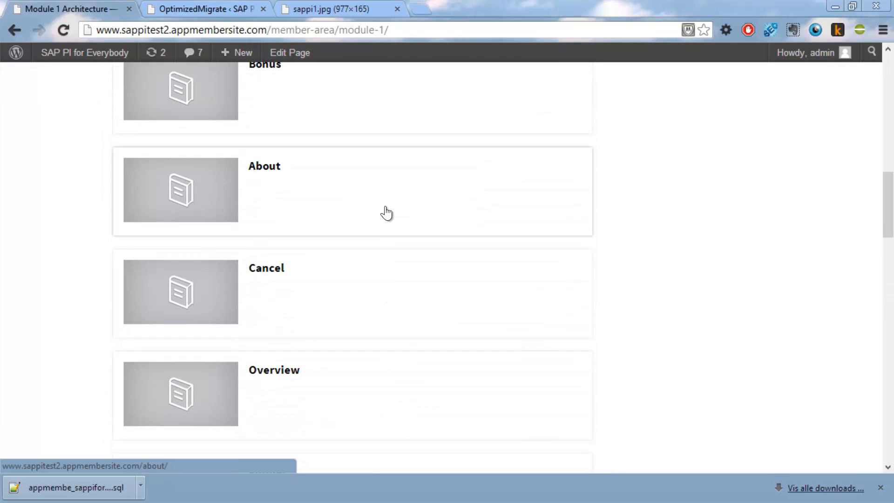
scroll(up, 3)
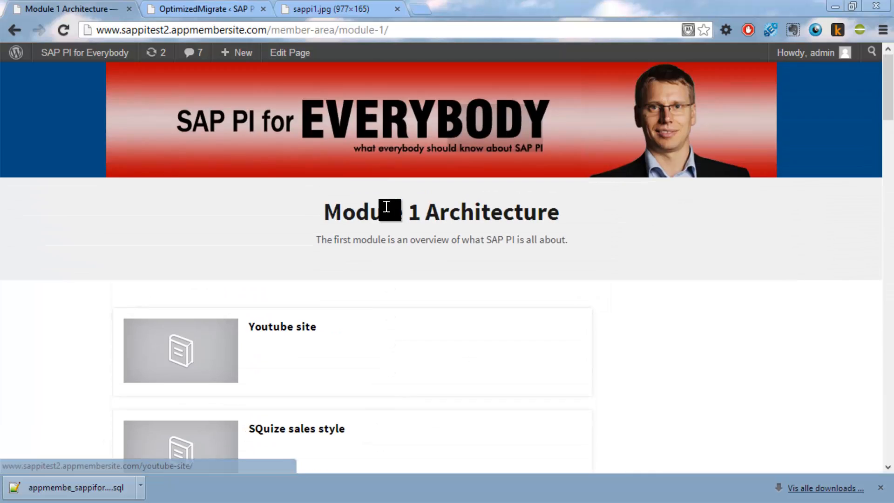
mouse_move(421, 126)
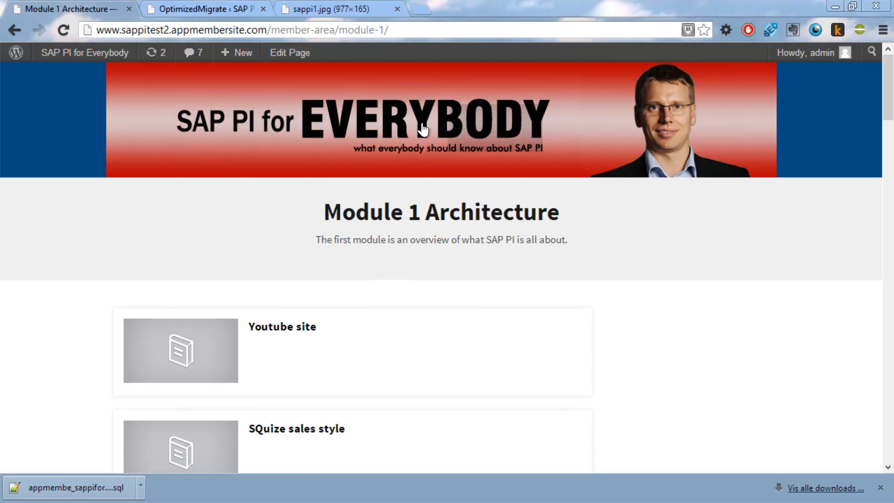
mouse_move(487, 91)
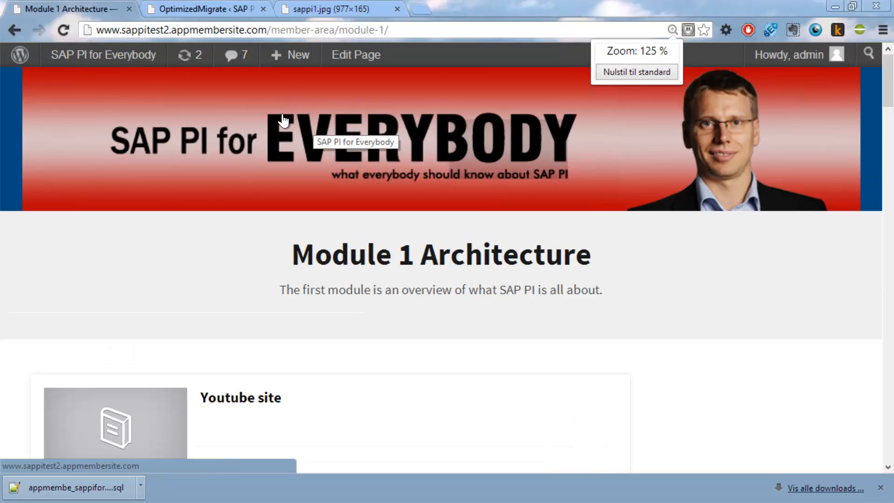
click(637, 72)
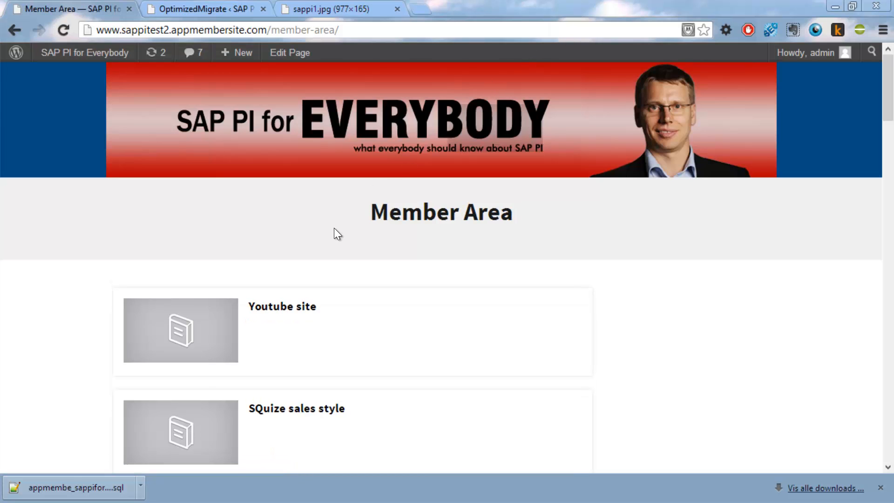
scroll(down, 3)
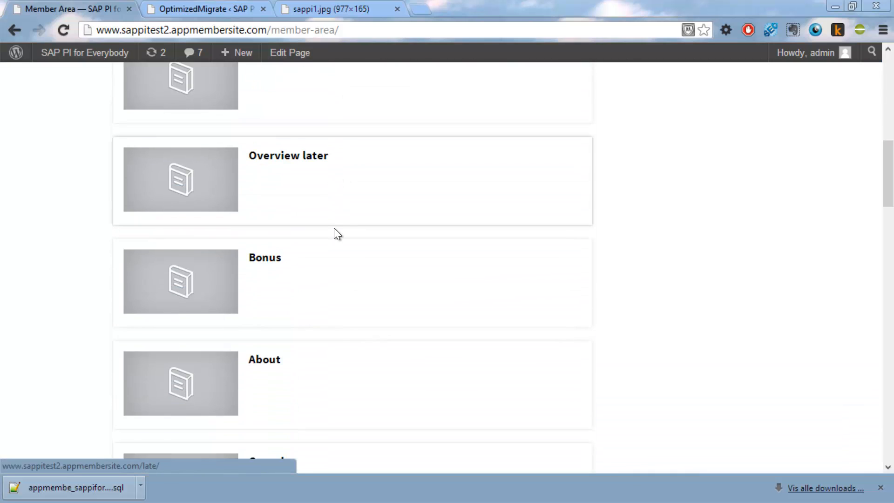
scroll(down, 3)
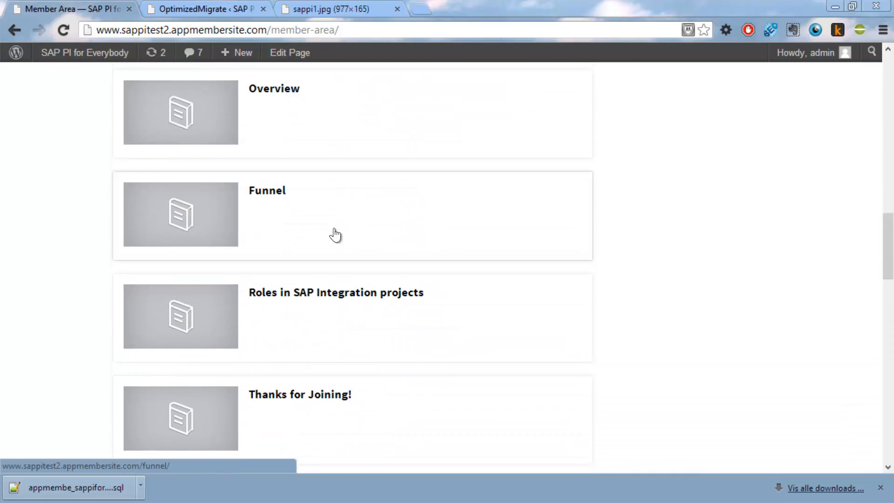
scroll(up, 3)
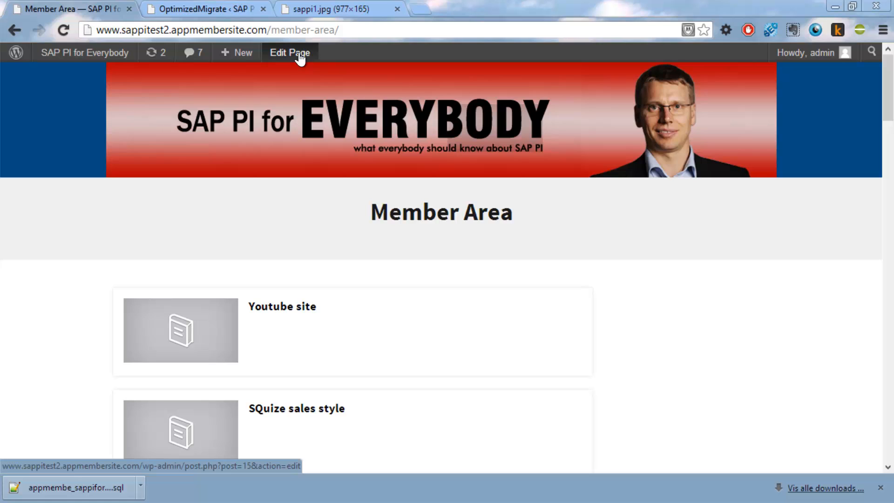
Step: Edit the Member Area page in LiveEditor and add a Membership Page Listings element
click(289, 52)
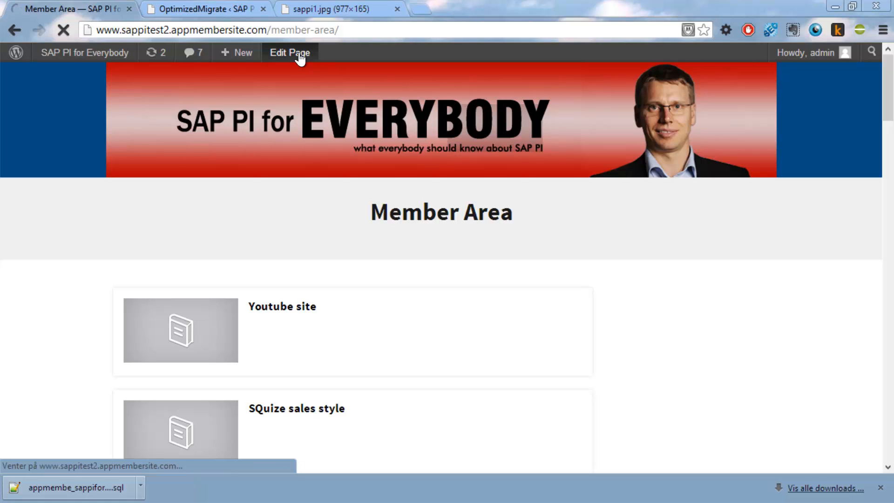
click(289, 52)
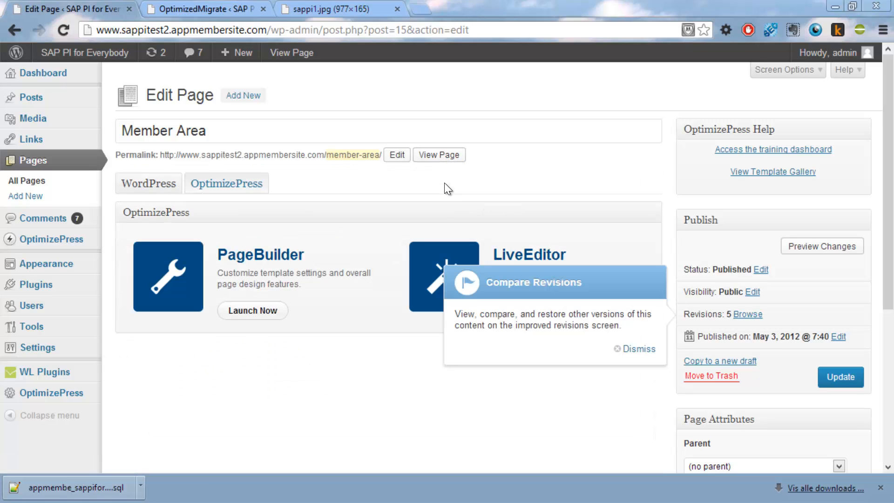
mouse_move(583, 367)
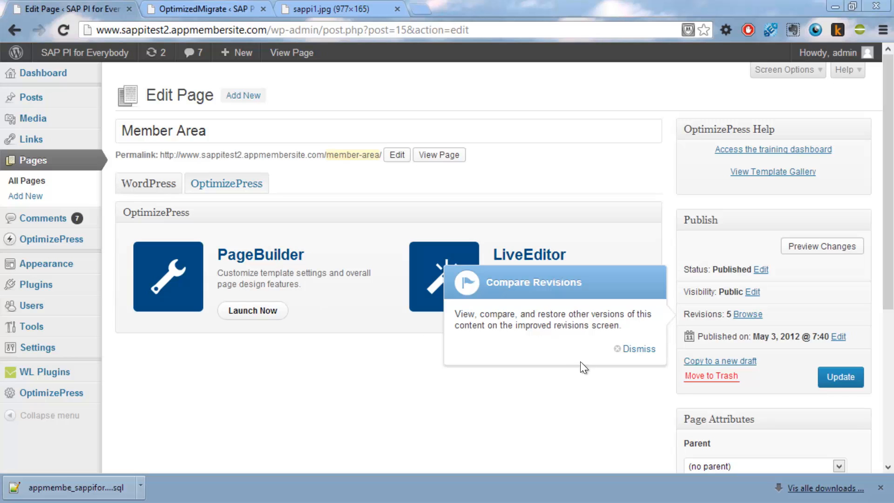
click(527, 311)
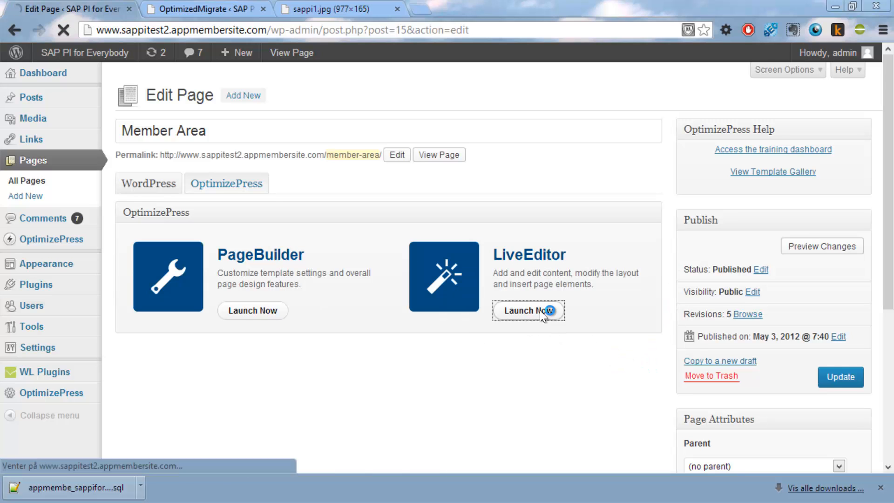
click(527, 311)
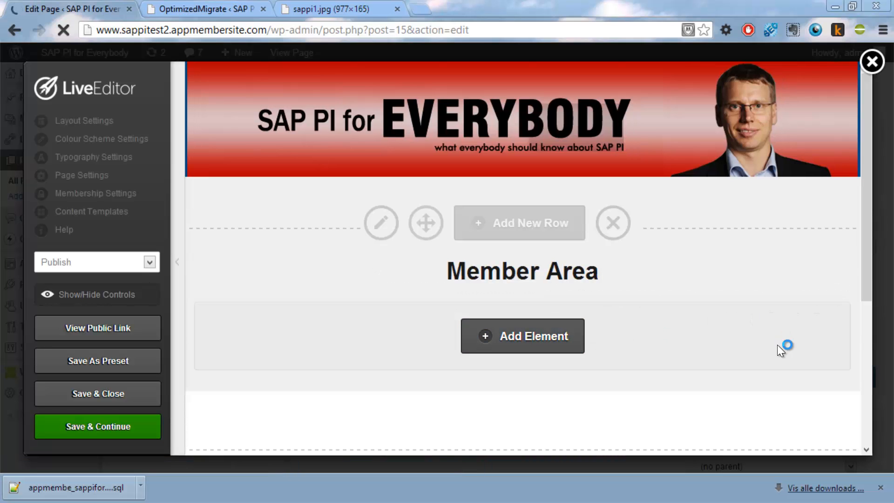
scroll(down, 3)
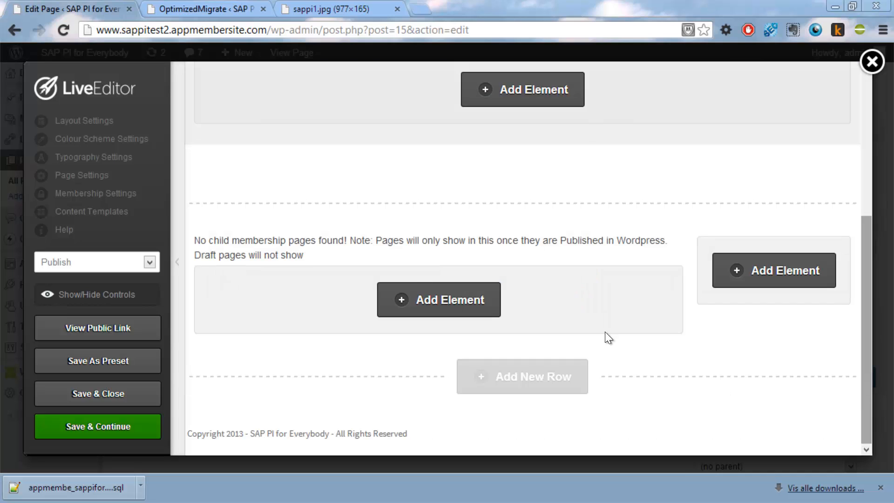
click(438, 299)
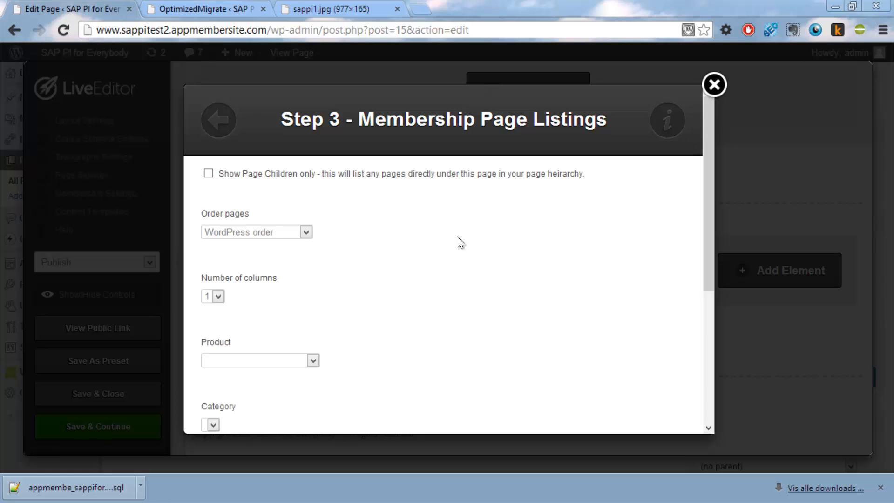
mouse_move(258, 411)
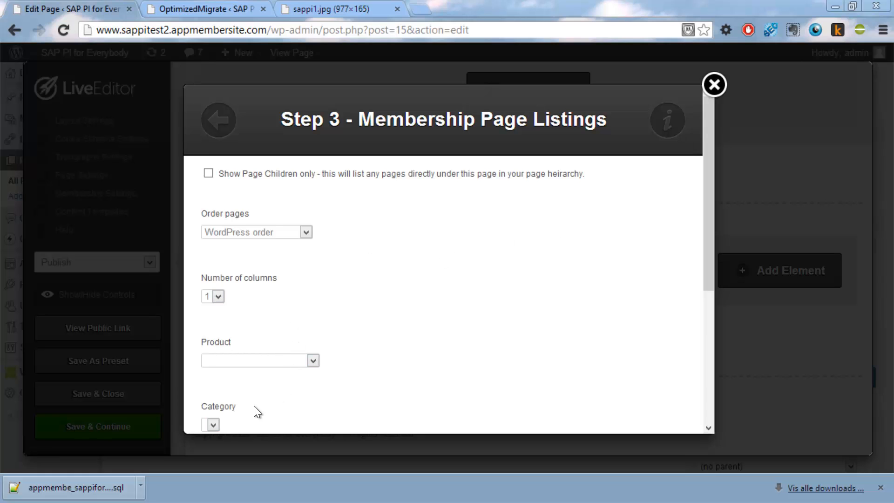
mouse_move(721, 244)
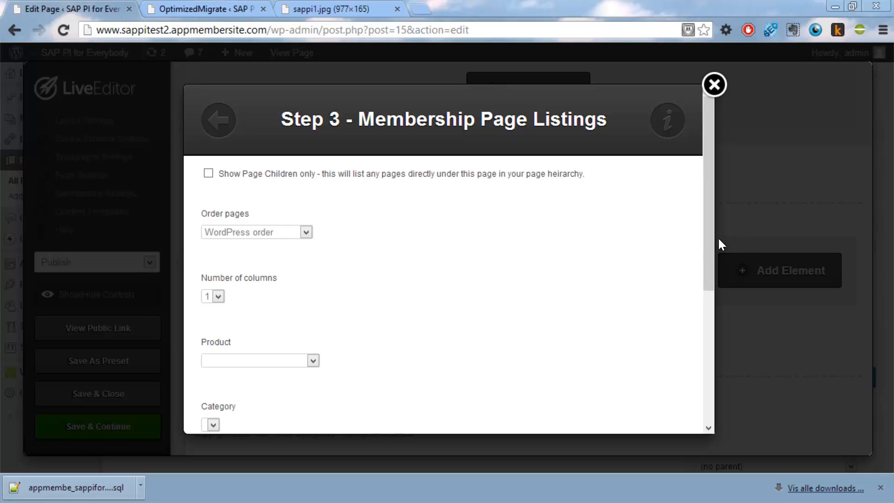
Step: Set the listing to Show Page Children only, insert it, then Save & Close the page
click(208, 173)
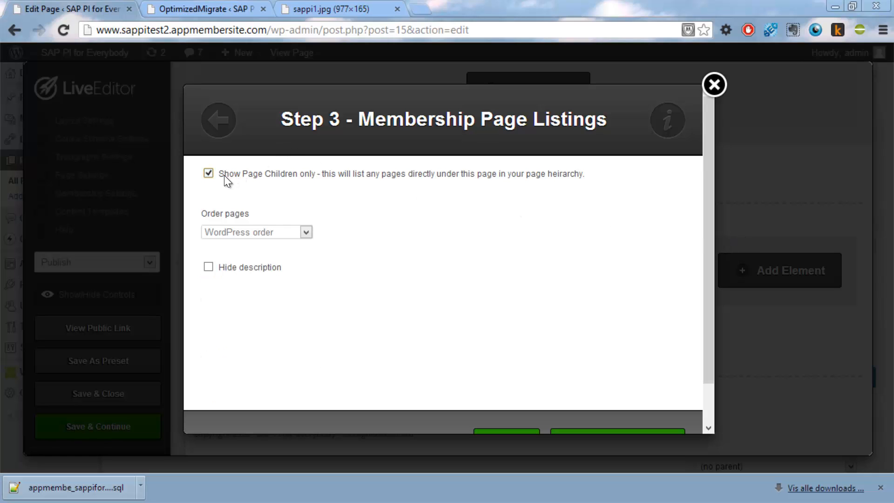
mouse_move(683, 412)
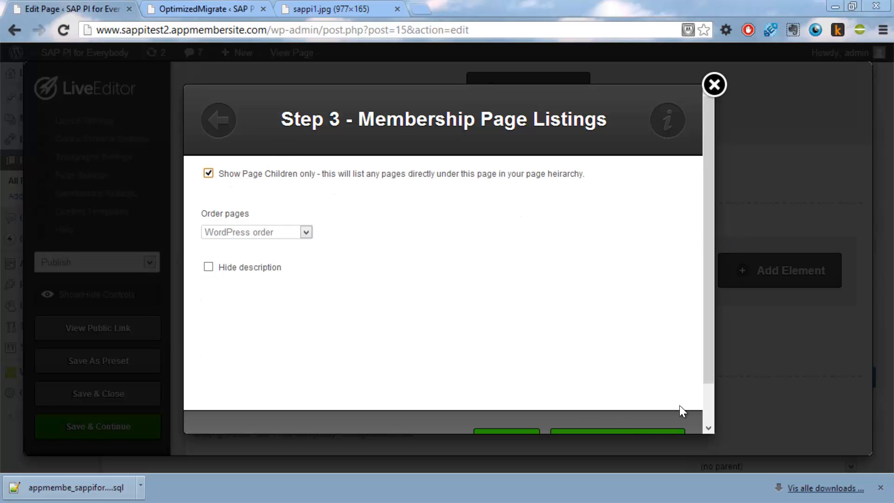
scroll(down, 3)
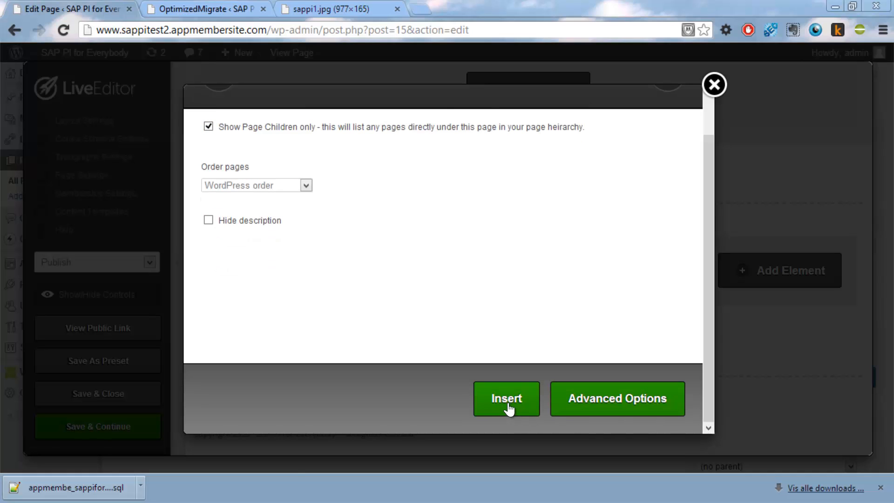
click(506, 397)
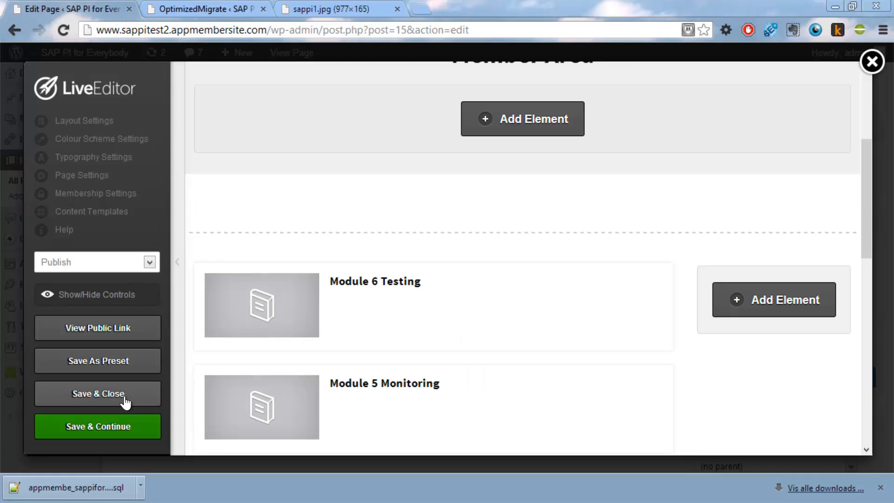
mouse_move(121, 421)
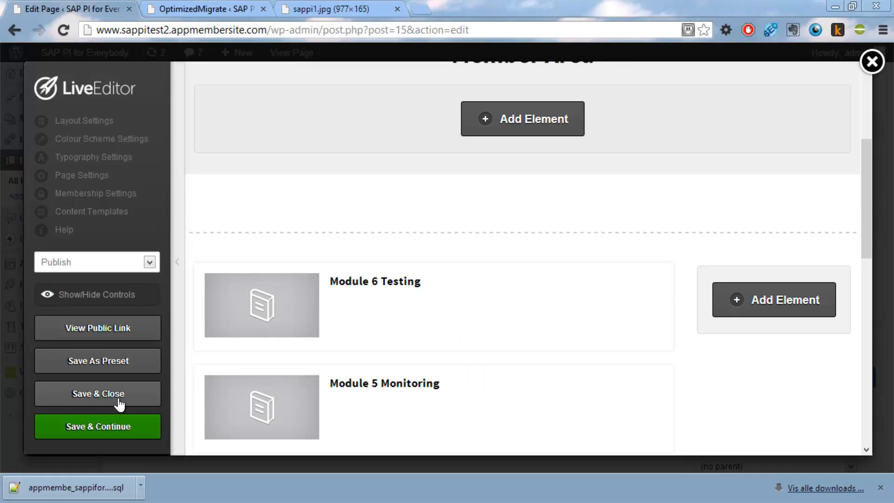
click(97, 393)
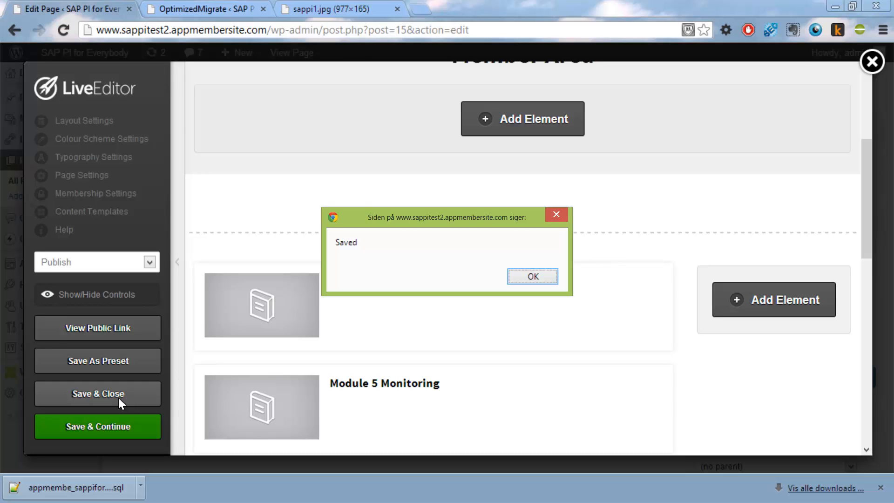
click(532, 275)
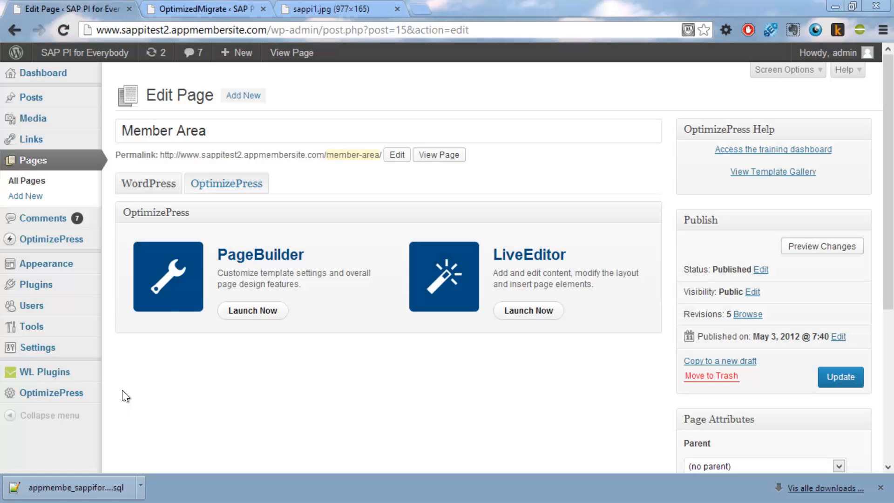
mouse_move(317, 80)
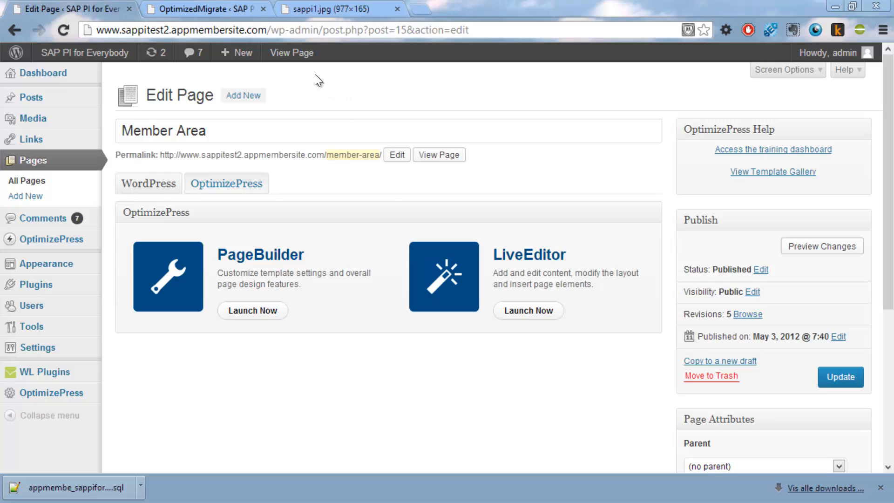
Step: View the published Member Area page and scroll through its child-page listing
click(291, 52)
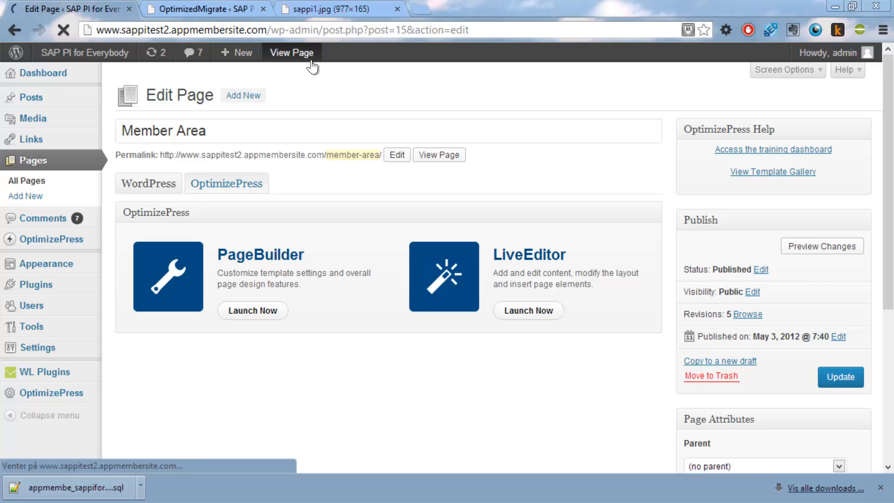
click(292, 52)
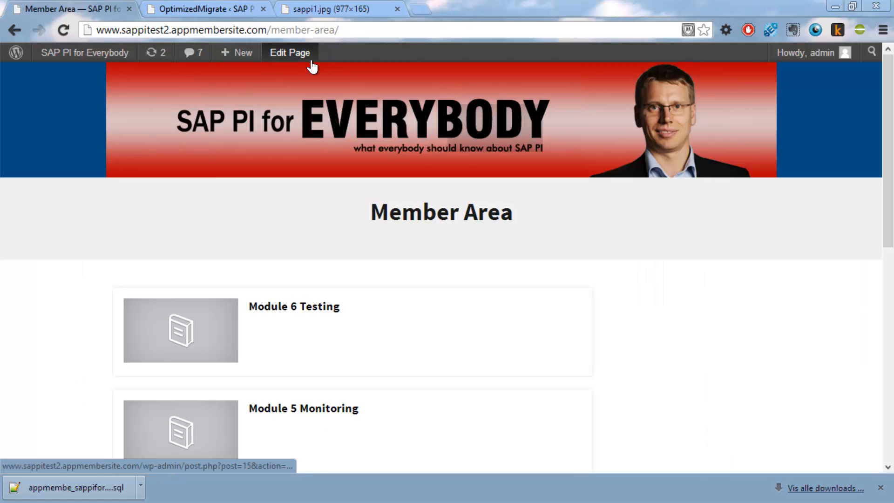
scroll(down, 3)
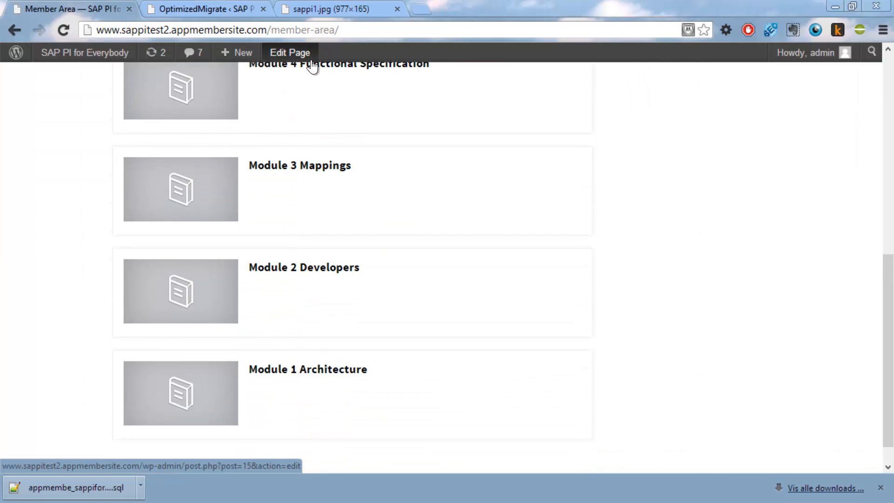
scroll(down, 3)
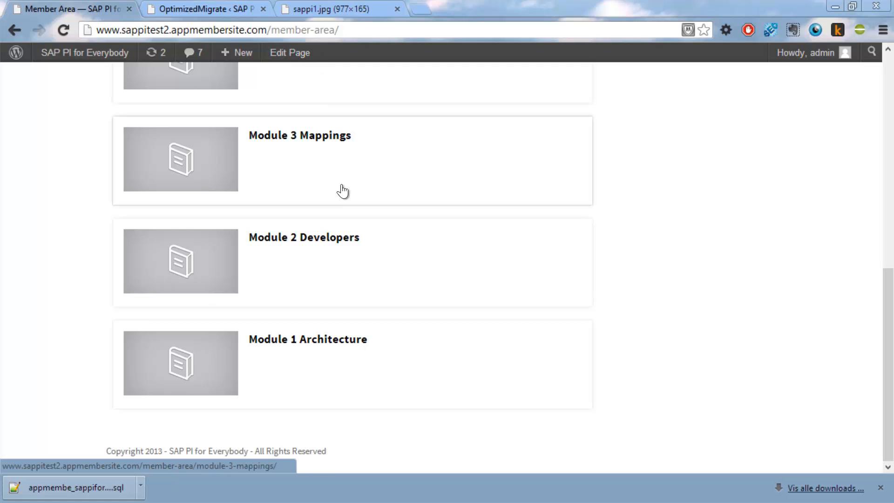
Step: Go to the Module 1 Architecture page and open it for editing from the admin bar
click(306, 339)
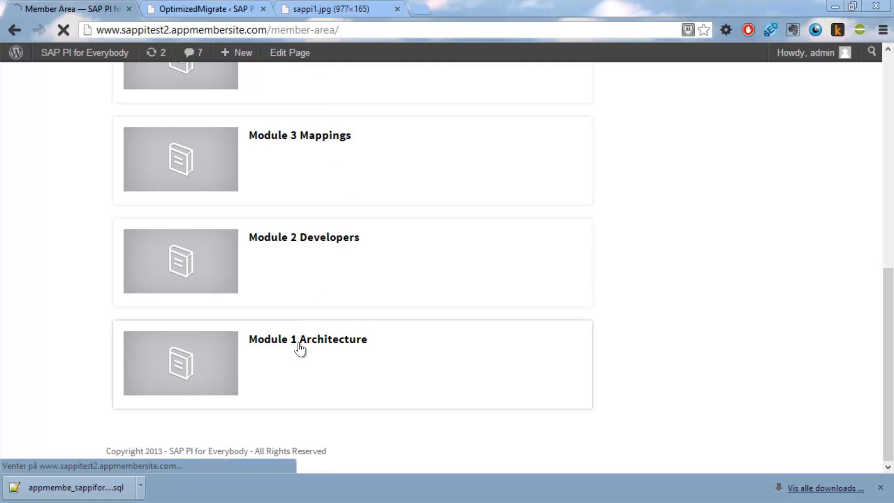
click(306, 339)
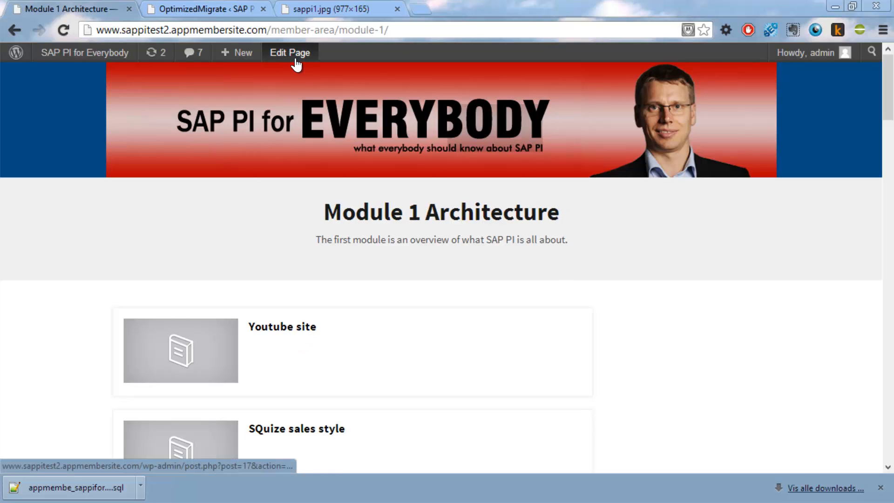
click(289, 53)
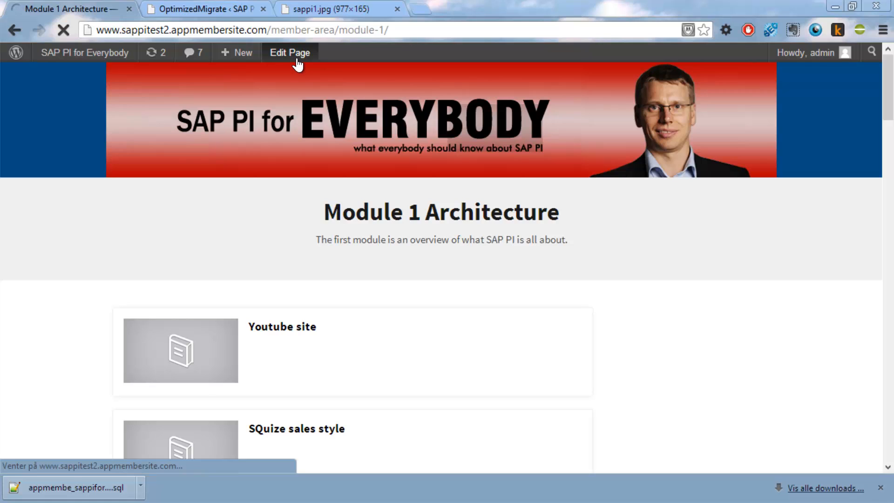
click(290, 52)
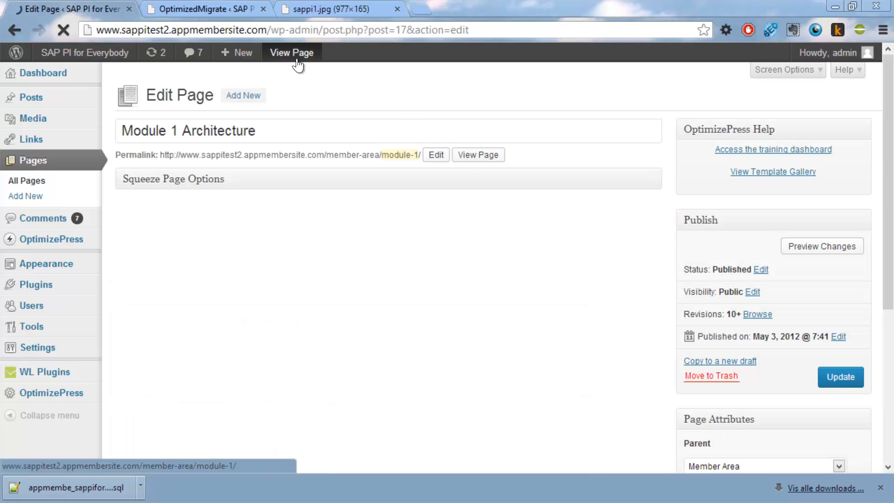
Step: In LiveEditor, set Module 1's listing to Show Page Children only in WordPress order
click(226, 183)
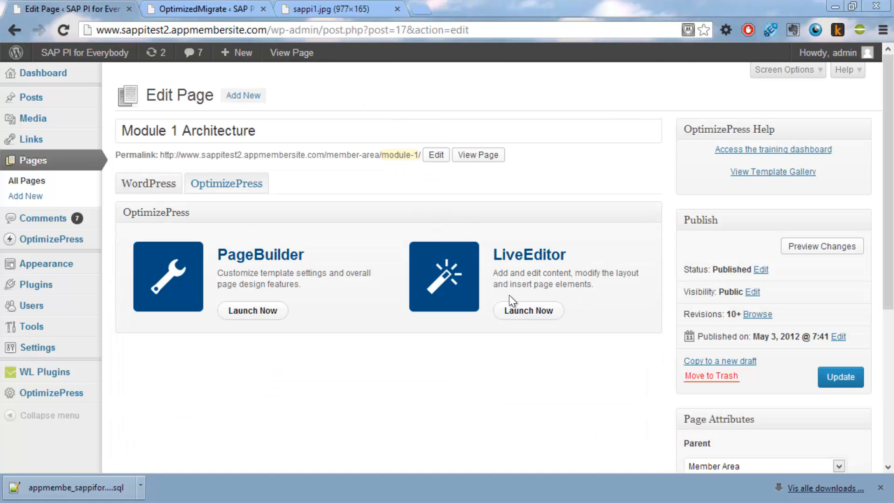
click(527, 312)
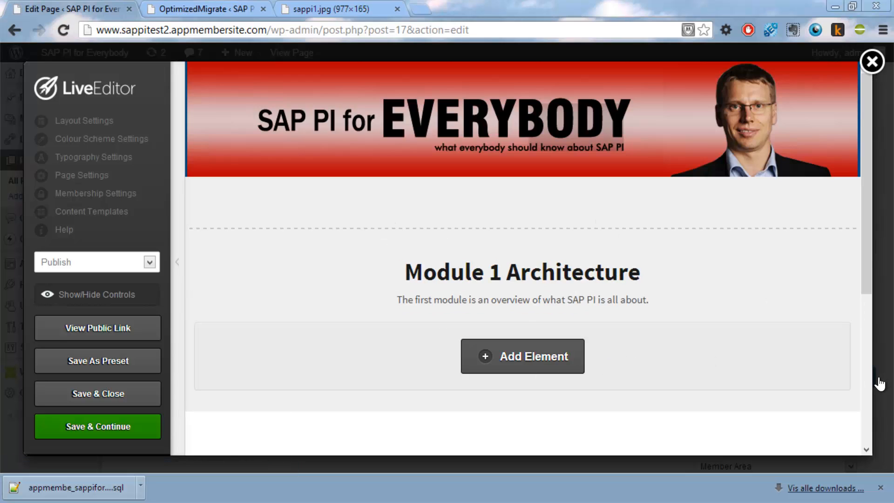
scroll(down, 3)
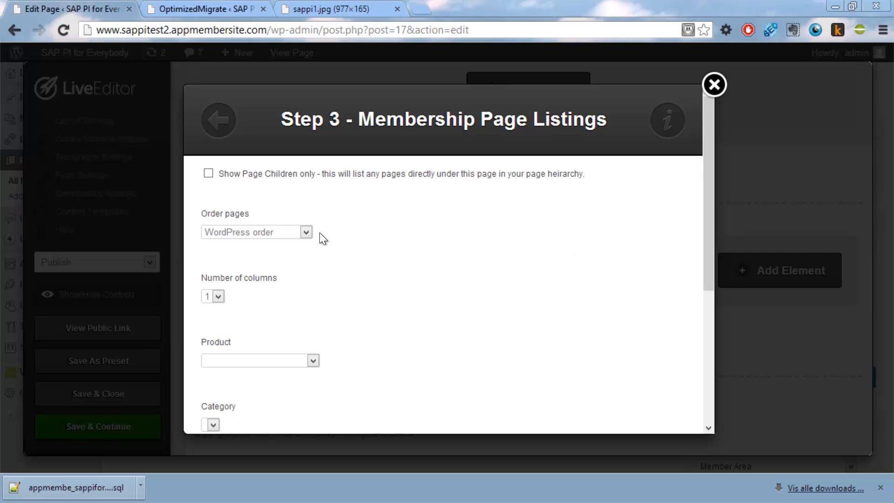
click(207, 173)
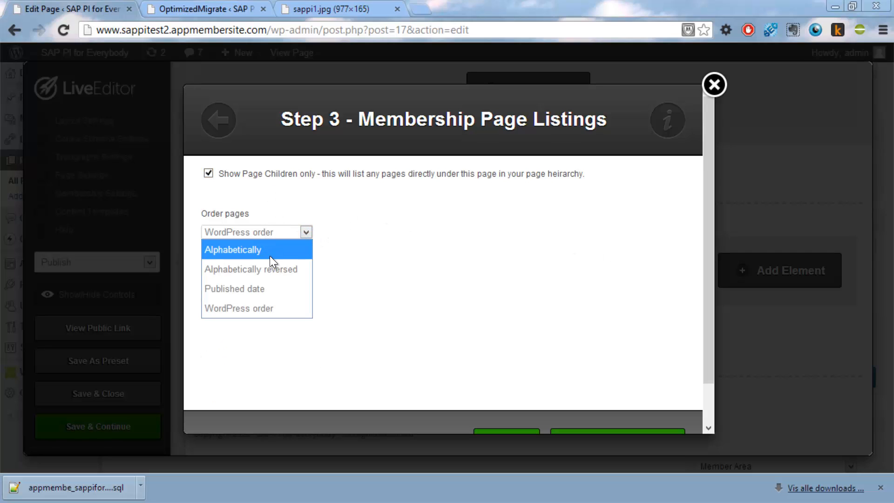
click(239, 308)
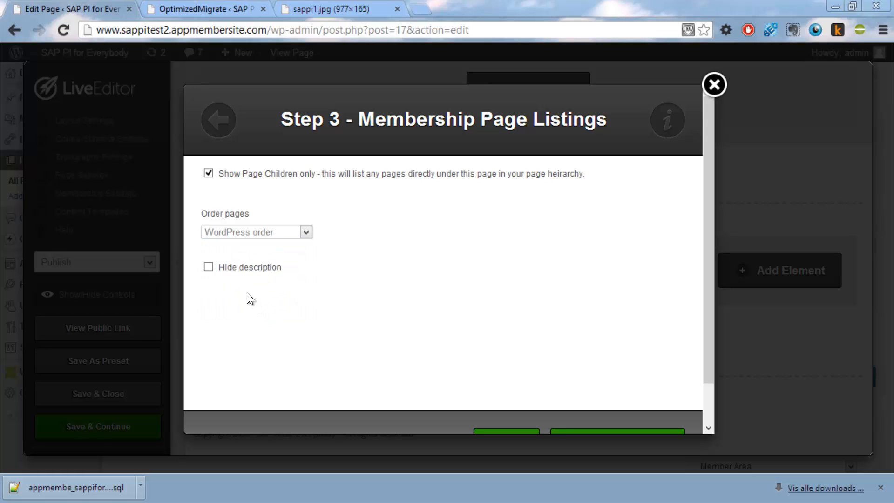
scroll(down, 3)
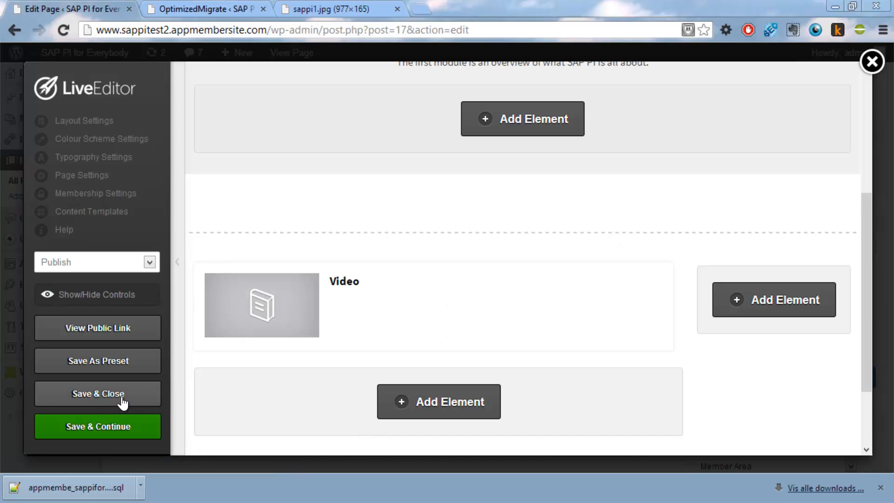
Step: Save & Close the page and view the live Module 1 Architecture page listing just Video
click(98, 393)
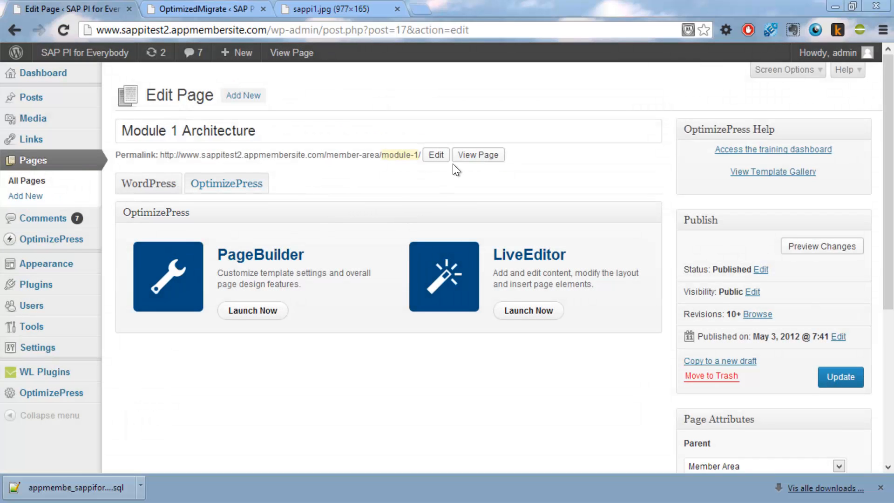
click(478, 154)
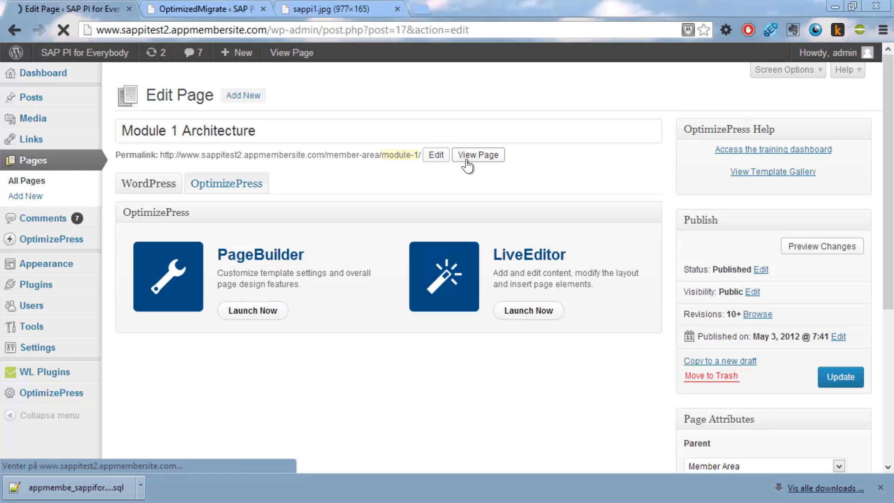
click(477, 154)
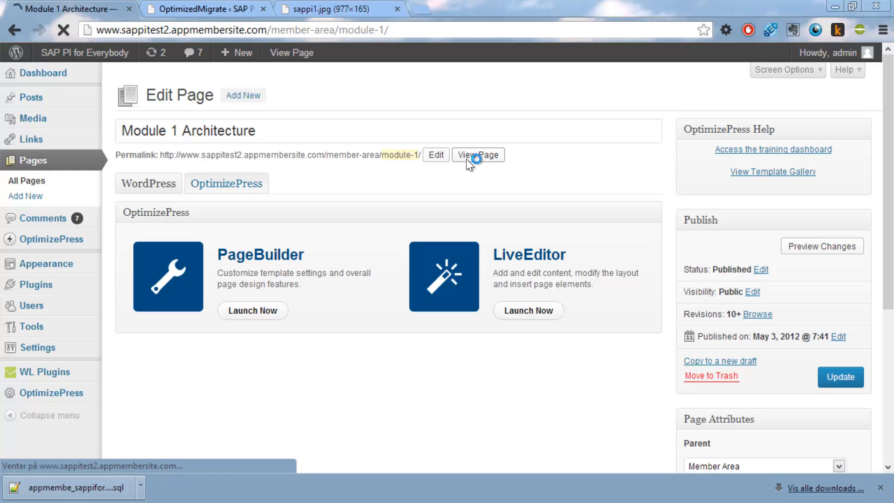
click(478, 155)
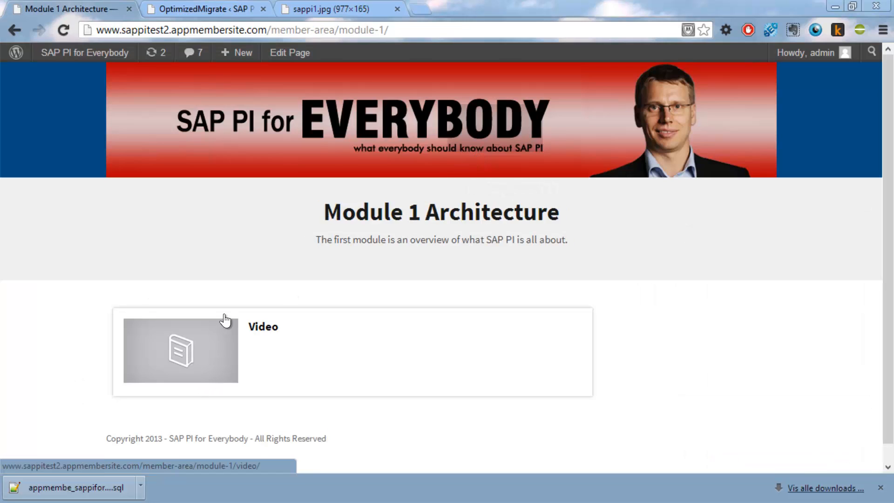
Step: View Module 1's Video lesson page with its player, breadcrumb trail and About this Lesson text
click(179, 350)
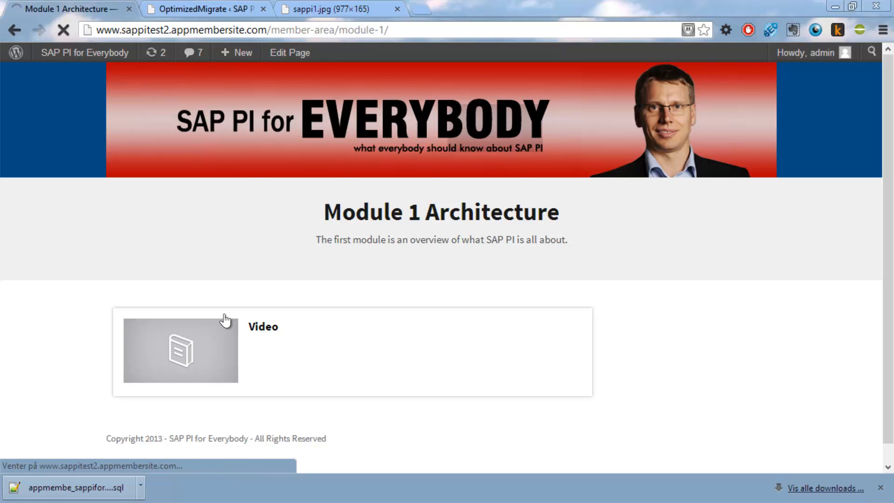
click(180, 350)
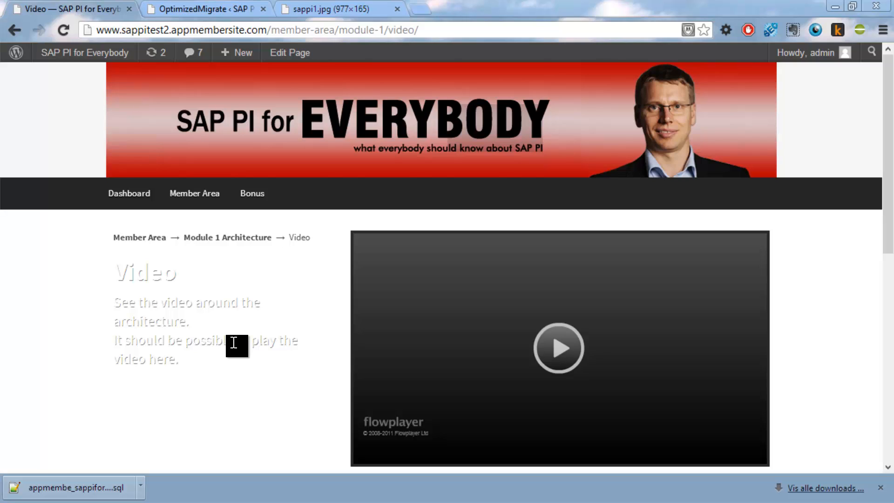
mouse_move(182, 360)
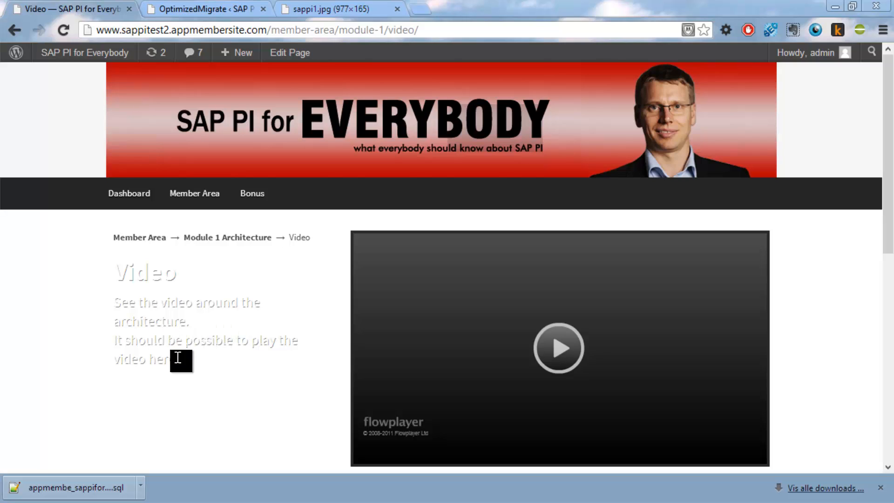
right_click(166, 360)
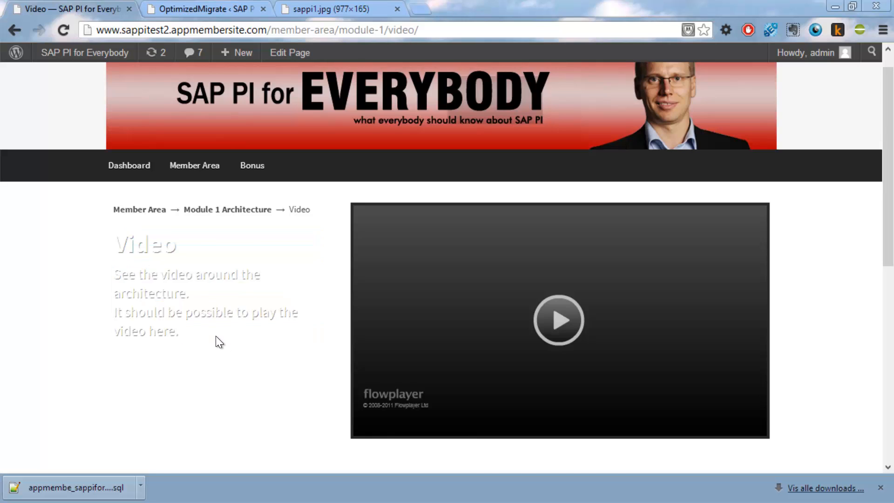
scroll(down, 3)
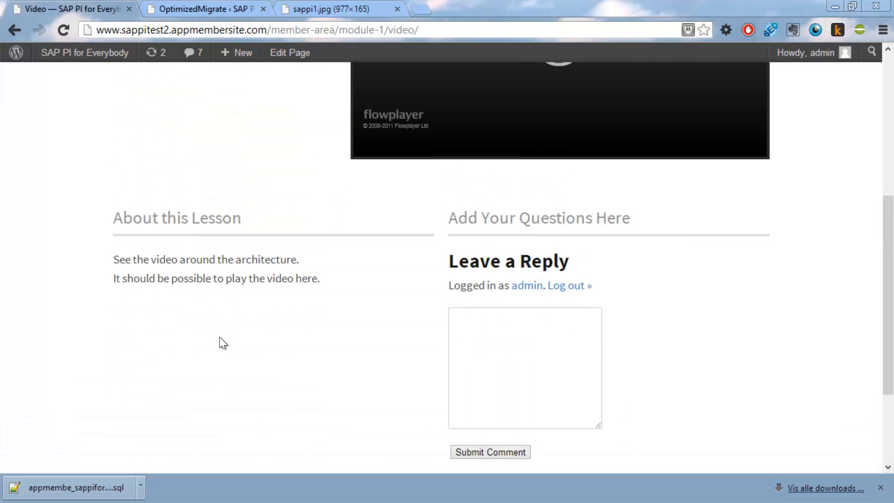
scroll(up, 3)
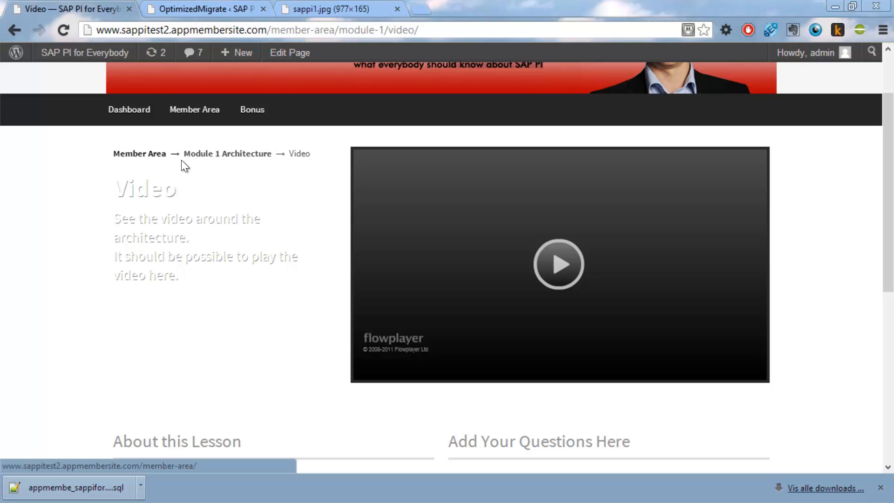
mouse_move(204, 169)
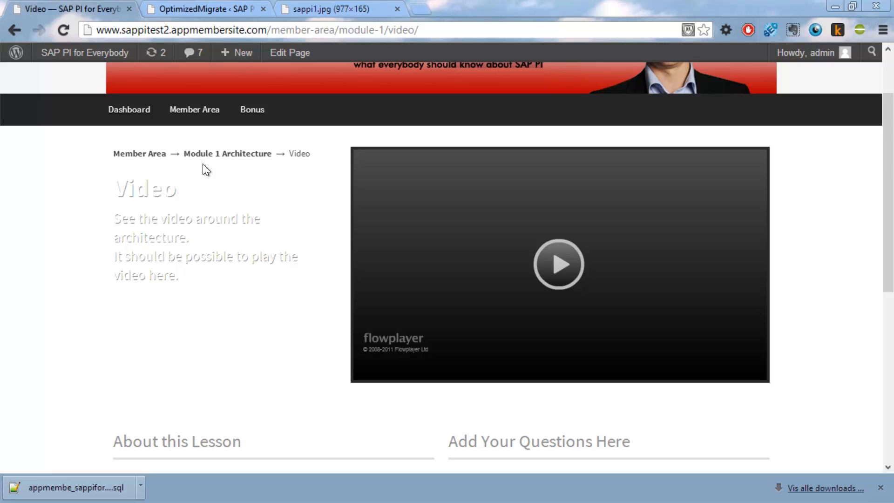
mouse_move(218, 156)
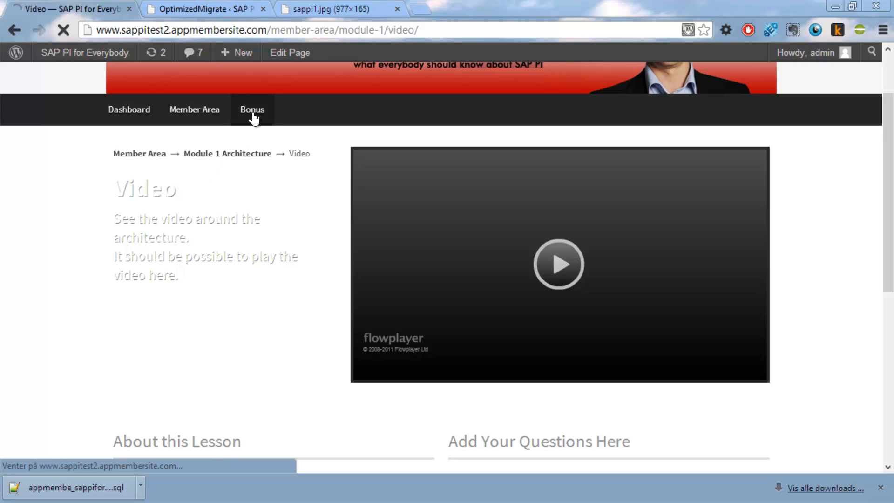
Step: View the Bonus page with its SAP PI banner and items like Youtube site and demo
click(252, 109)
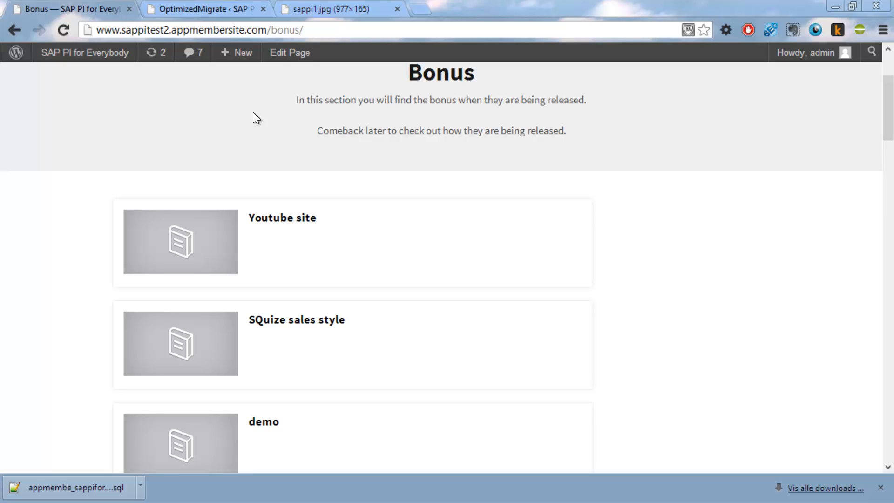
scroll(up, 3)
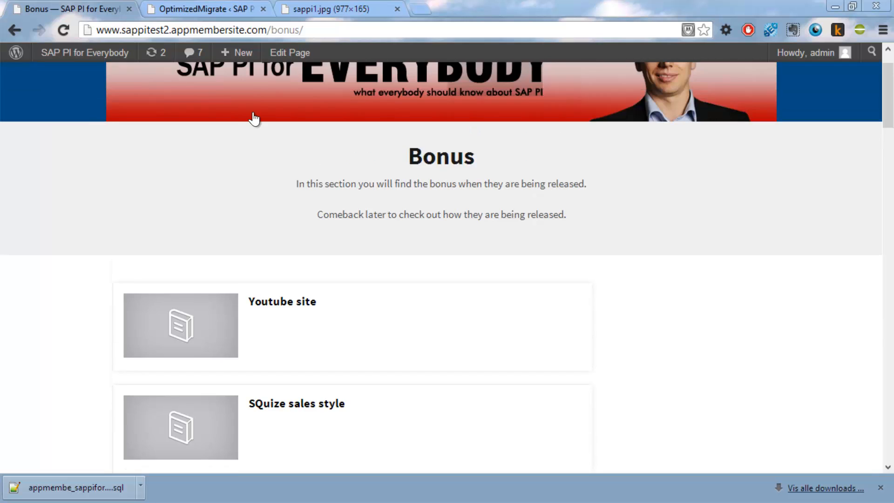
scroll(up, 3)
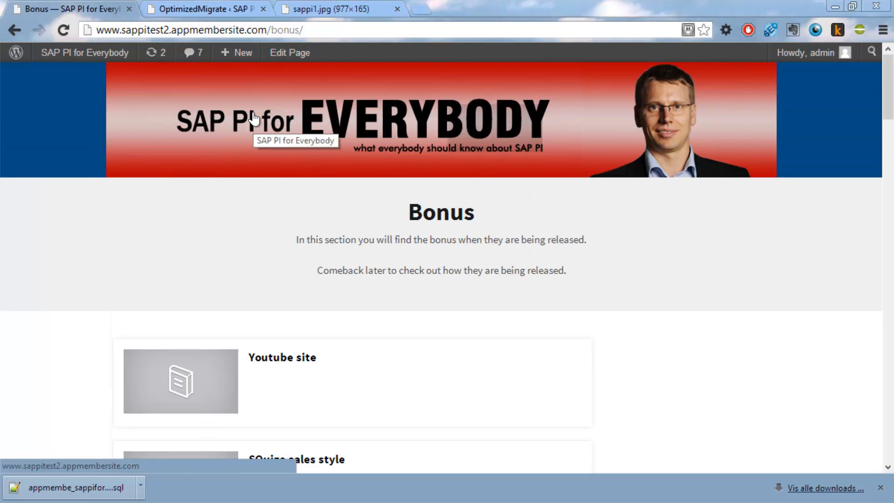
mouse_move(245, 101)
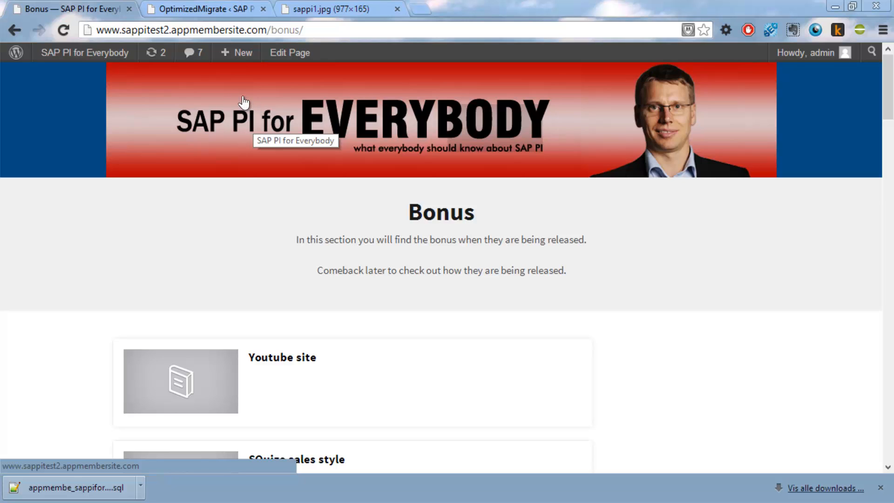
mouse_move(107, 144)
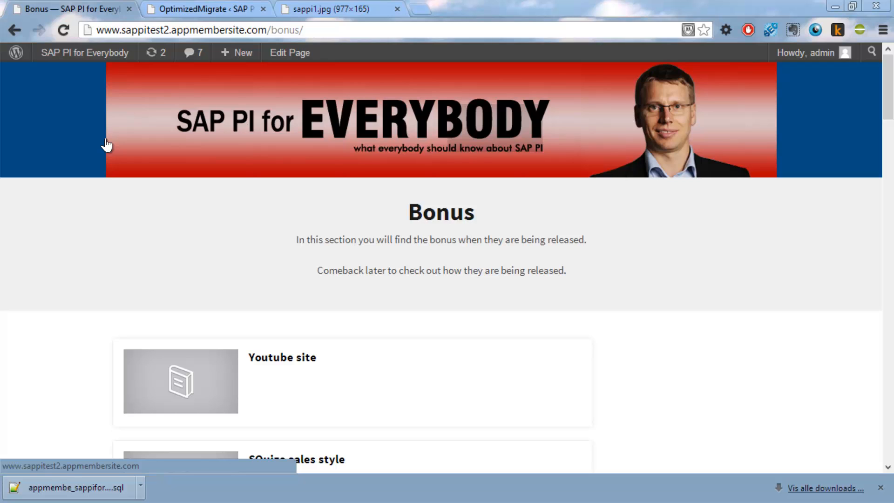
mouse_move(124, 215)
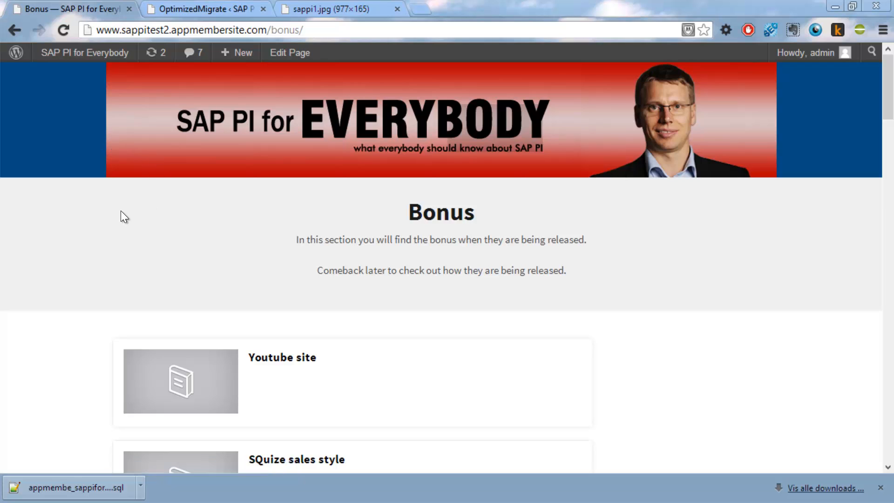